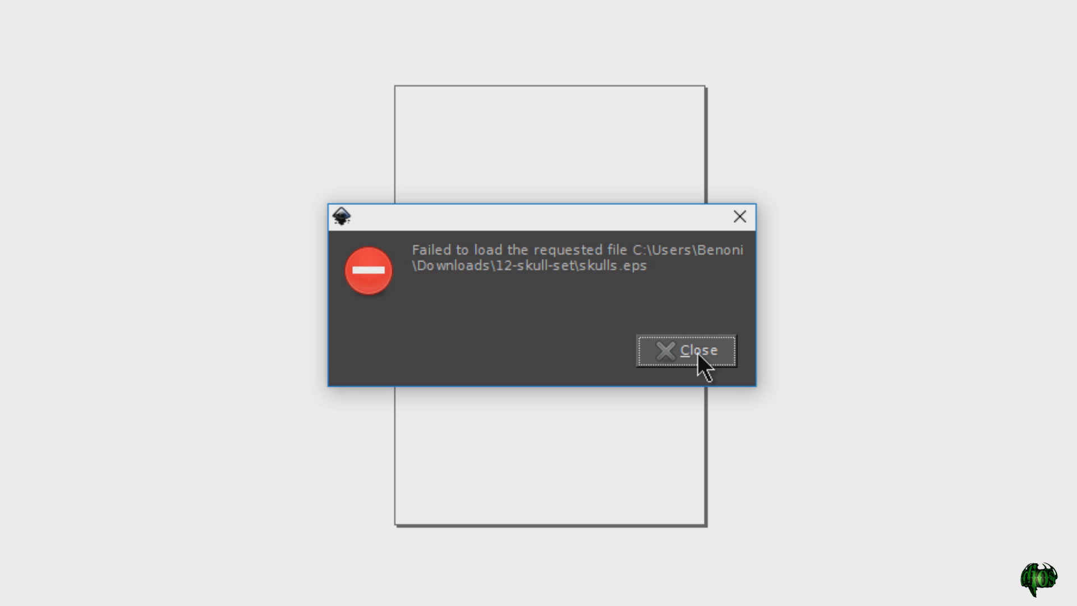
# - Dismiss the 'Failed to load' error for skulls.eps
pyautogui.click(687, 350)
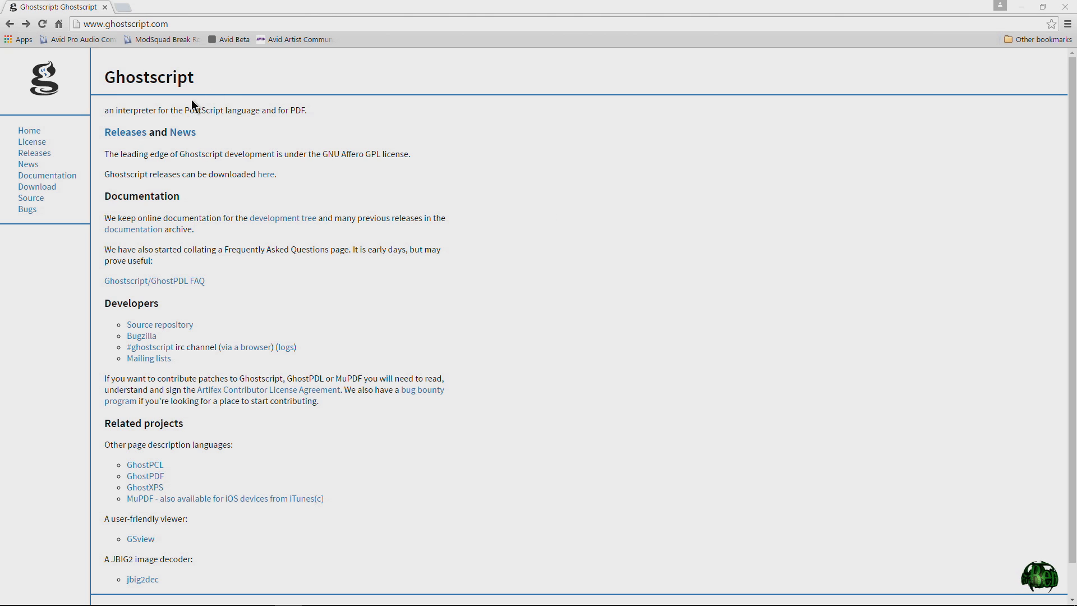
pyautogui.moveTo(291, 126)
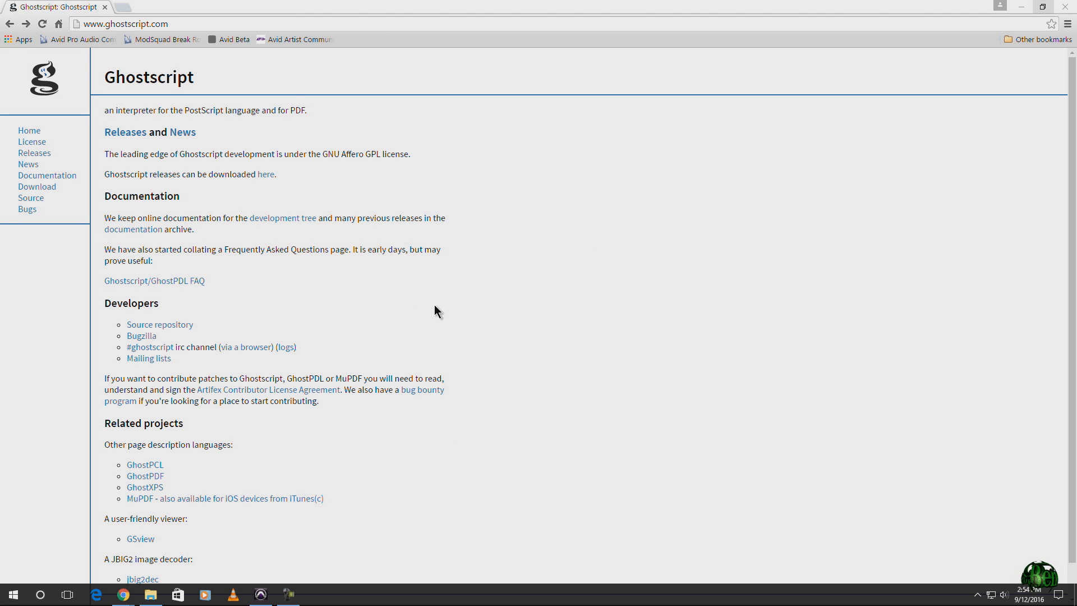
pyautogui.moveTo(350, 114)
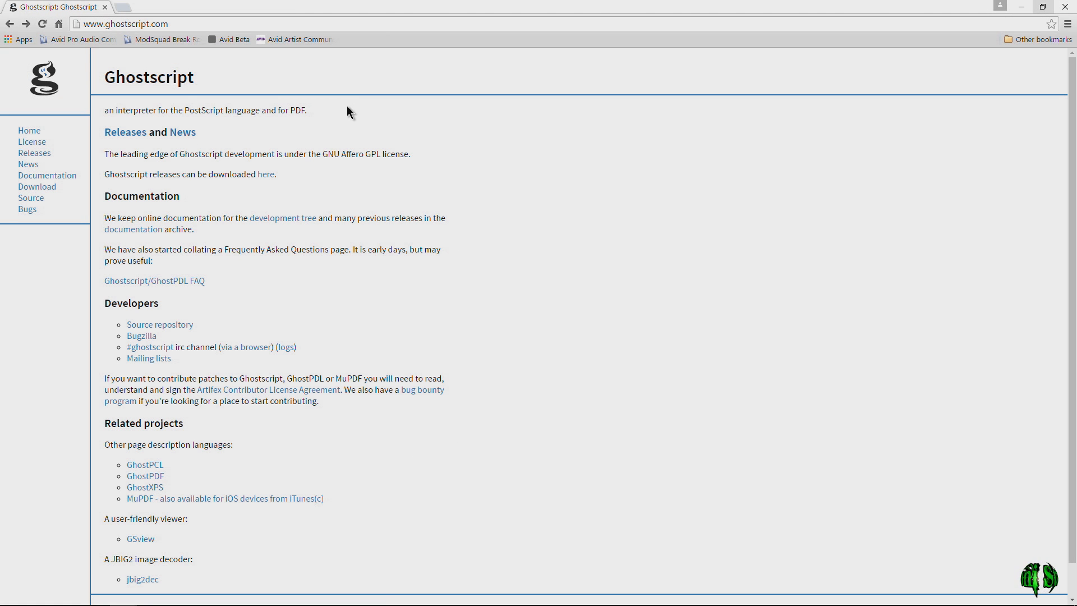
# - Follow the 'here' link to the Ghostscript downloads page
pyautogui.click(36, 186)
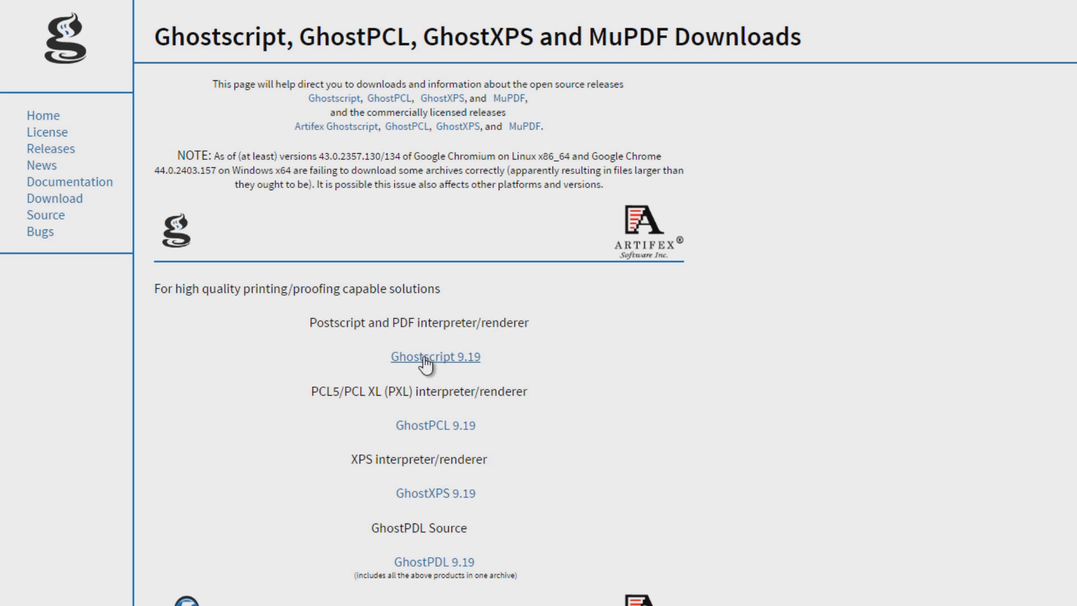
pyautogui.moveTo(434, 562)
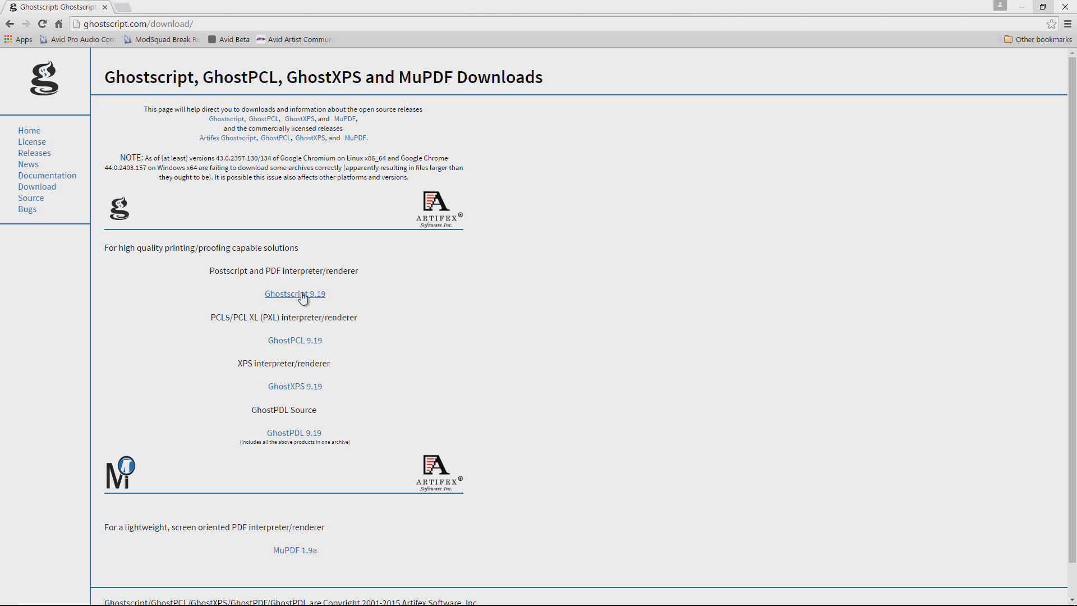
# - Download the Ghostscript 9.19 AGPL release for Windows 64-bit (gs919w64.exe)
pyautogui.click(295, 294)
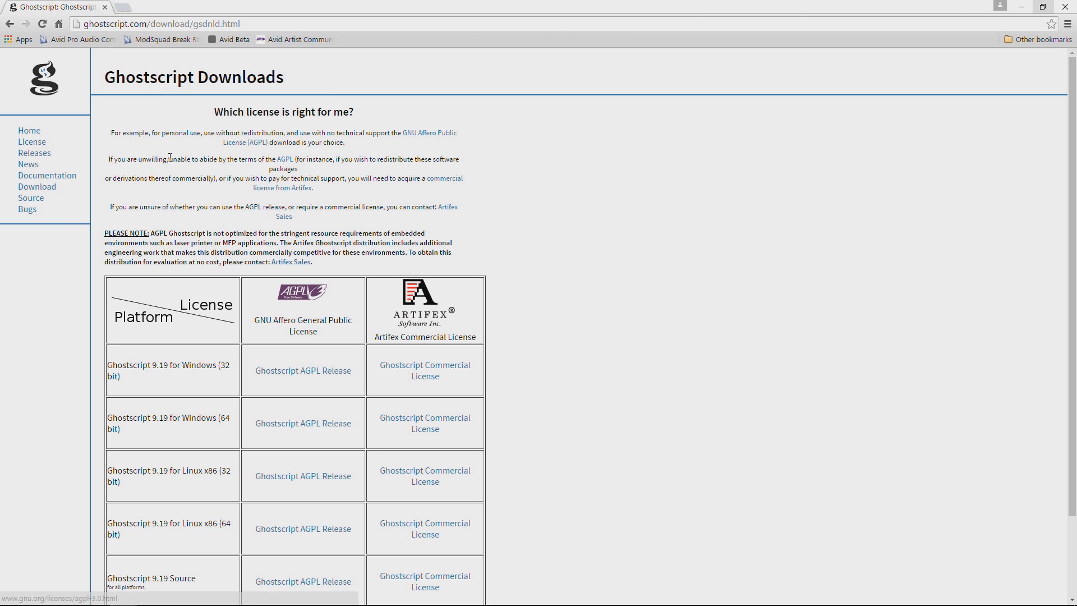
pyautogui.scroll(-3)
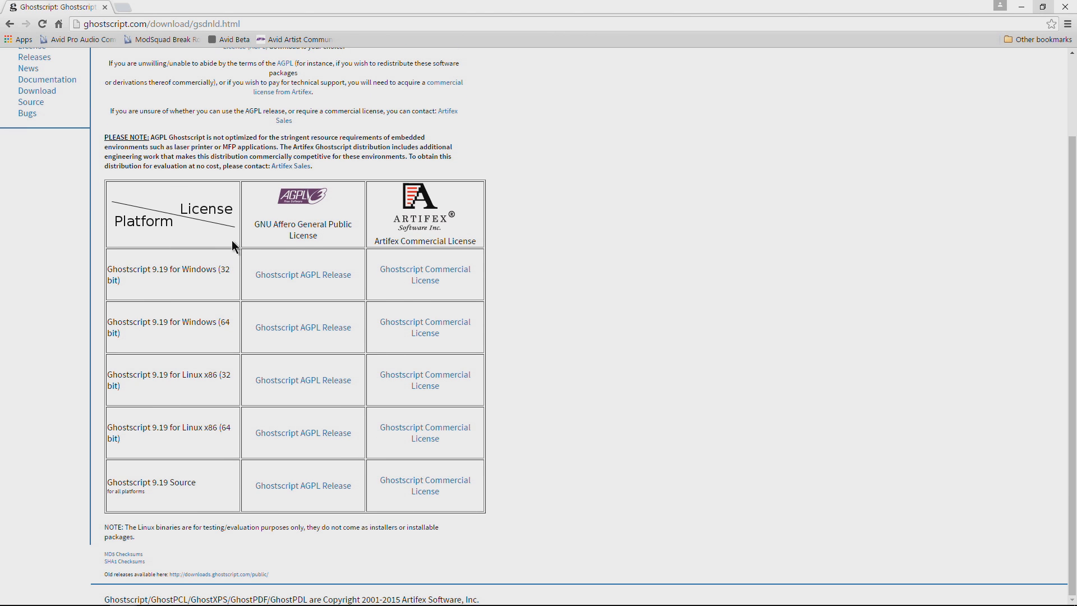
pyautogui.doubleClick(161, 268)
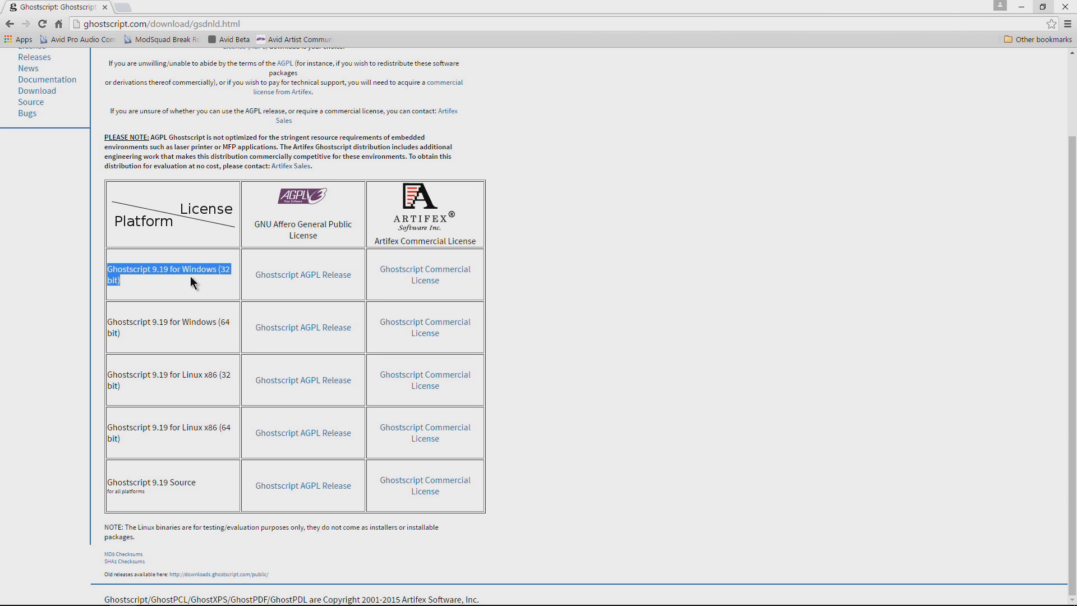
pyautogui.click(174, 314)
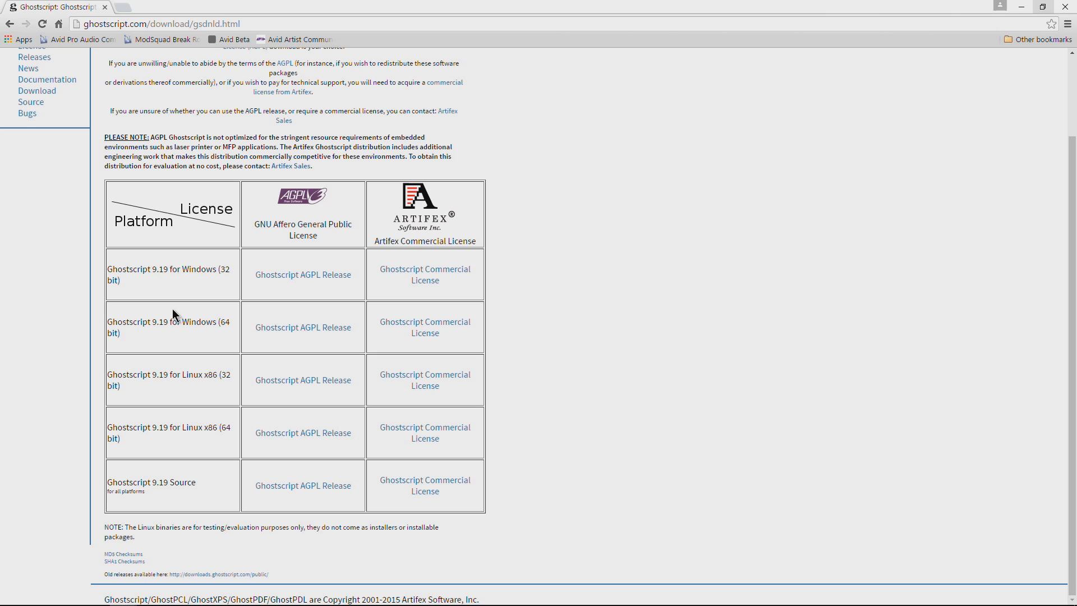
pyautogui.doubleClick(167, 322)
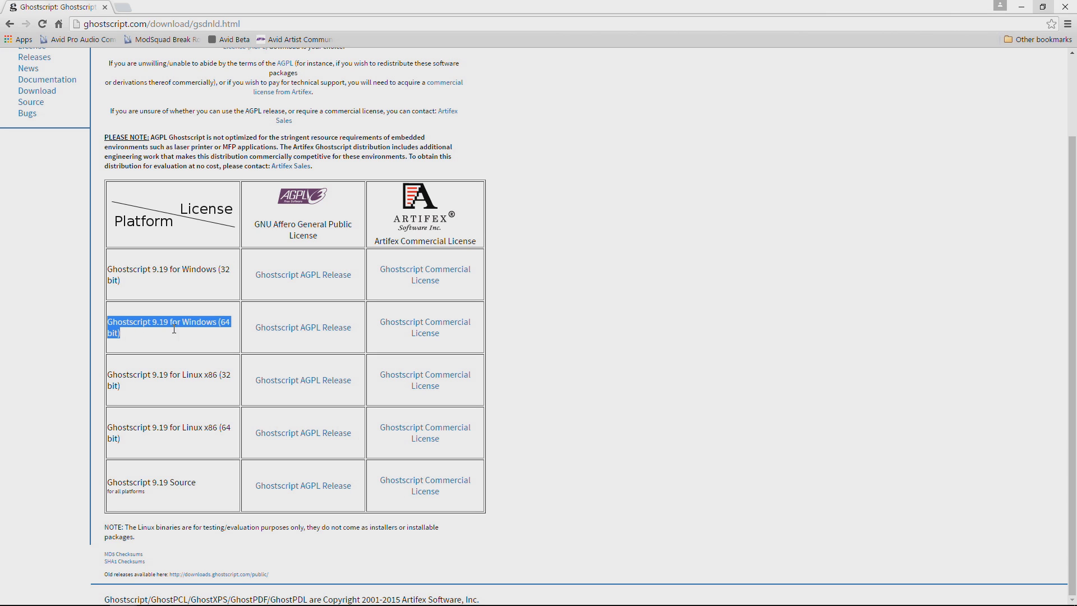
pyautogui.moveTo(169, 314)
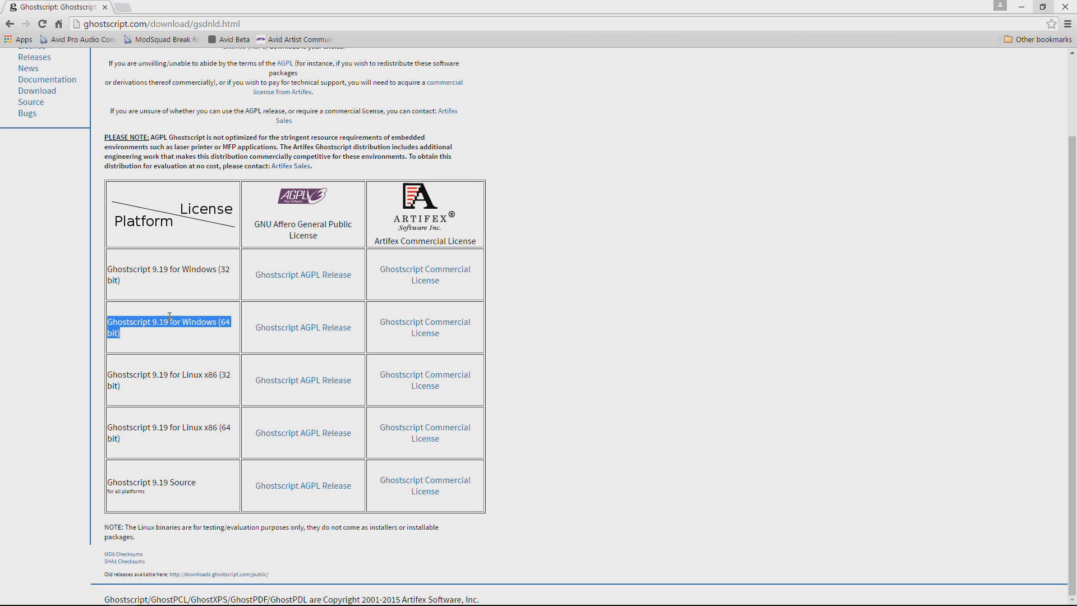
pyautogui.moveTo(303, 327)
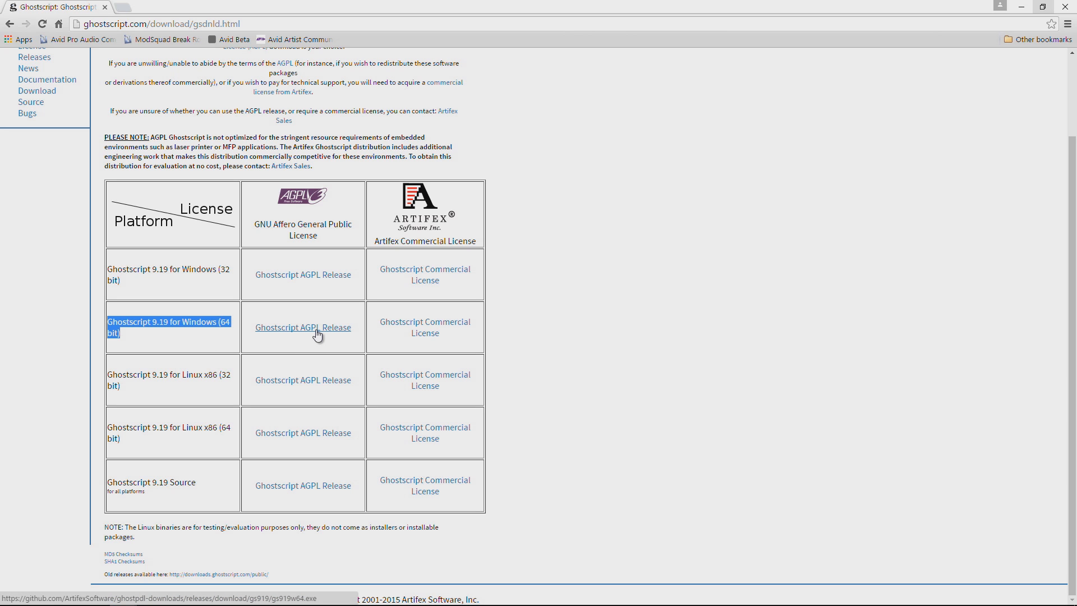
pyautogui.click(302, 326)
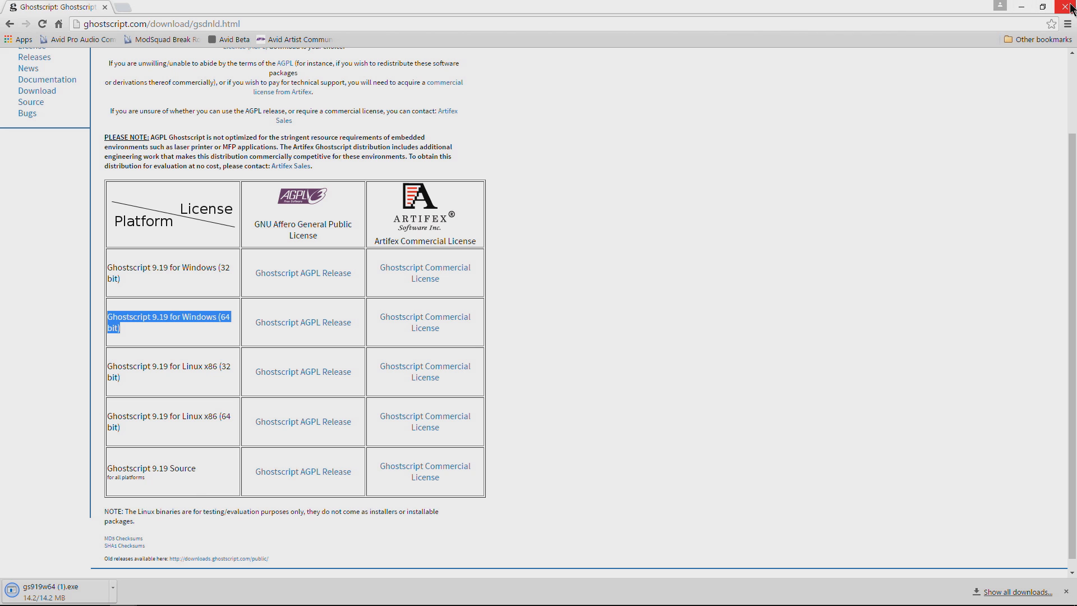
# - Close Chrome and locate the gs919w64 installer in This PC > Downloads
pyautogui.click(1069, 7)
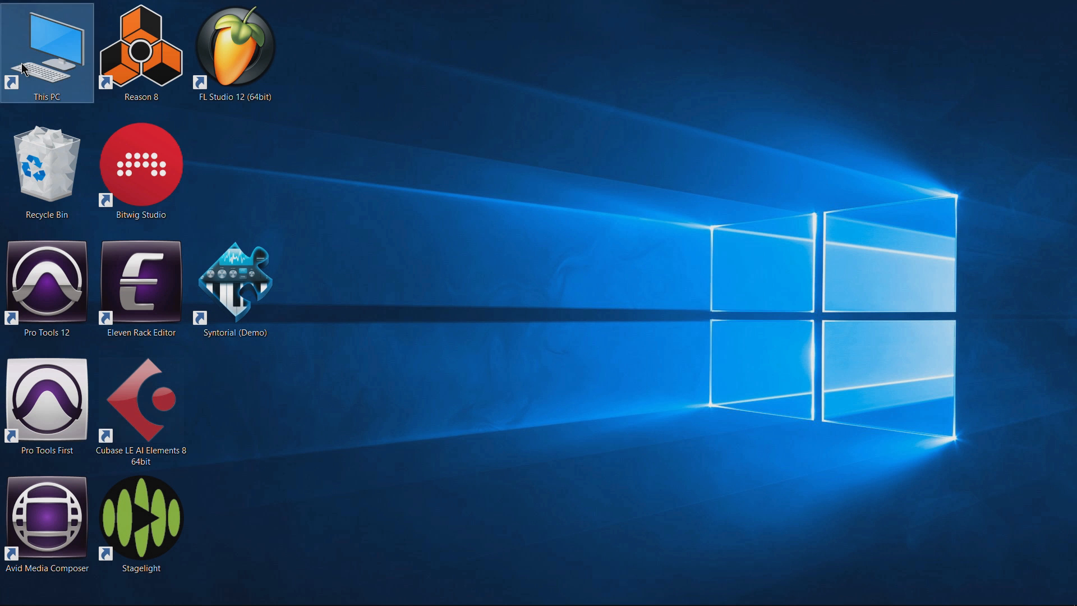
pyautogui.doubleClick(46, 54)
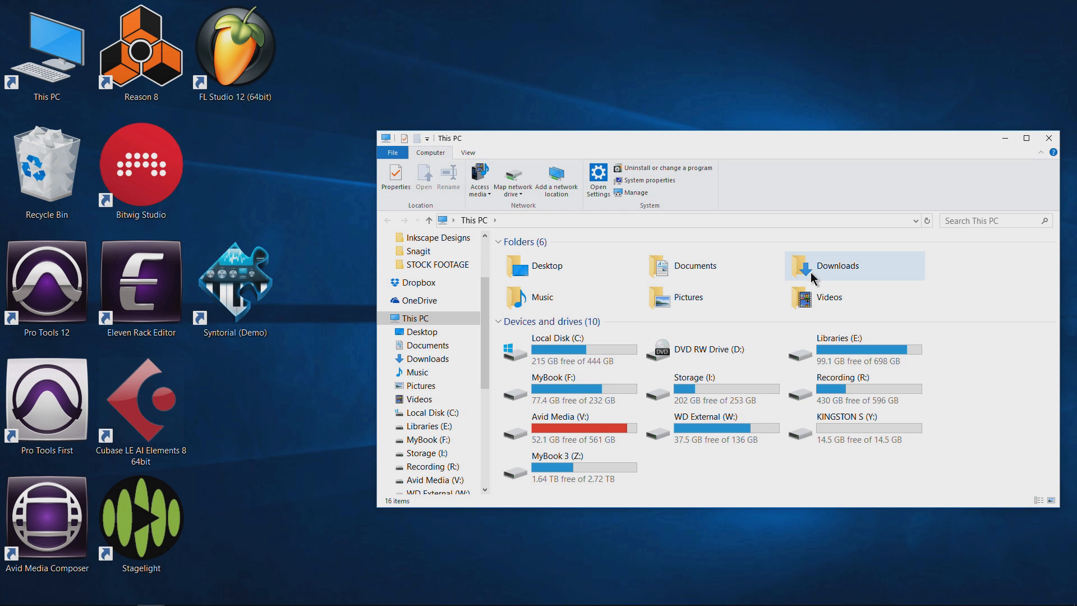
pyautogui.doubleClick(837, 266)
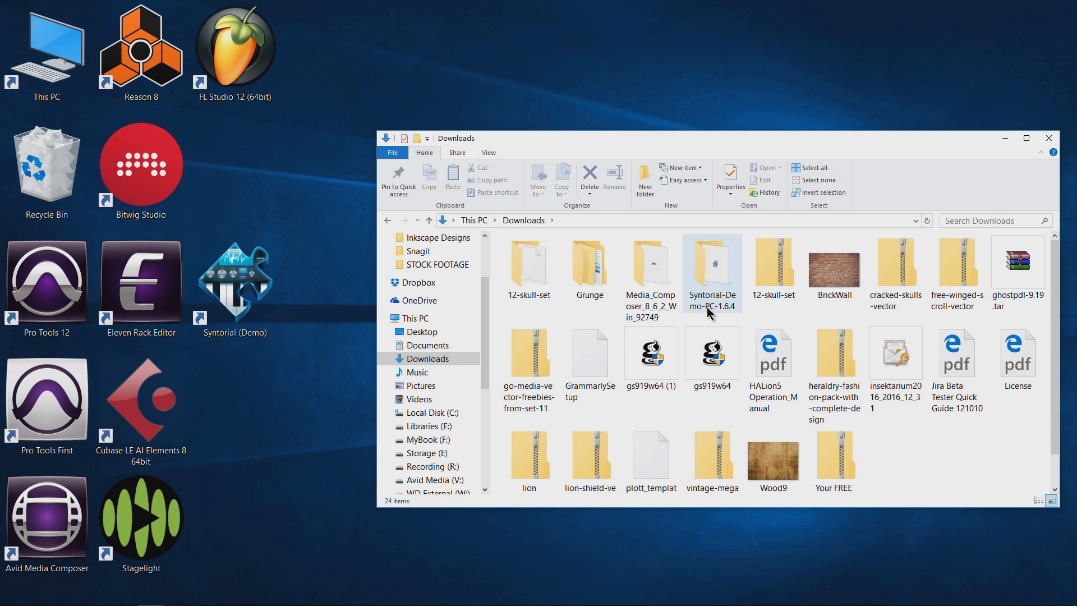
pyautogui.click(712, 355)
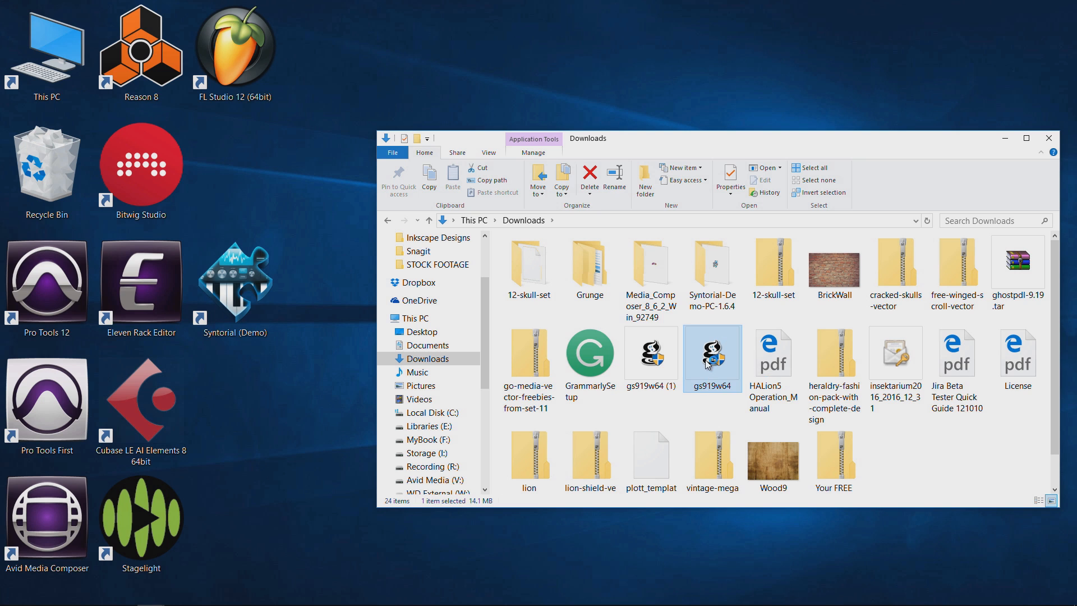
# - Launch the gs919w64 setup wizard, advance once, then cancel it
pyautogui.doubleClick(712, 352)
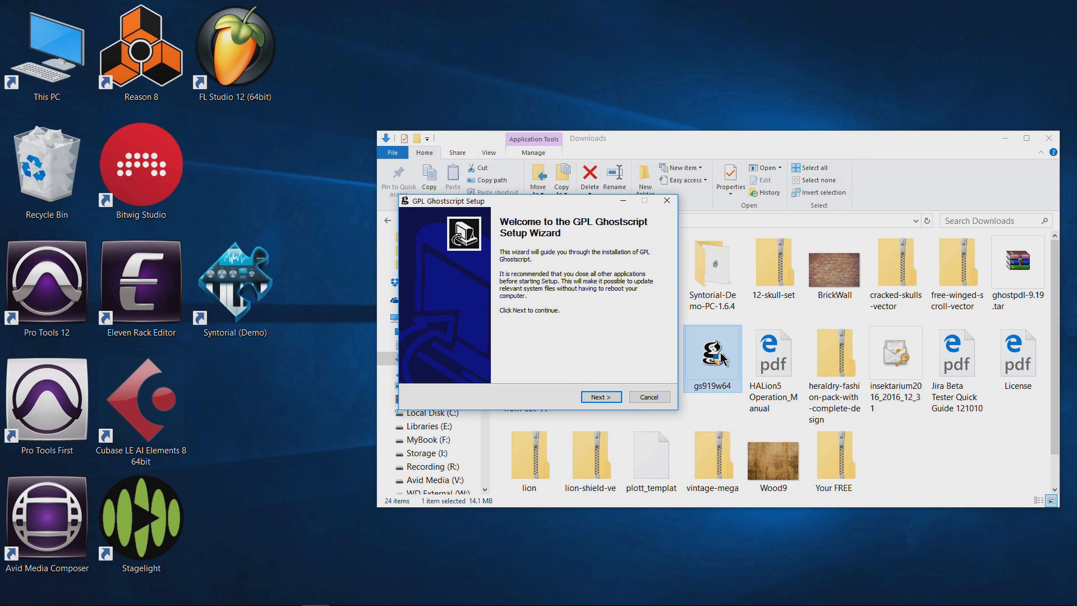
pyautogui.click(599, 396)
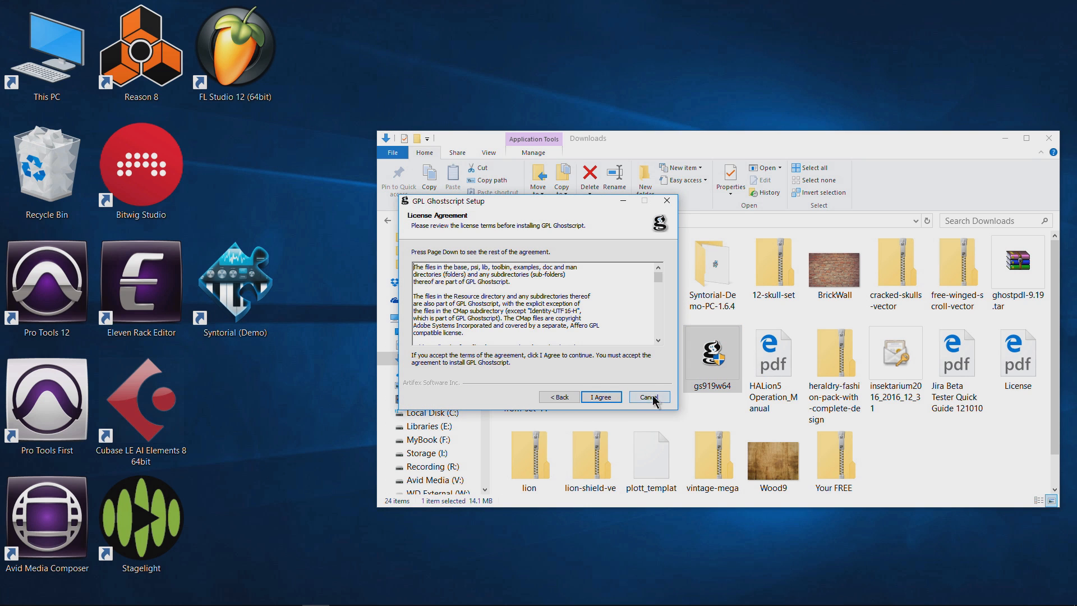
pyautogui.click(647, 397)
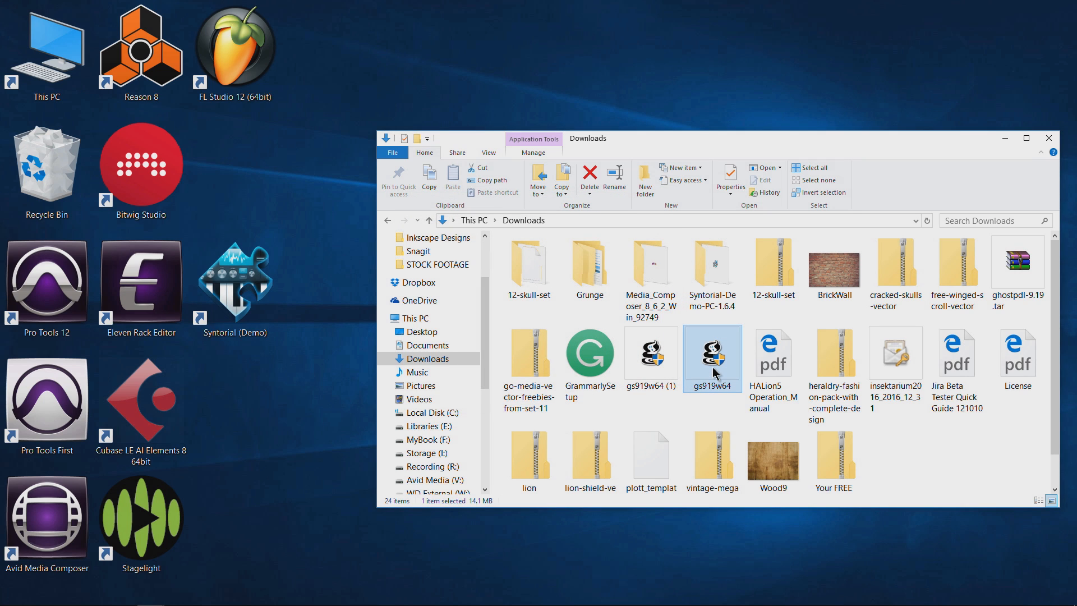
pyautogui.moveTo(715, 371)
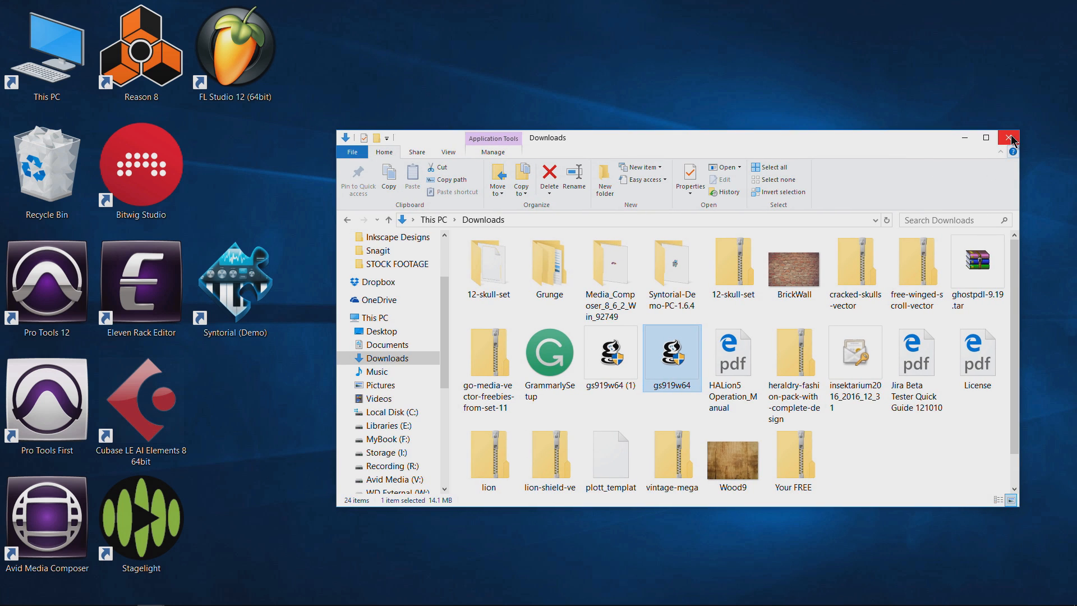
# - Close the Downloads window and search 'system' from the Start menu
pyautogui.click(1007, 137)
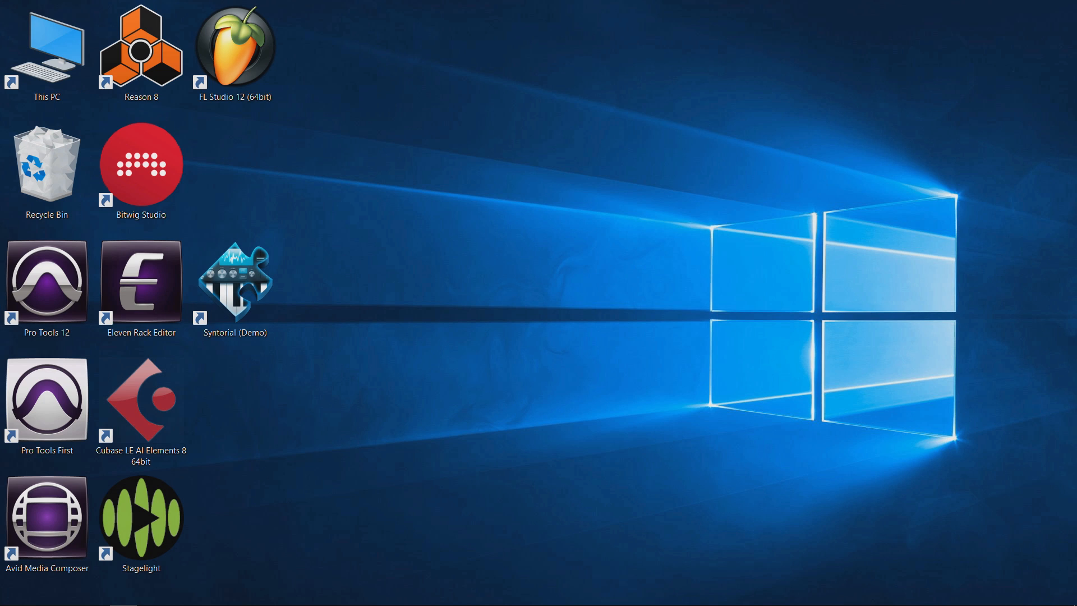
pyautogui.moveTo(323, 321)
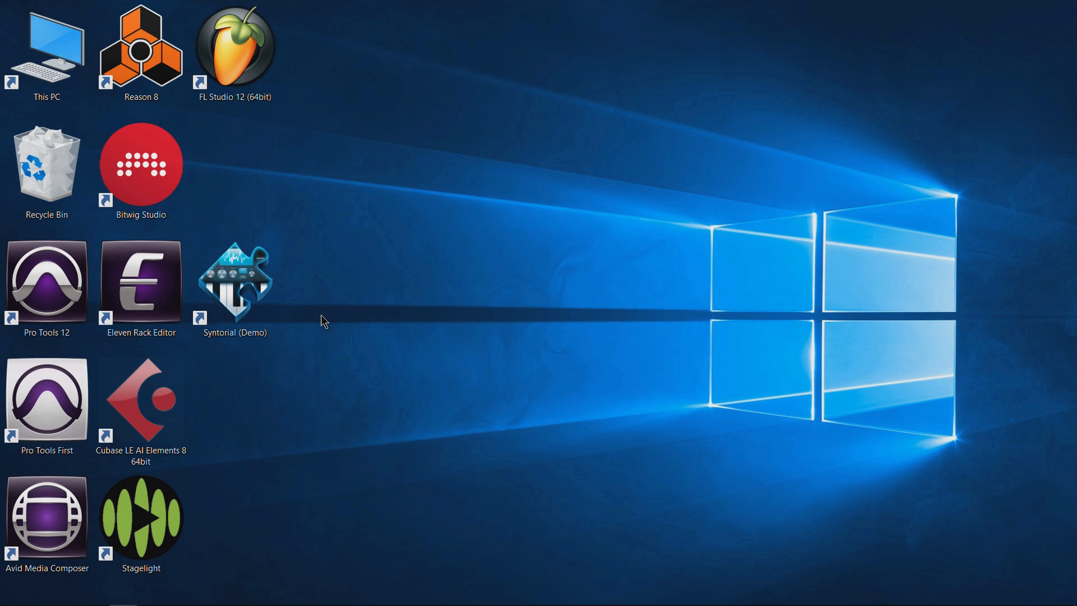
pyautogui.click(12, 593)
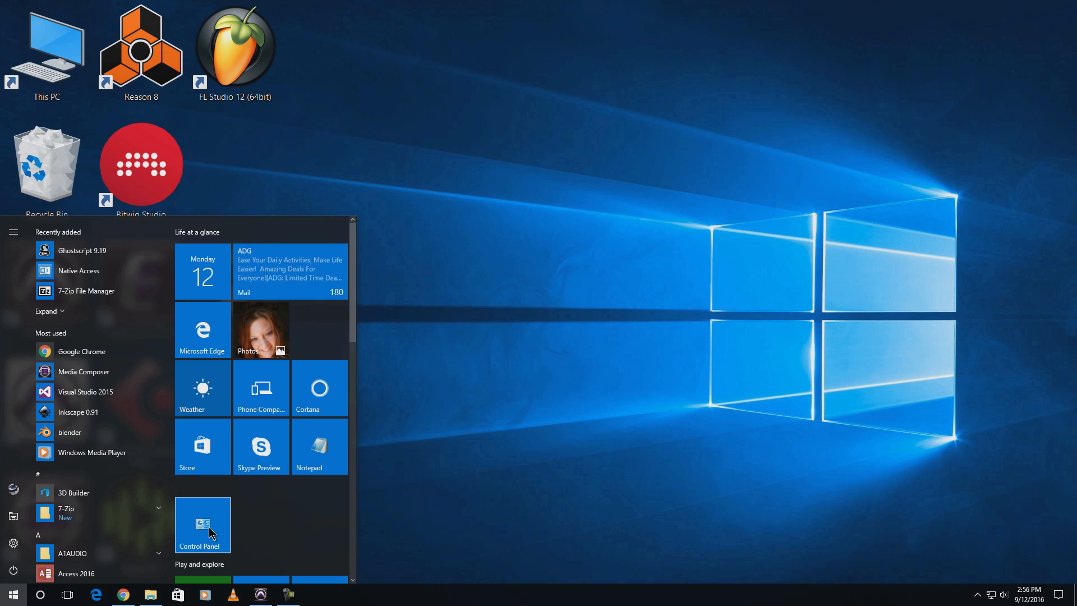
pyautogui.click(202, 525)
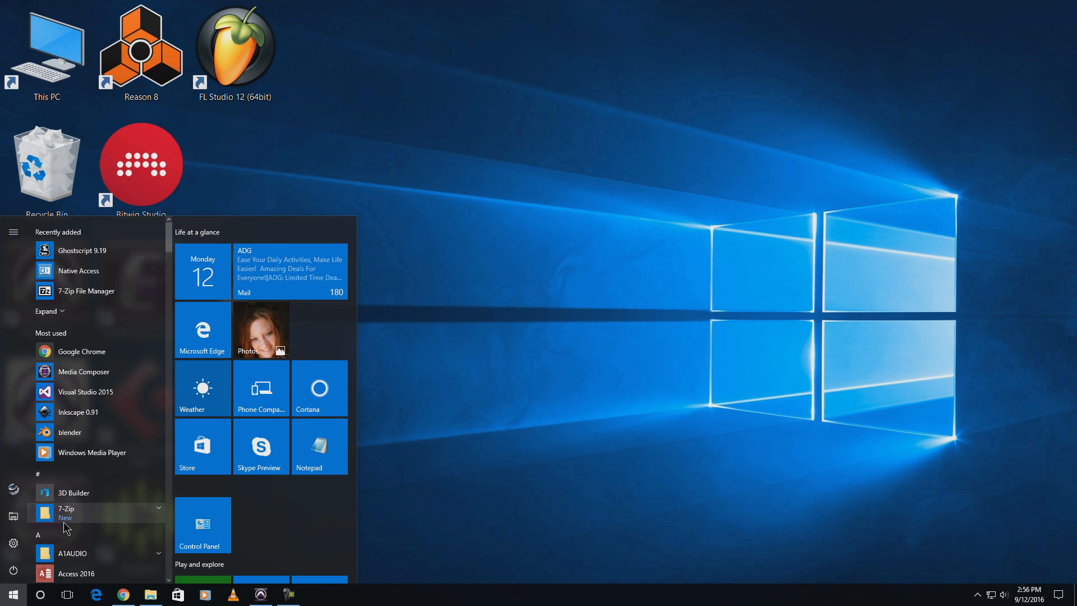
pyautogui.write('syste')
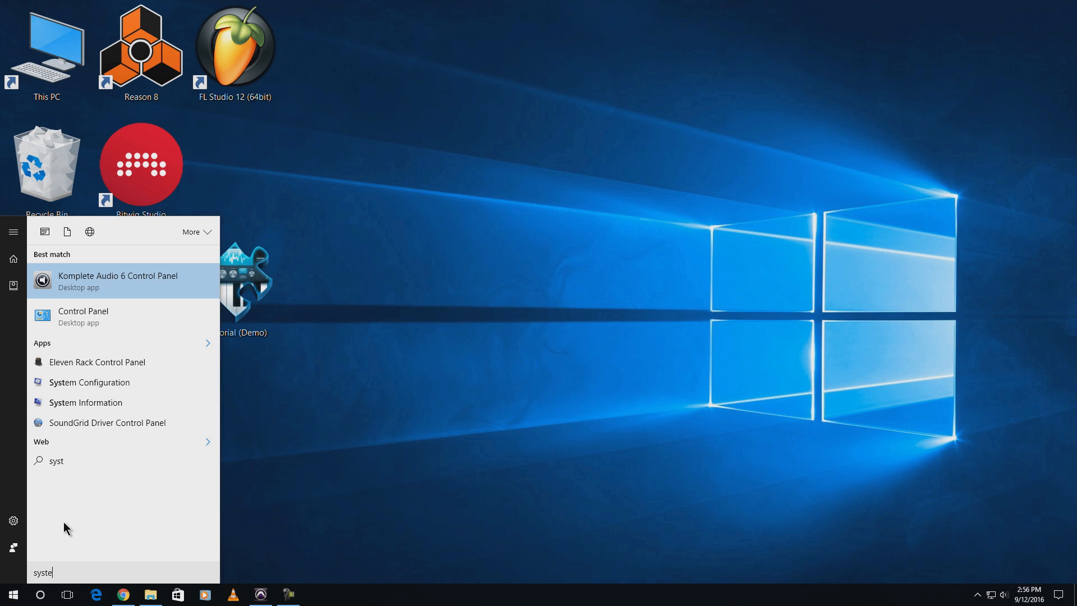
pyautogui.write('m')
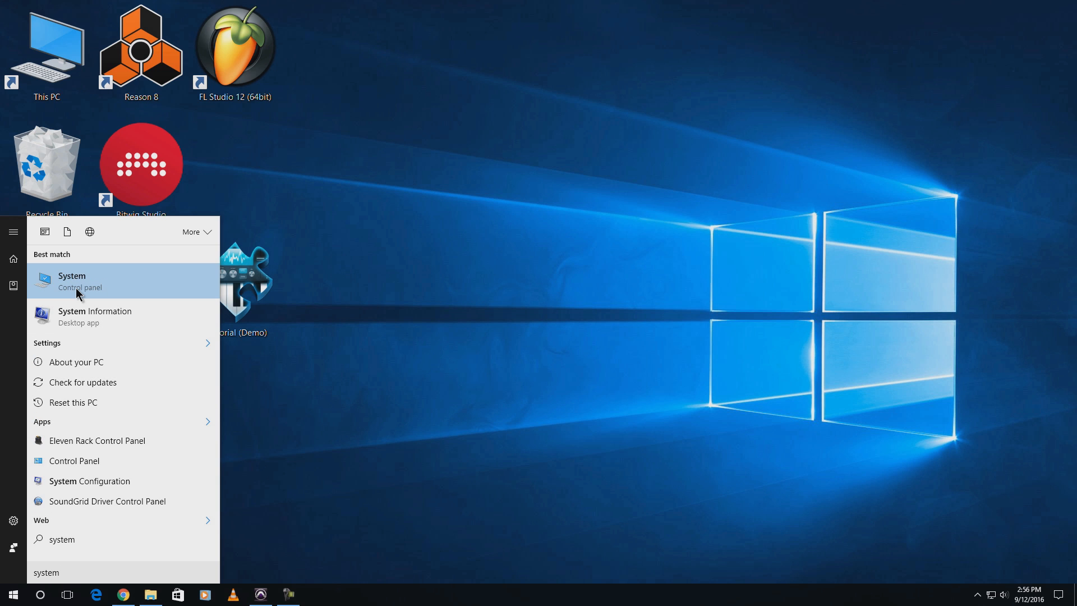
# - Bring up System Properties on the Advanced tab after glancing at Computer Name
pyautogui.click(72, 280)
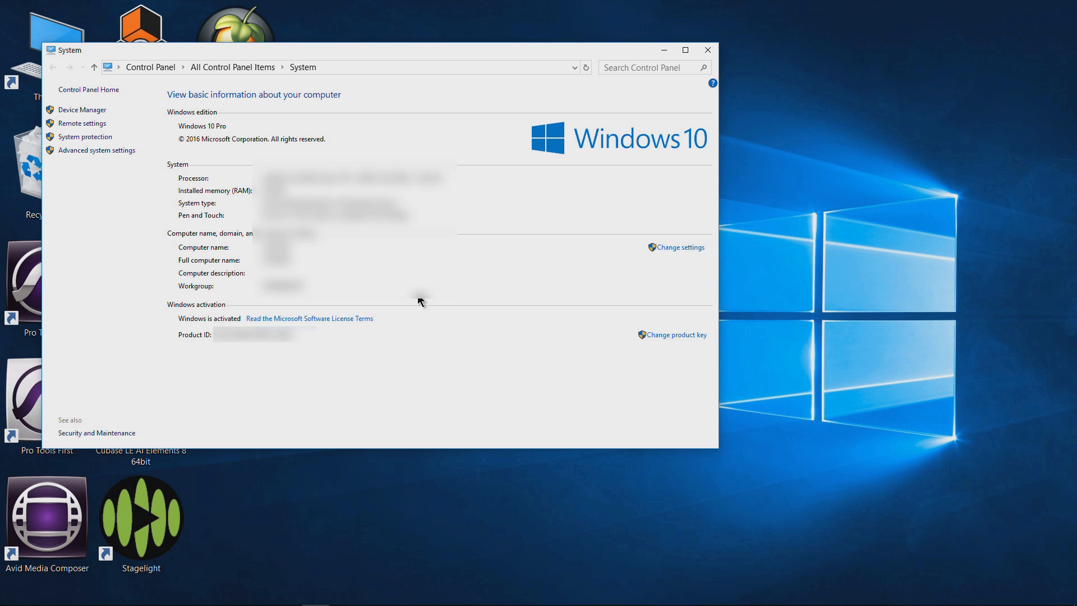
pyautogui.moveTo(96, 149)
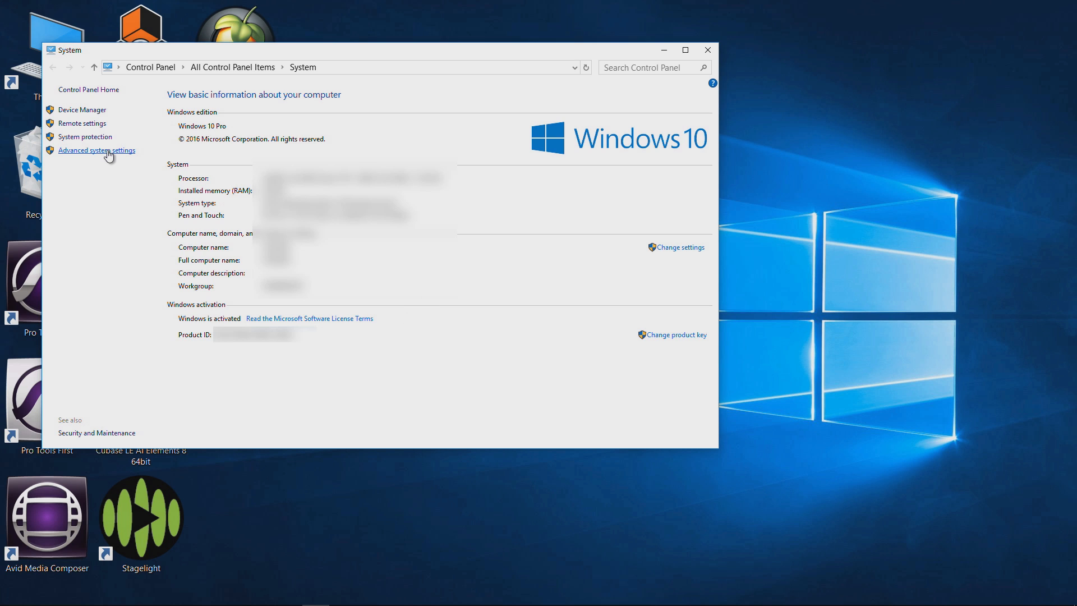
pyautogui.click(96, 149)
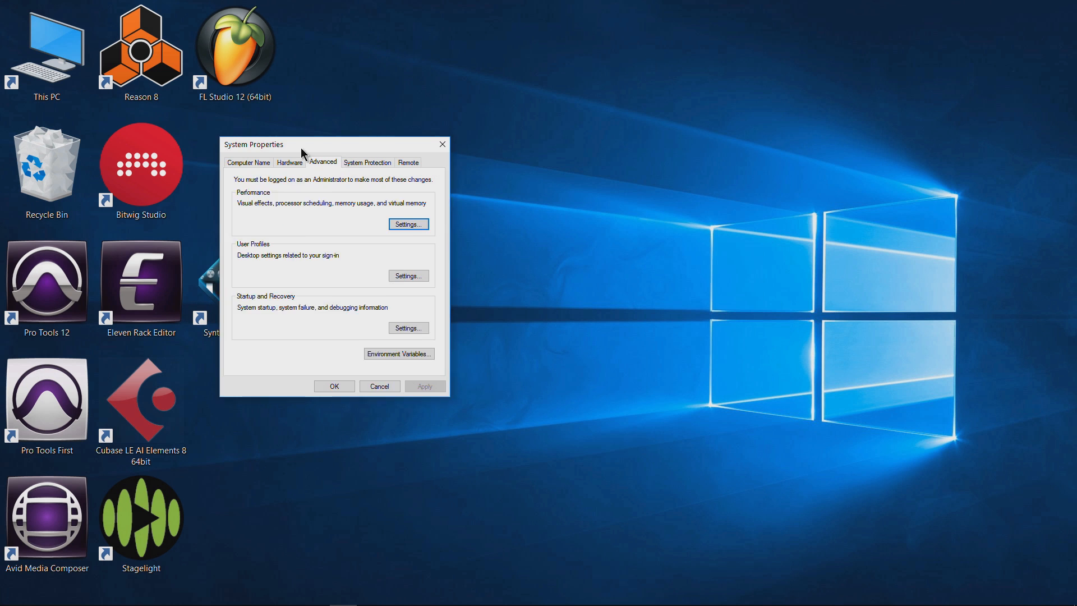
pyautogui.moveTo(302, 143); pyautogui.dragTo(433, 136)
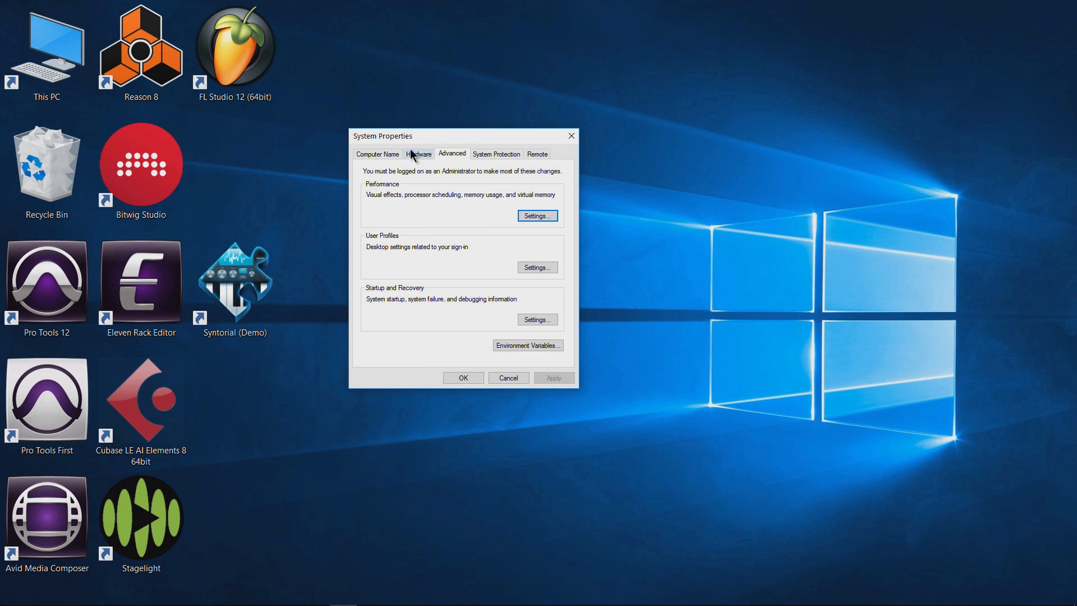
pyautogui.click(377, 154)
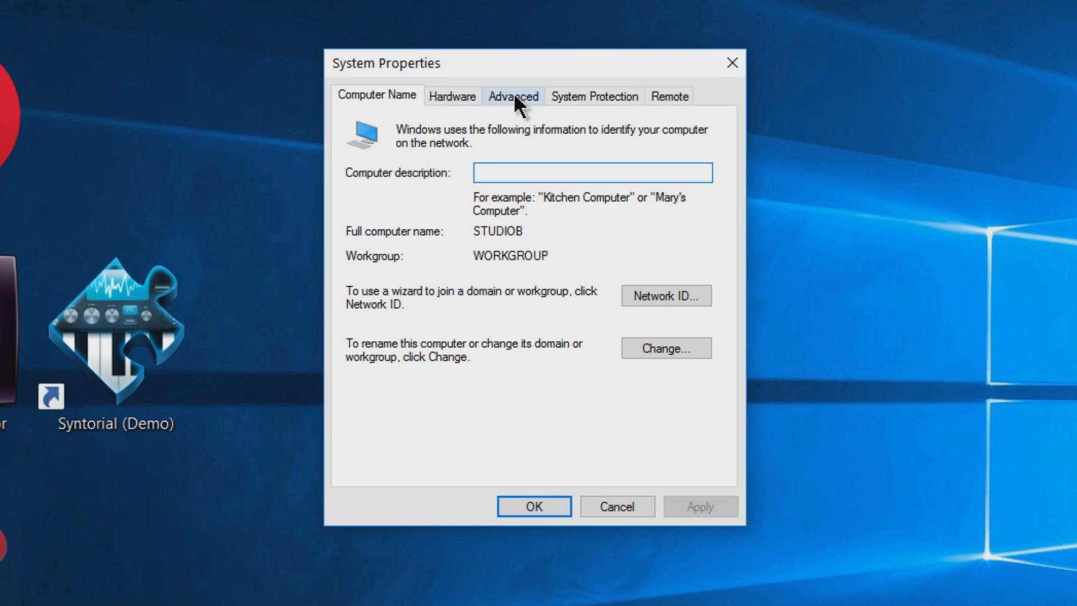
pyautogui.click(512, 95)
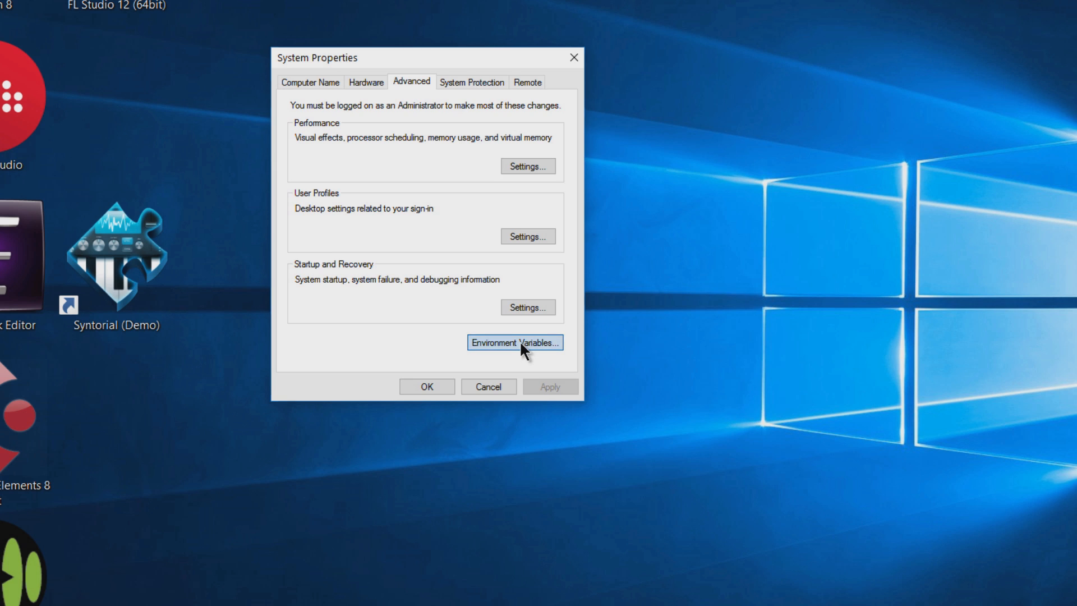
# - View Environment Variables and scroll the System variables to find Path
pyautogui.click(514, 343)
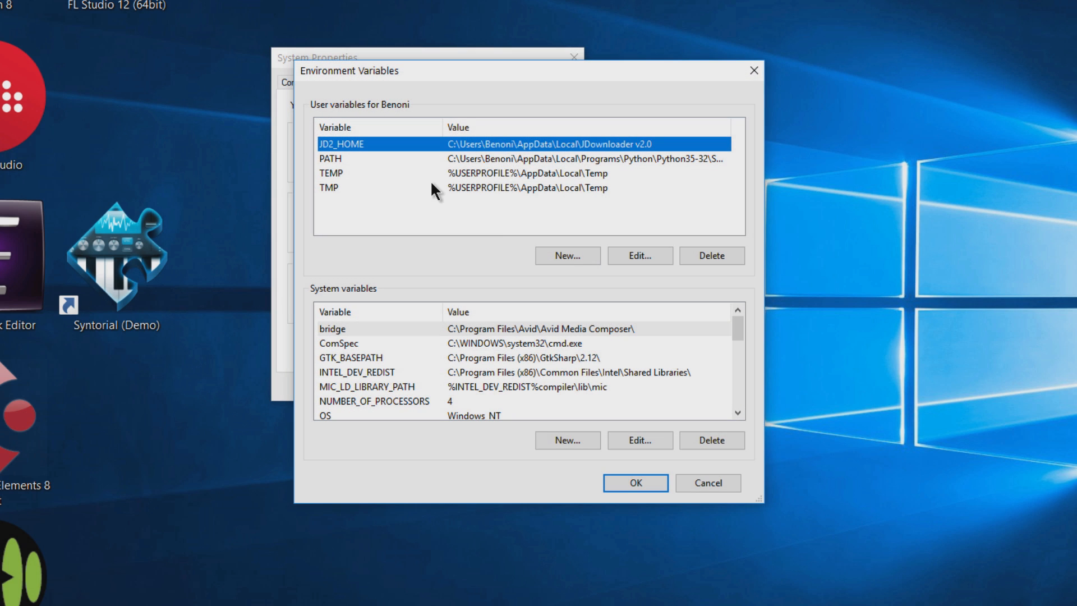
pyautogui.moveTo(455, 341)
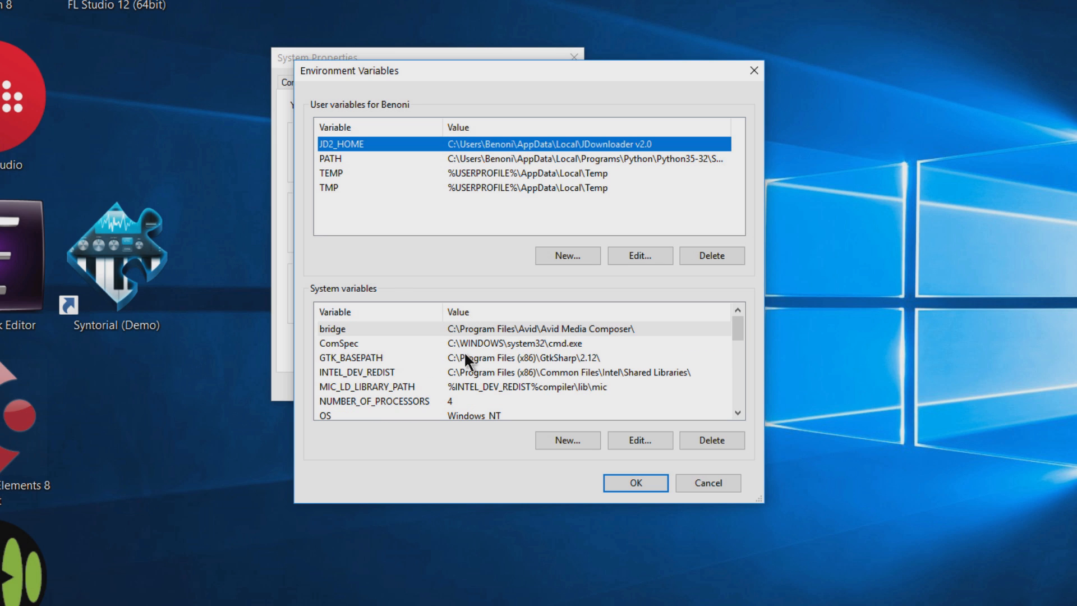
pyautogui.scroll(-3)
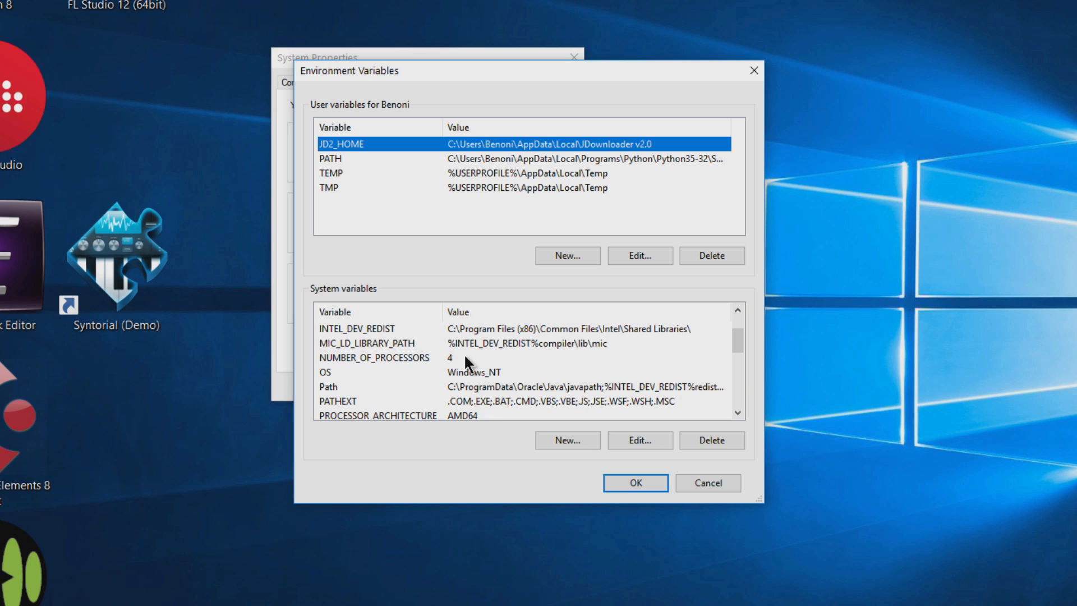
pyautogui.moveTo(321, 379)
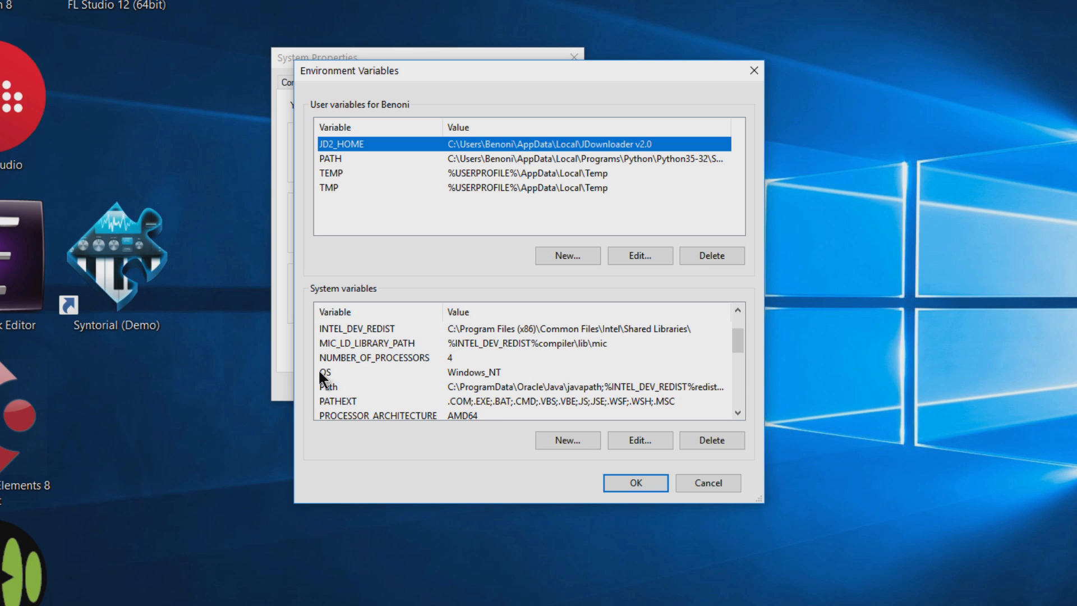
pyautogui.moveTo(324, 293)
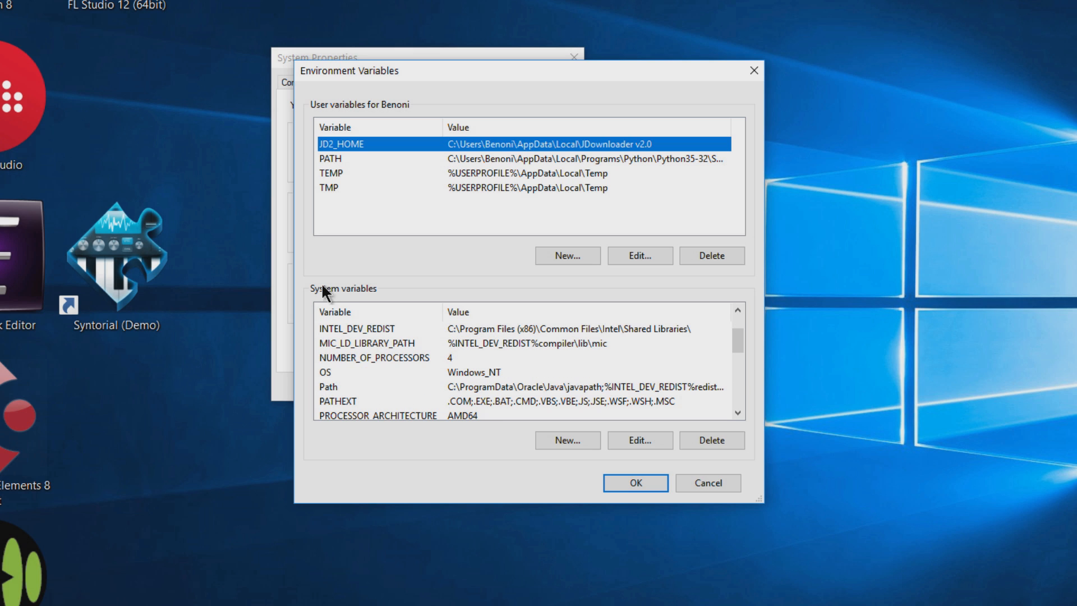
pyautogui.scroll(3)
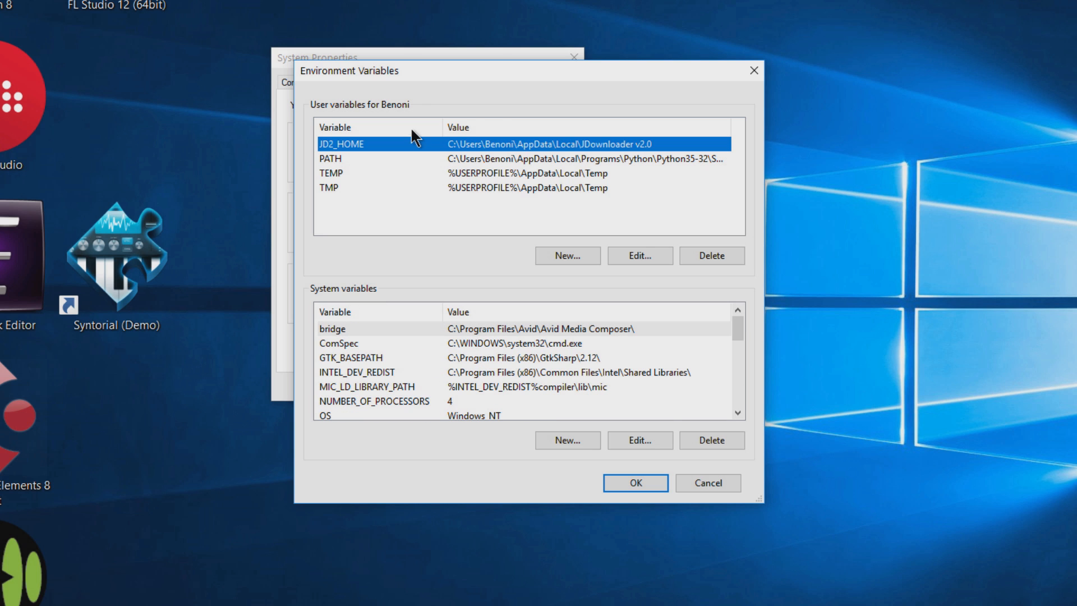
pyautogui.scroll(-3)
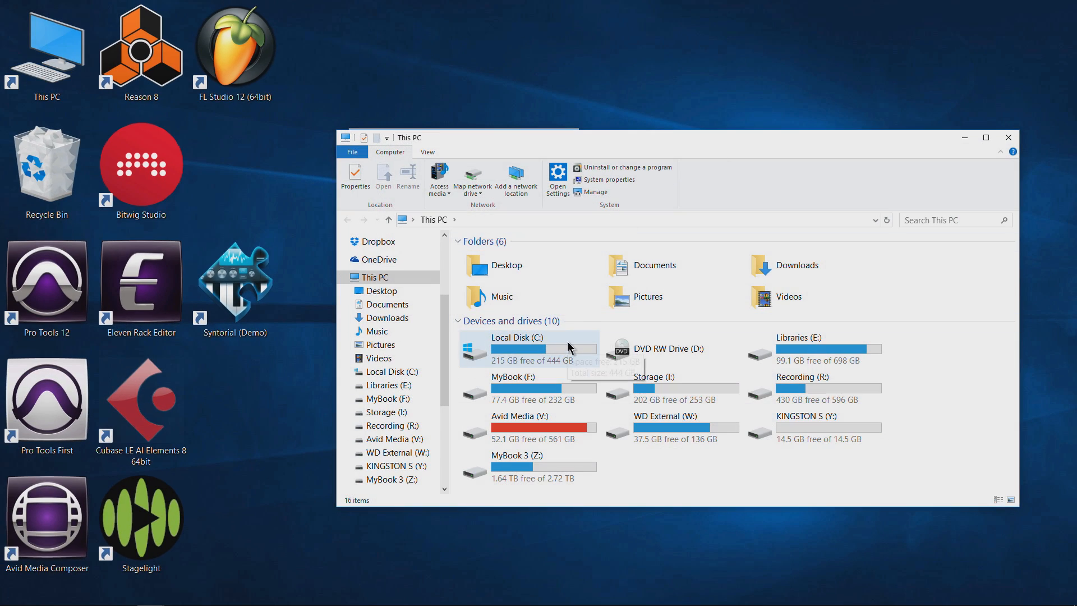
pyautogui.moveTo(547, 352)
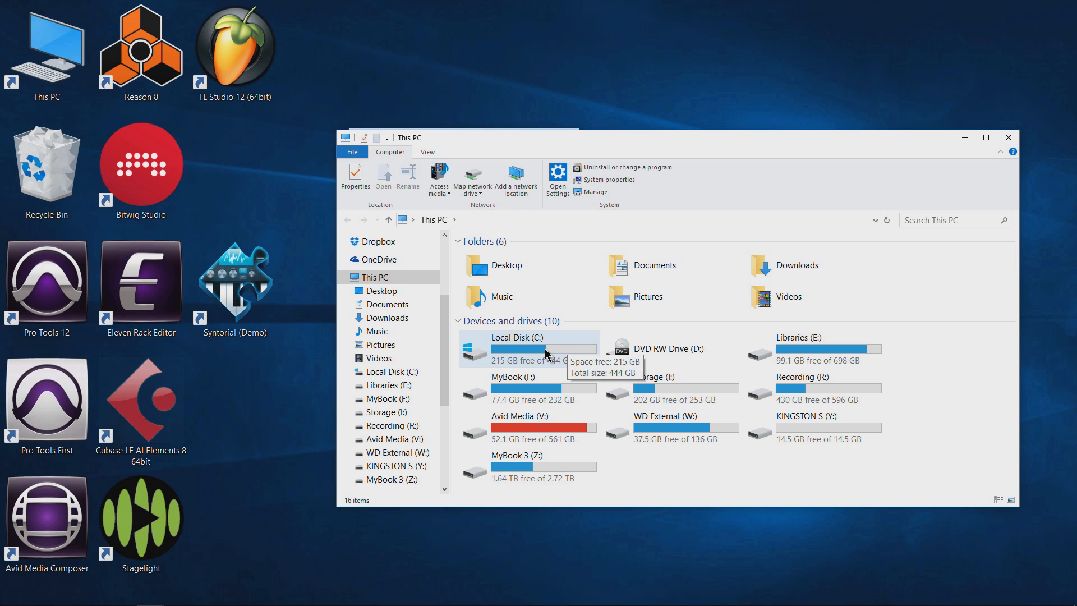
# - Browse to C:\Program Files\gs\gs9.19 in File Explorer
pyautogui.click(516, 348)
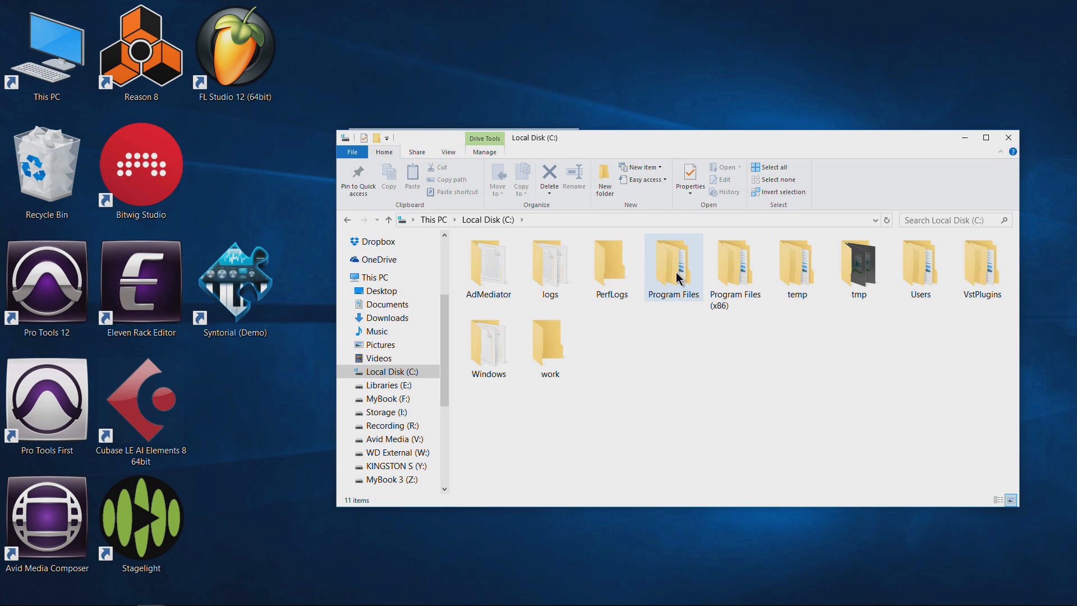
pyautogui.doubleClick(672, 265)
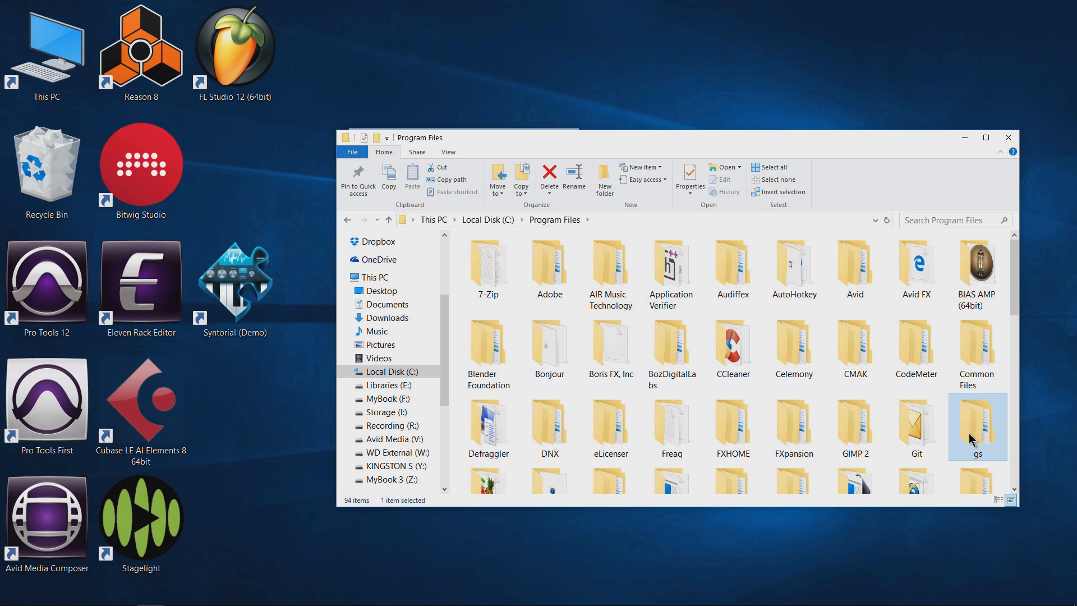
pyautogui.doubleClick(977, 427)
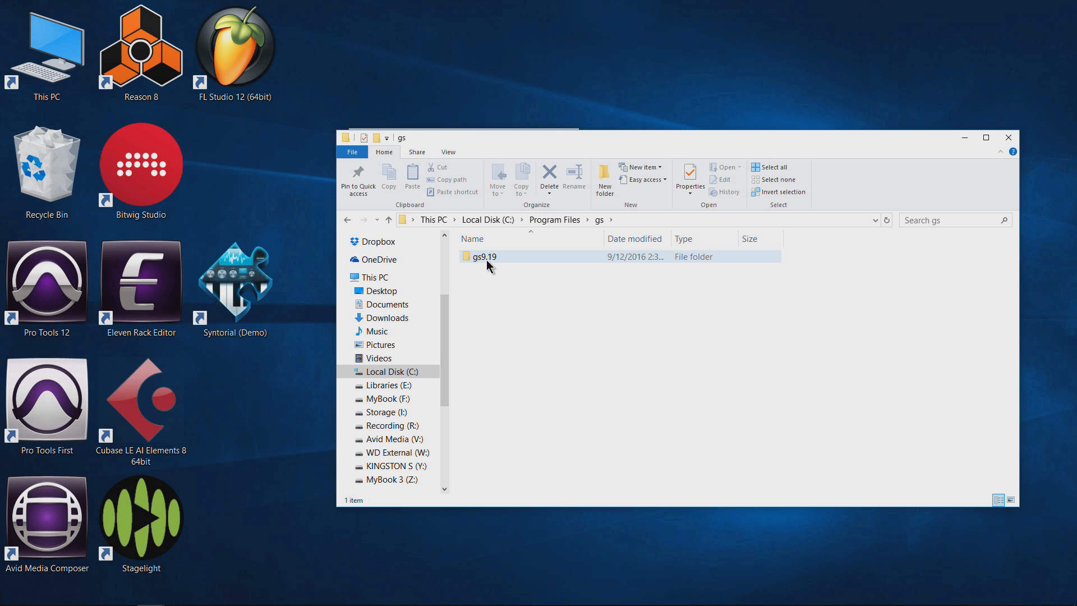
pyautogui.doubleClick(483, 255)
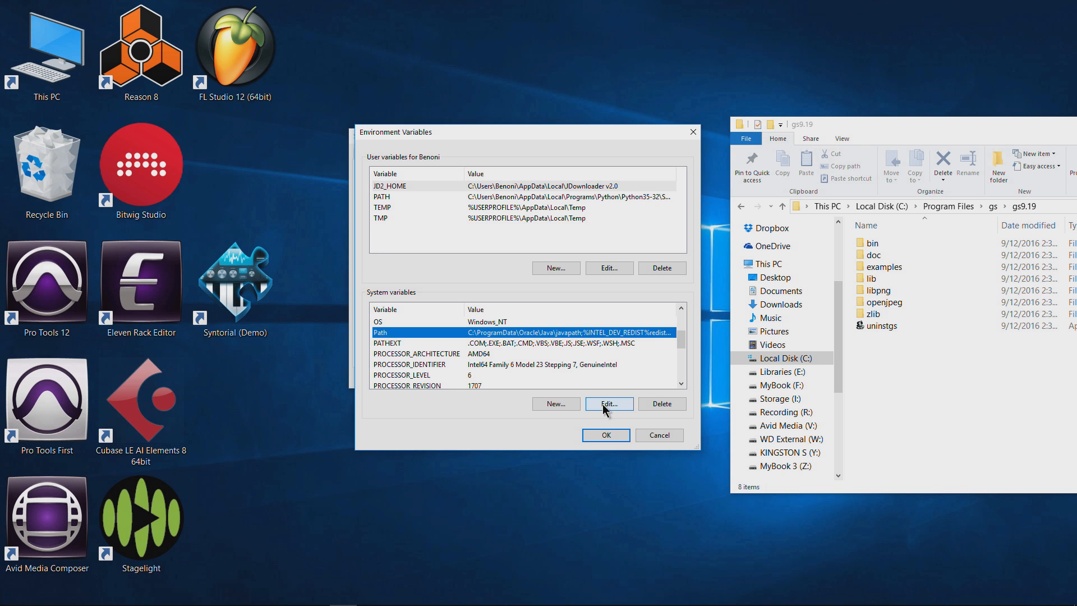
# - Edit the system Path variable and select the gs9.19 bin folder in Explorer
pyautogui.click(607, 403)
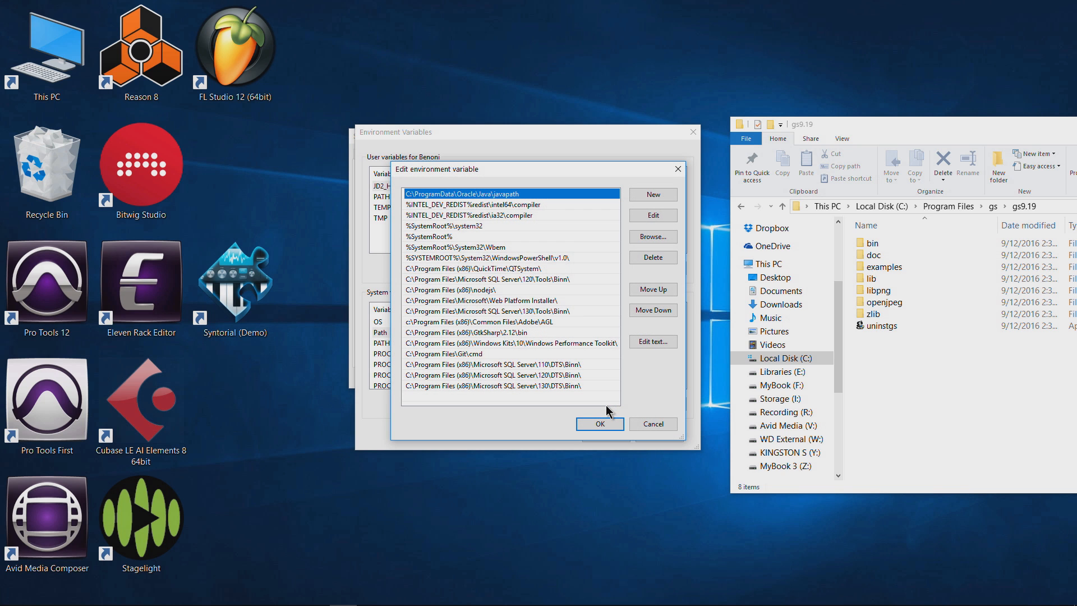
pyautogui.moveTo(490, 176)
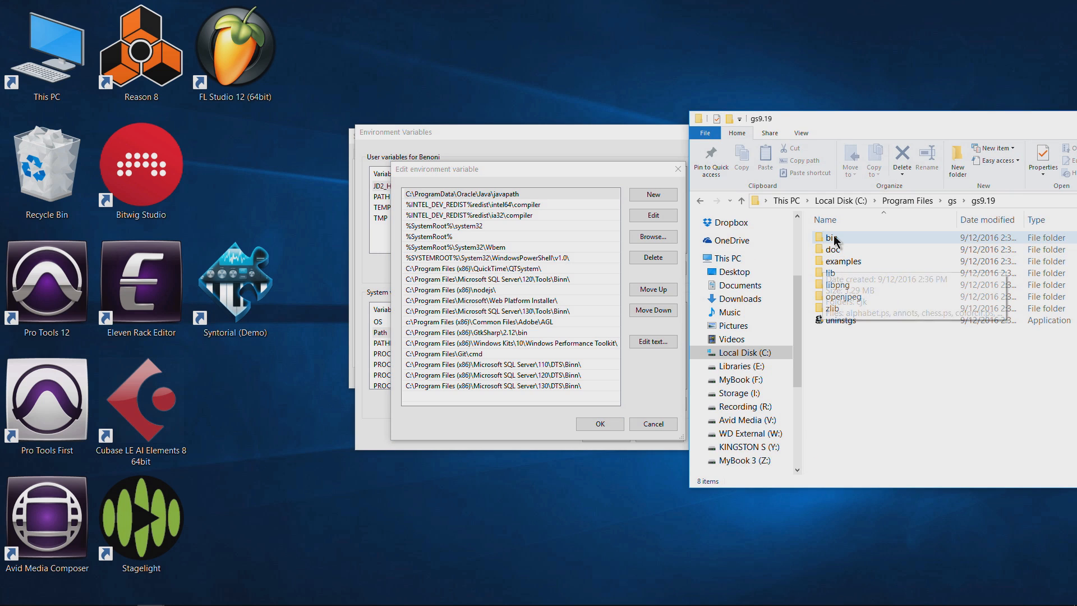
pyautogui.click(832, 273)
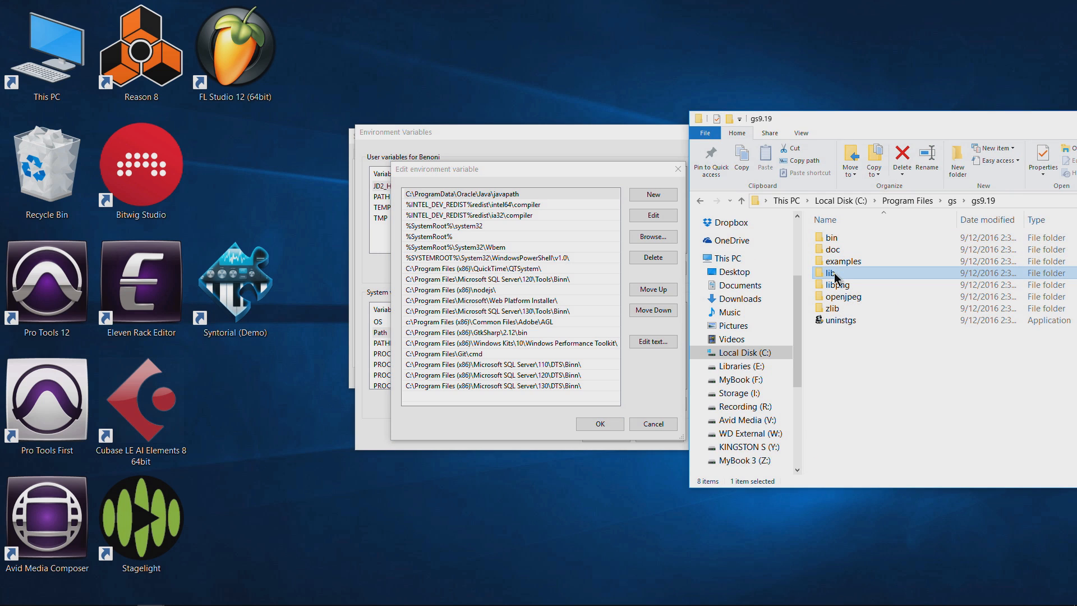
pyautogui.moveTo(839, 237)
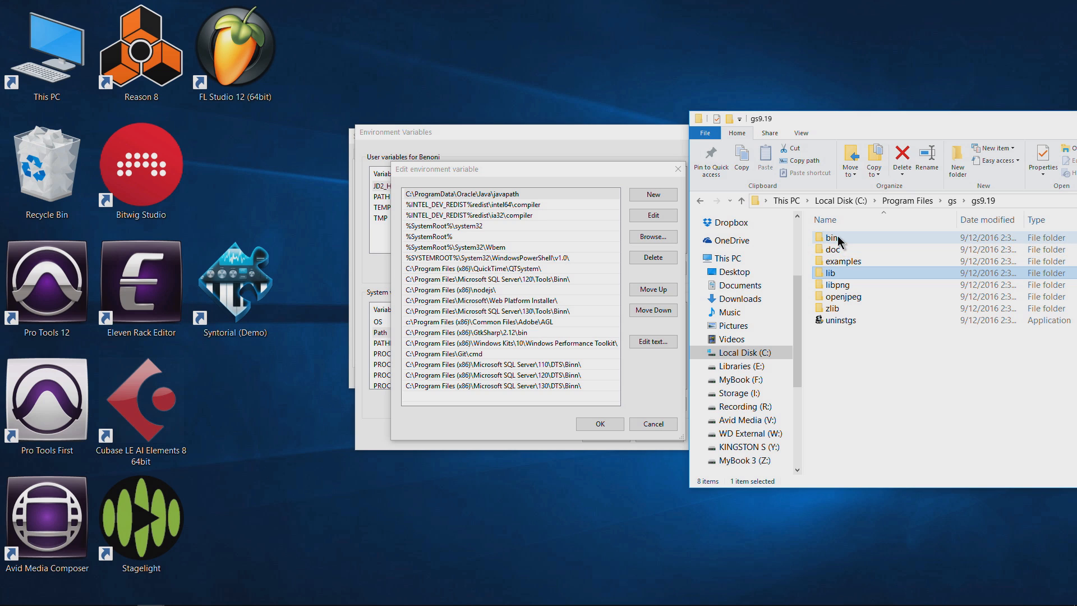
pyautogui.click(832, 237)
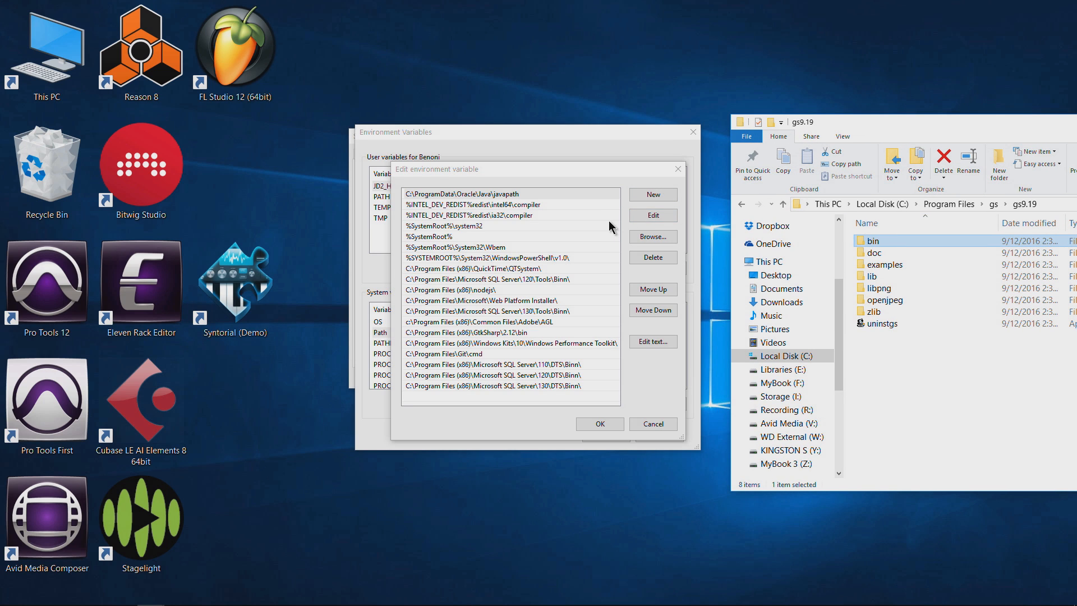
pyautogui.moveTo(608, 229)
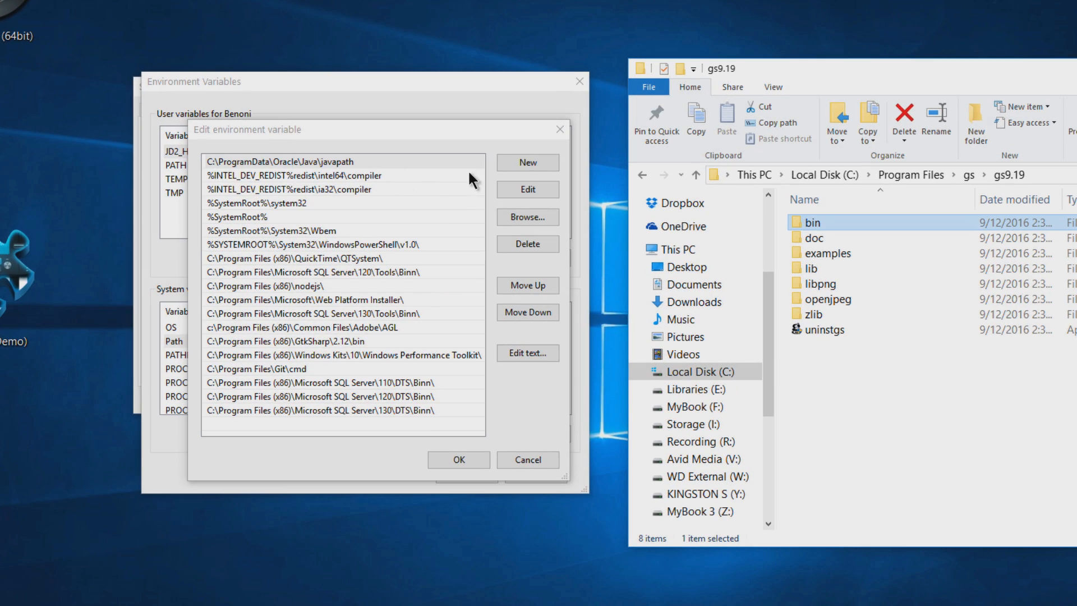
pyautogui.click(526, 163)
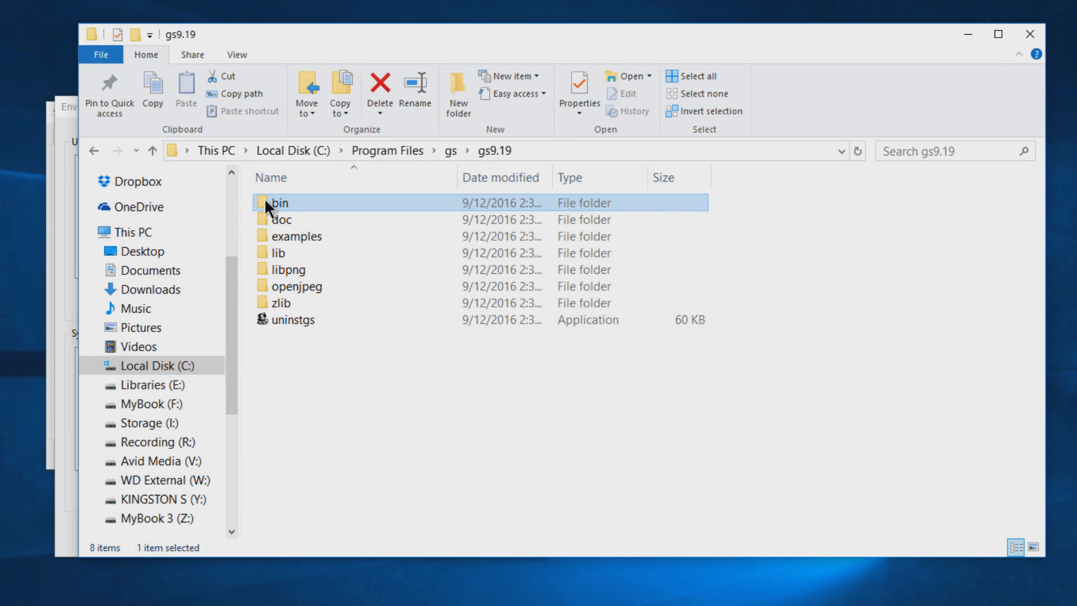
# - Enter the bin folder and copy its full address as text
pyautogui.doubleClick(280, 203)
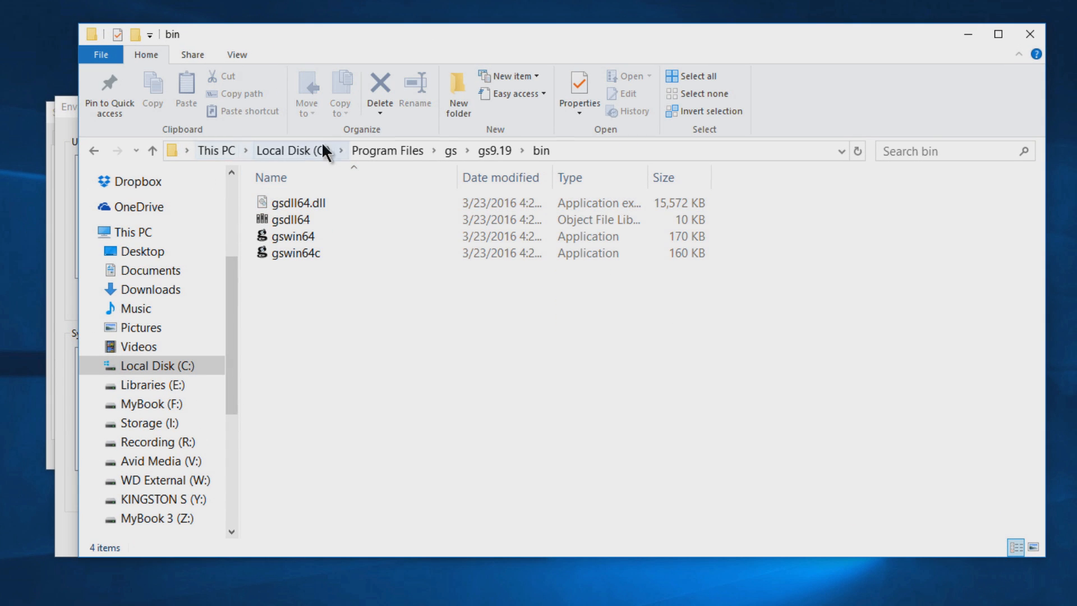
pyautogui.moveTo(584, 164)
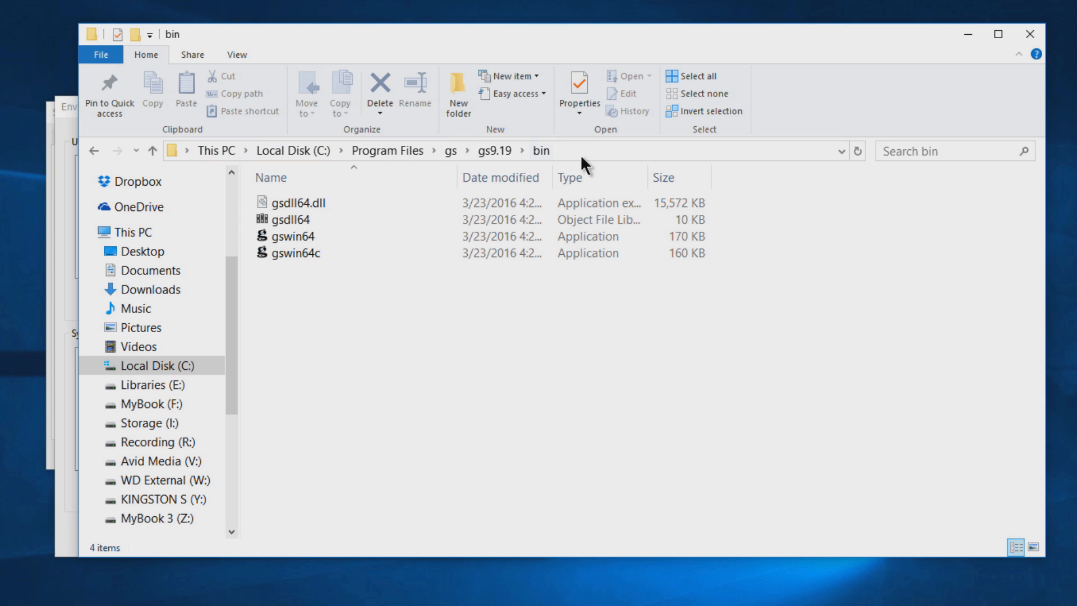
pyautogui.rightClick(598, 150)
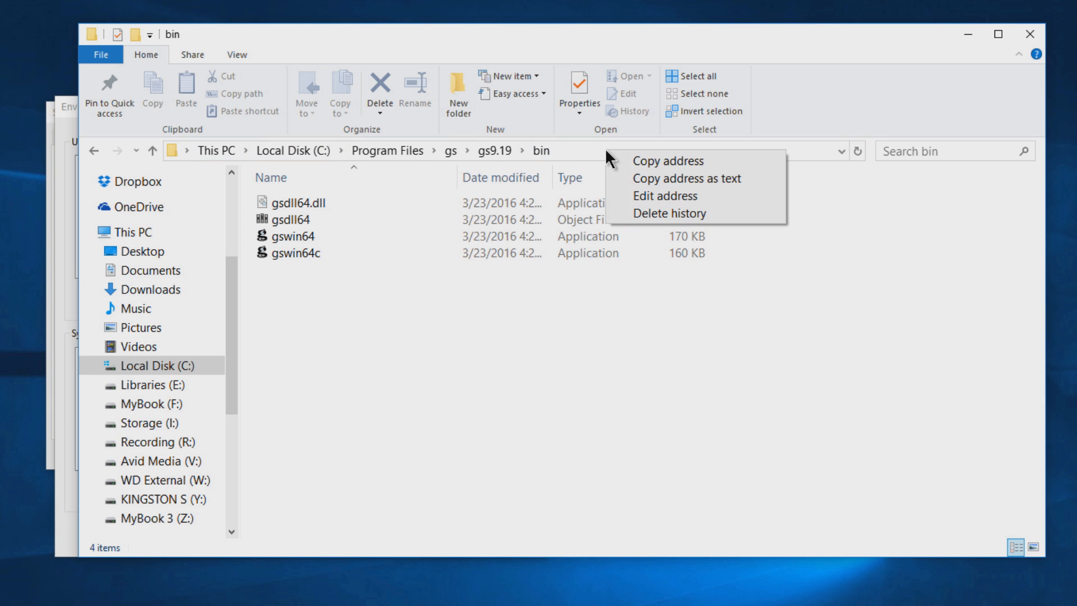
pyautogui.moveTo(610, 158)
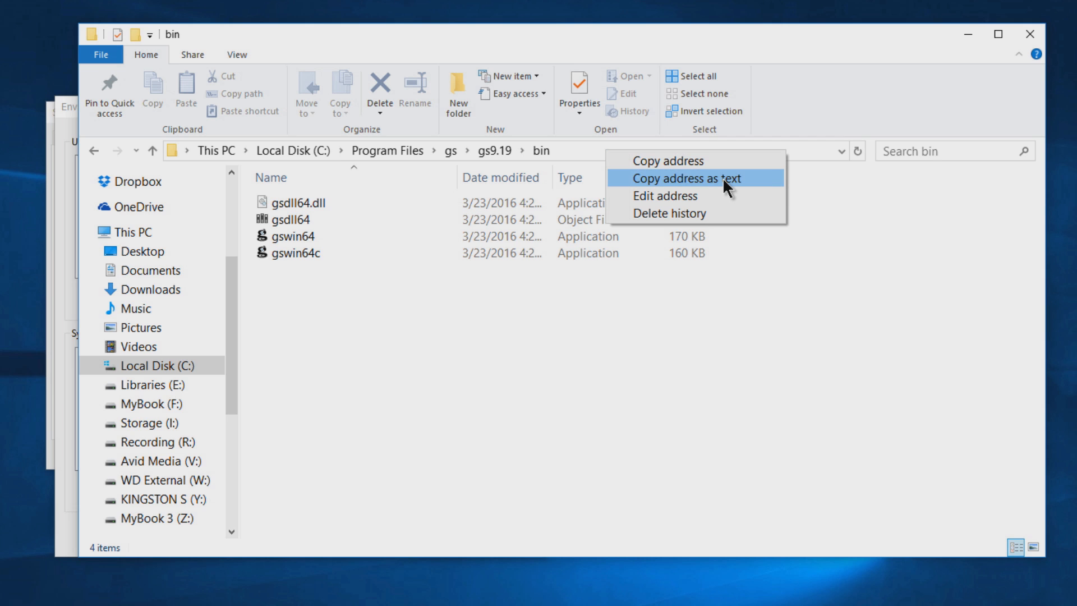
pyautogui.click(687, 179)
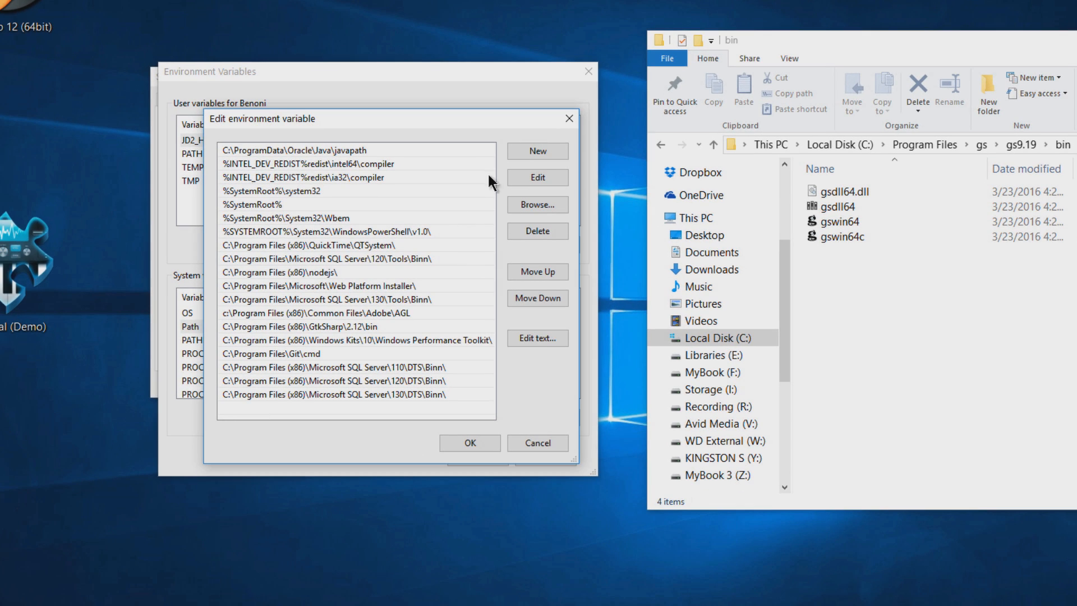
pyautogui.click(537, 150)
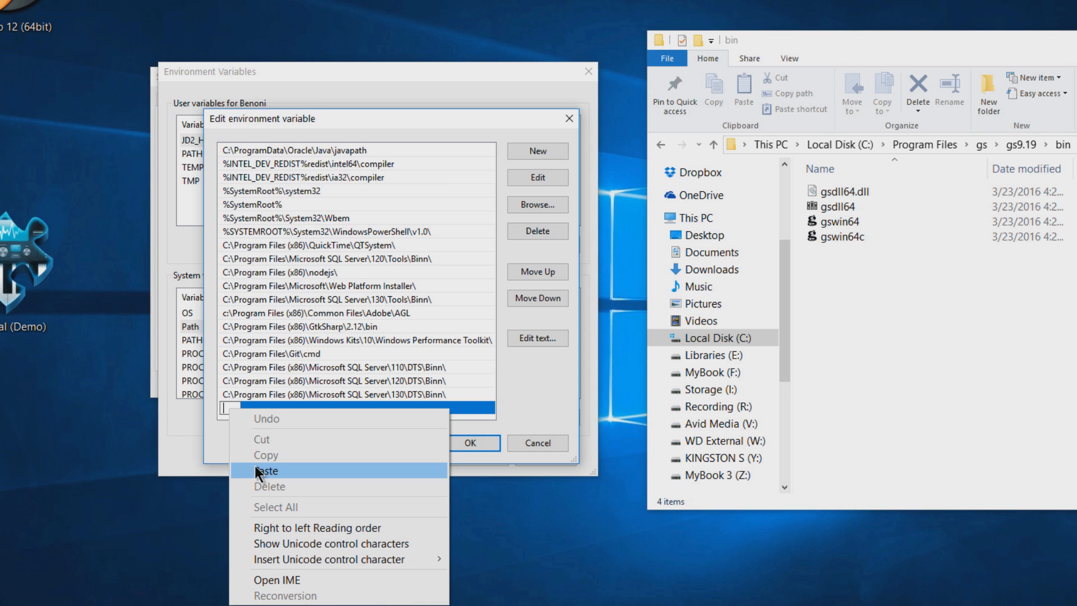
pyautogui.click(267, 470)
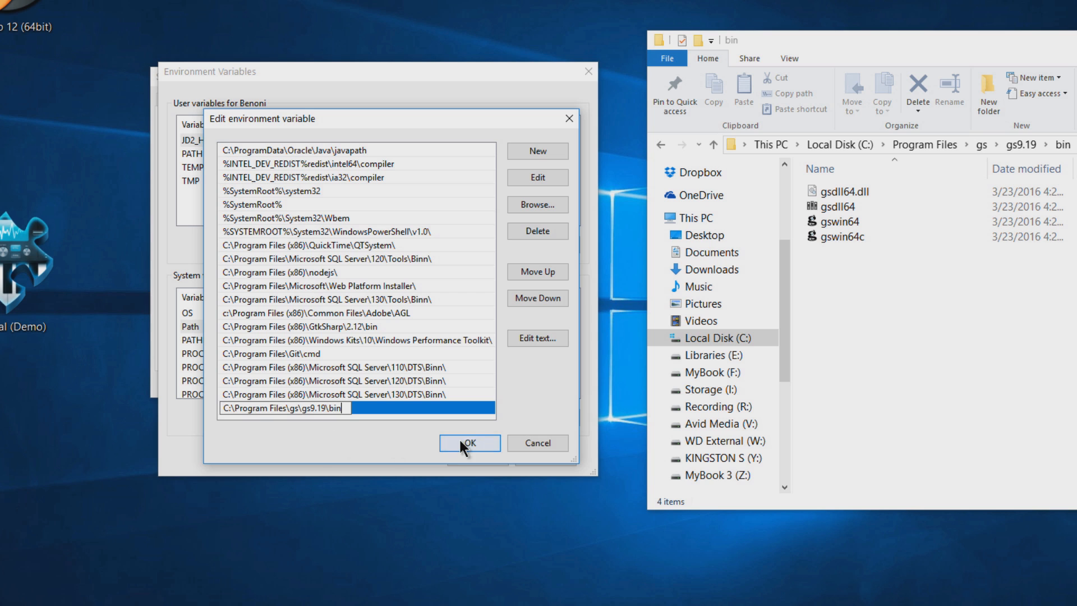
pyautogui.click(469, 442)
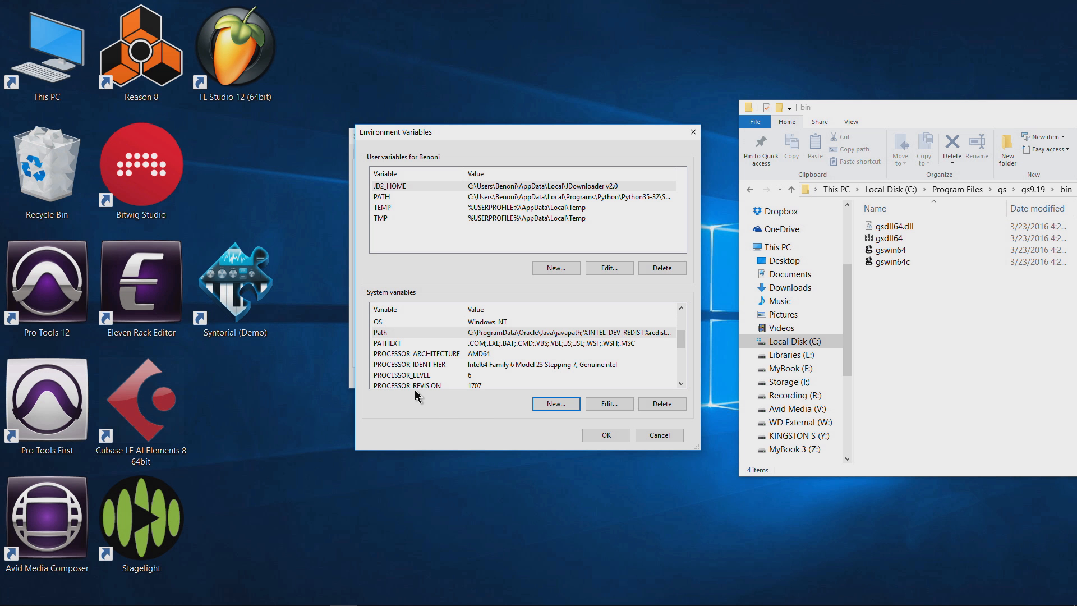
pyautogui.moveTo(395, 342)
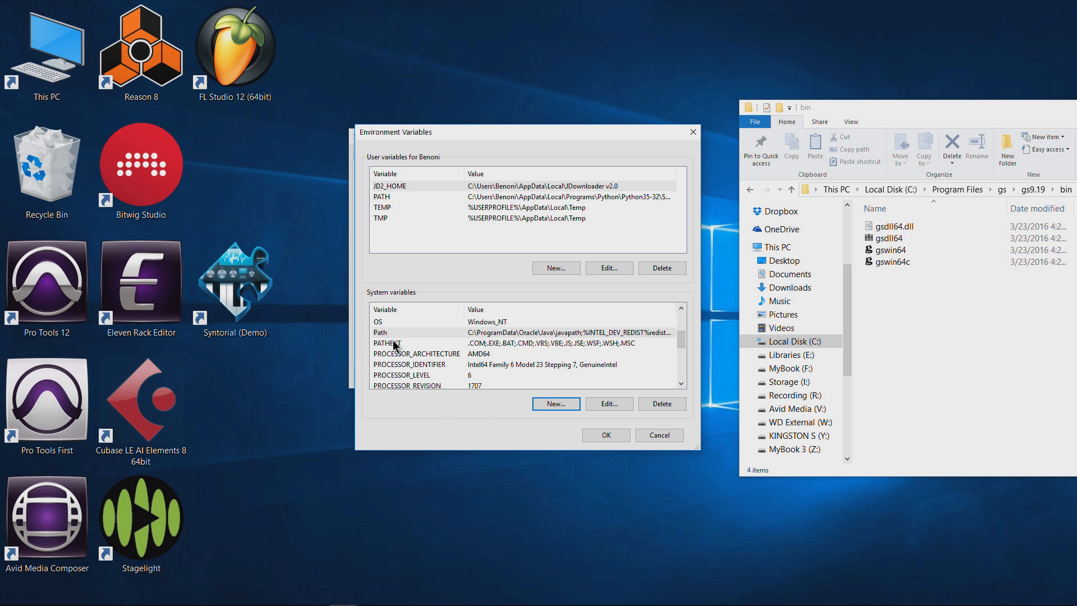
pyautogui.click(608, 403)
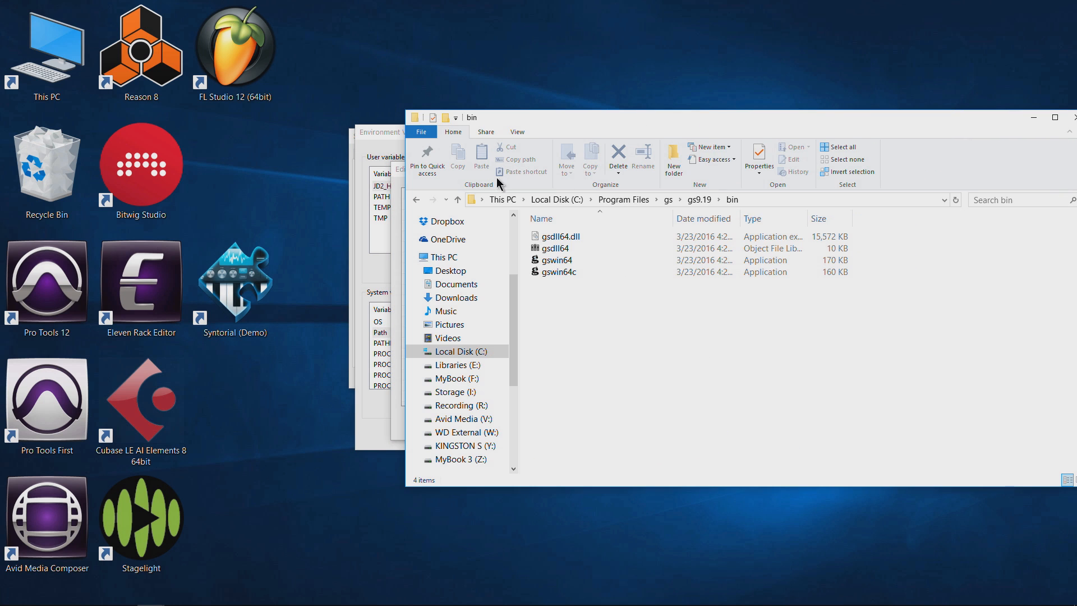
# - Go up to the gs9.19 folder and enter its lib folder in File Explorer
pyautogui.click(456, 200)
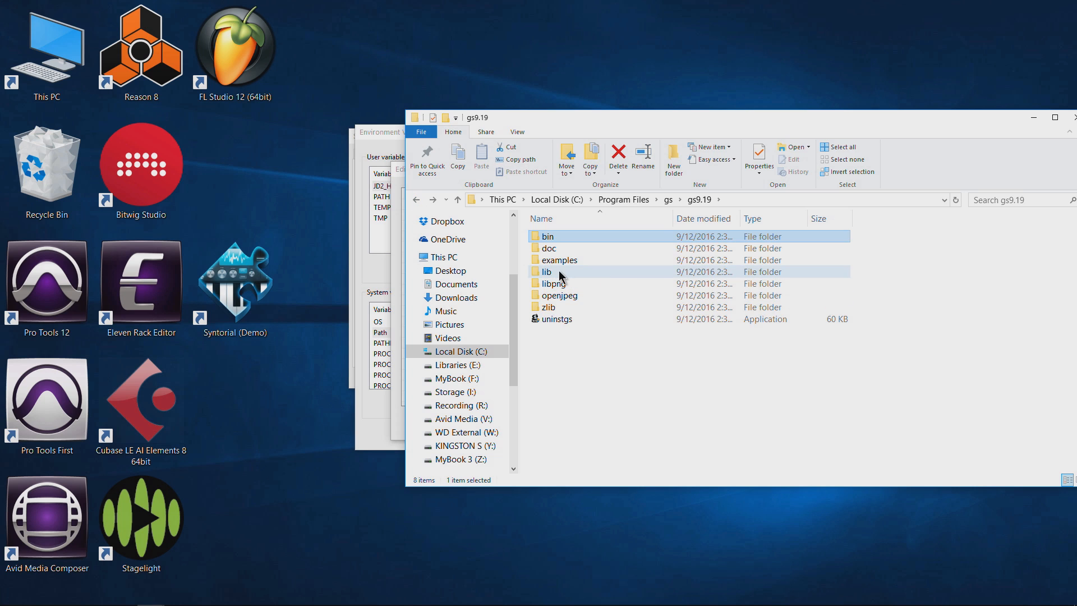
pyautogui.doubleClick(547, 271)
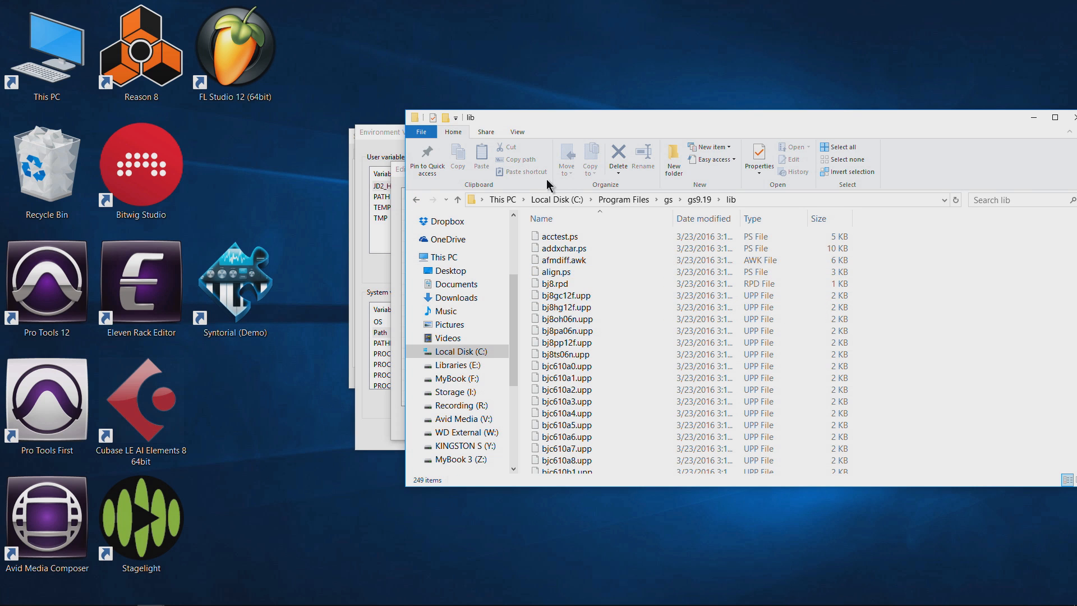
pyautogui.moveTo(784, 206)
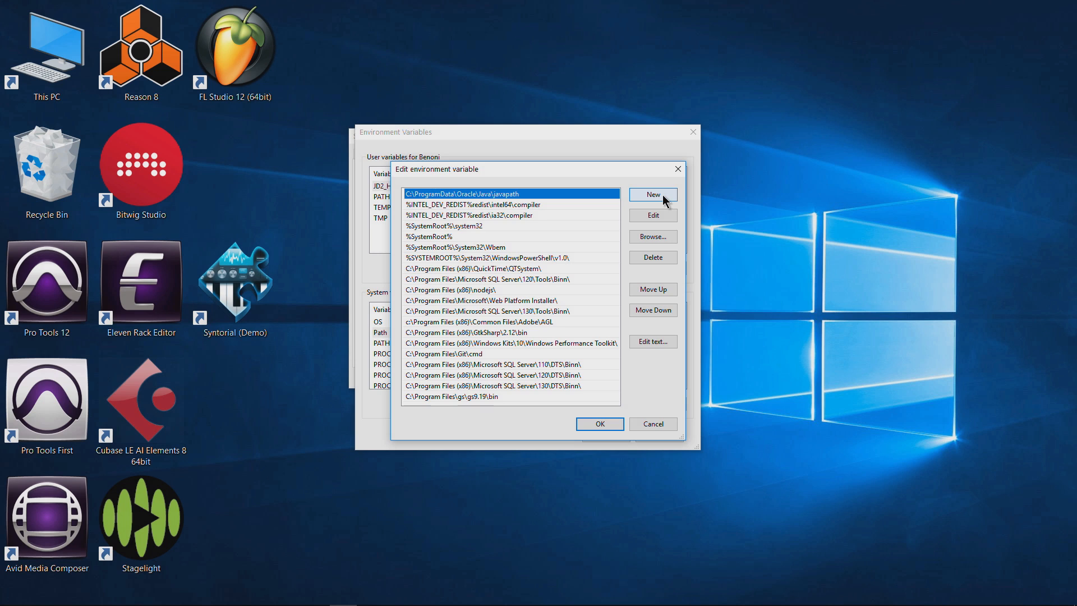
# - Add C:\Program Files\gs\gs9.19\lib as a new entry in the system Path variable
pyautogui.click(651, 194)
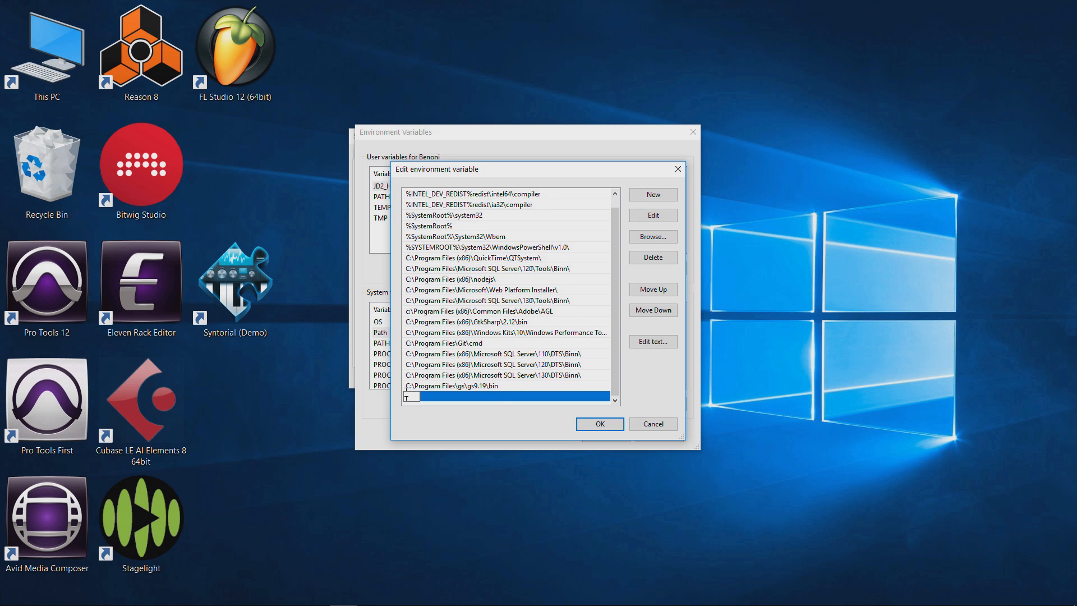
pyautogui.write('C:\\Program Files\\gs\\gs9.19\\lib')
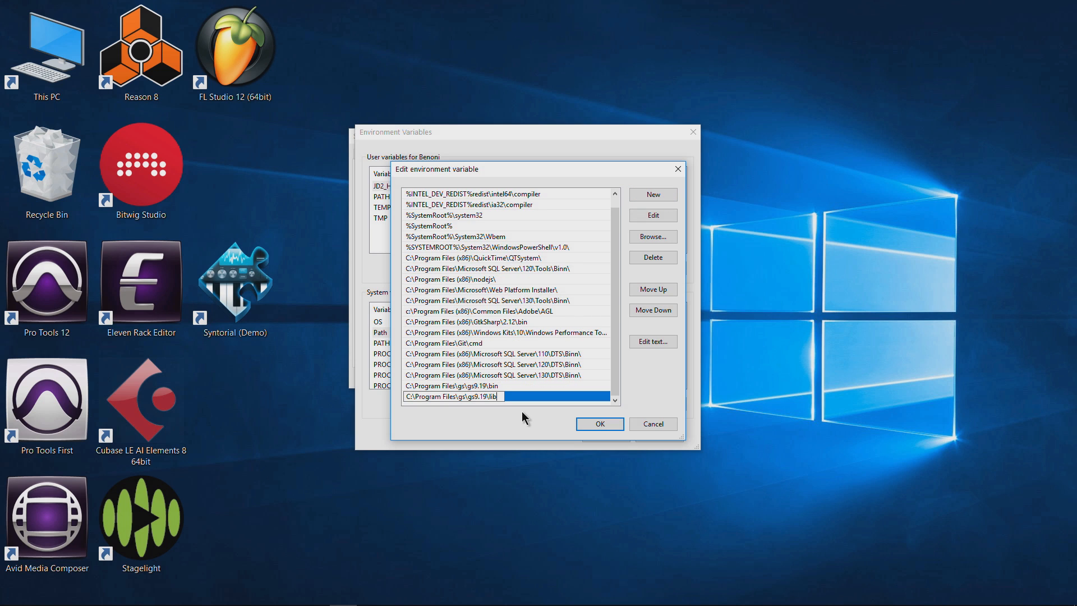
pyautogui.click(598, 423)
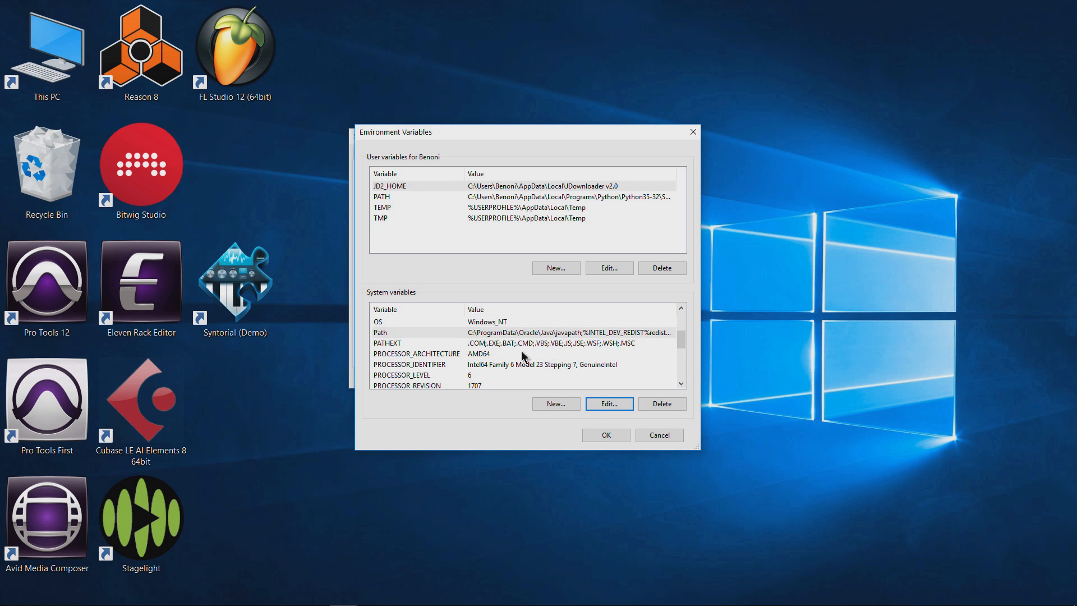
# - Reopen the Path variable for editing and select the gs9.19 bin entry
pyautogui.click(607, 403)
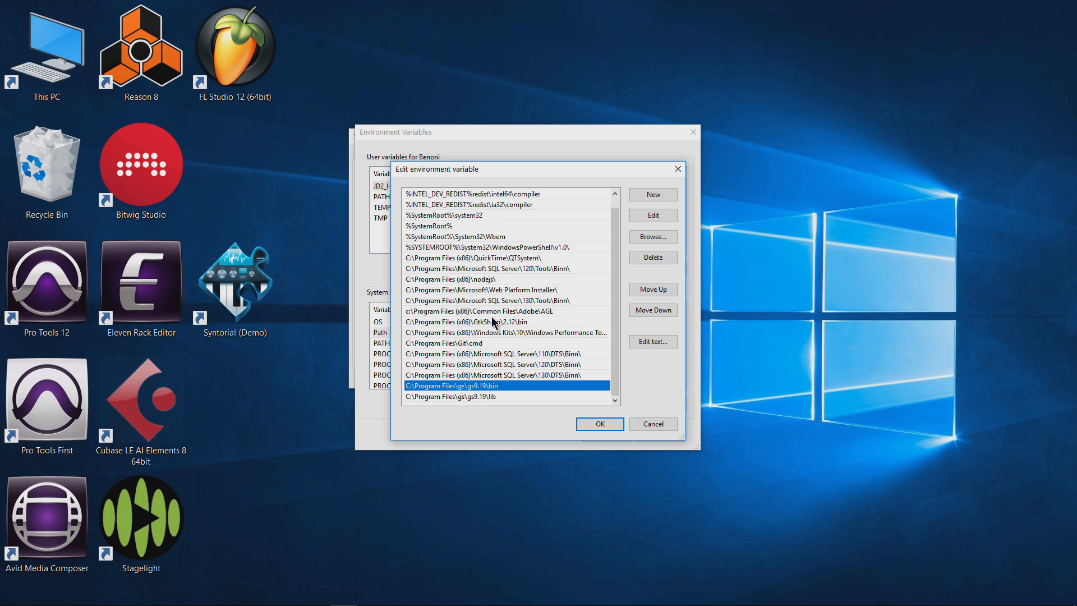
pyautogui.click(448, 396)
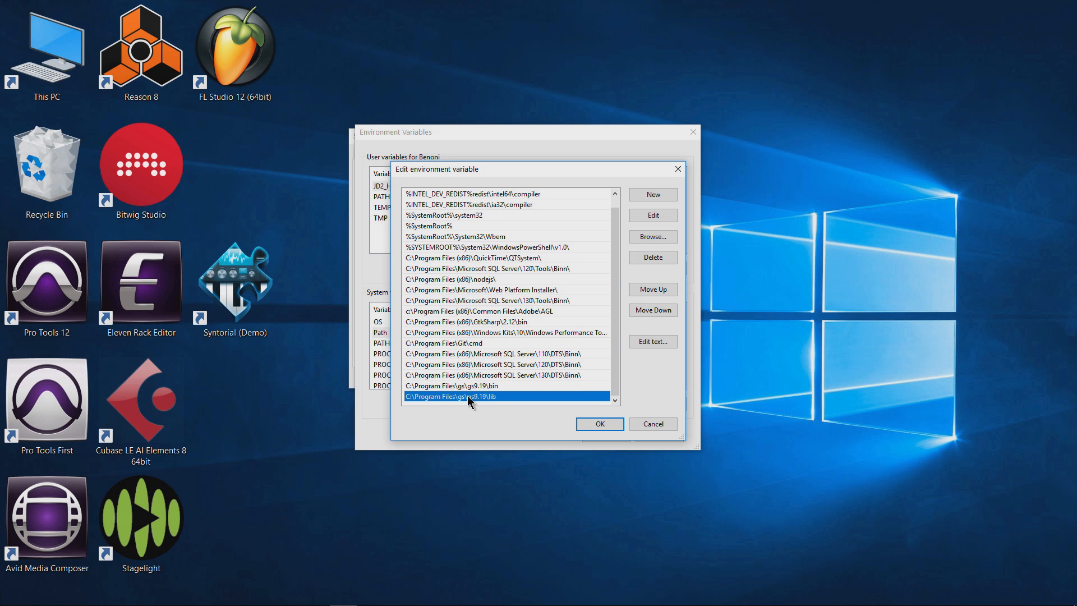
pyautogui.click(452, 384)
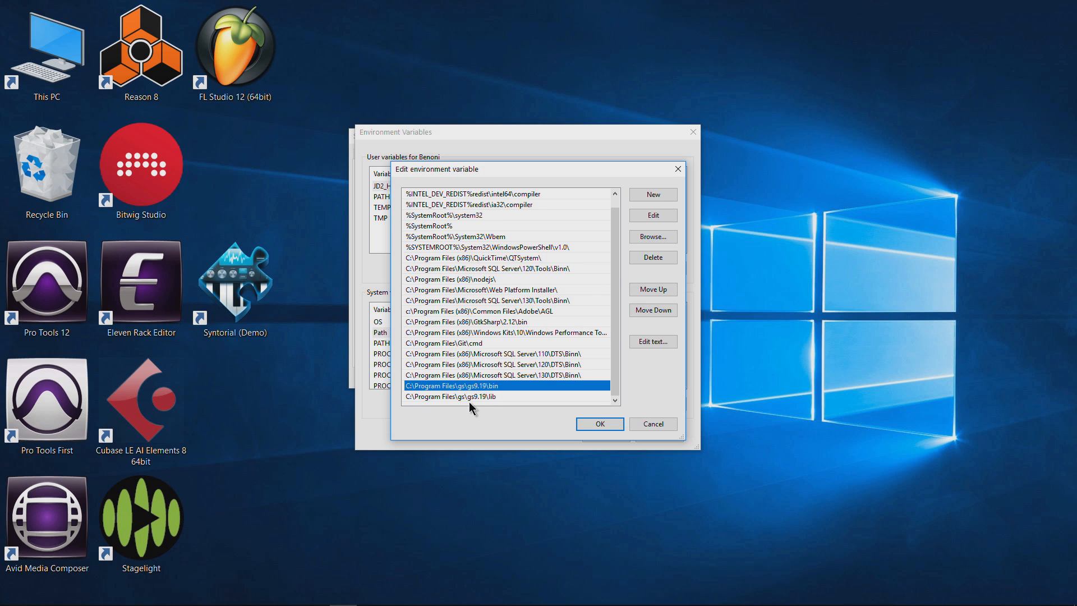
pyautogui.moveTo(505, 313)
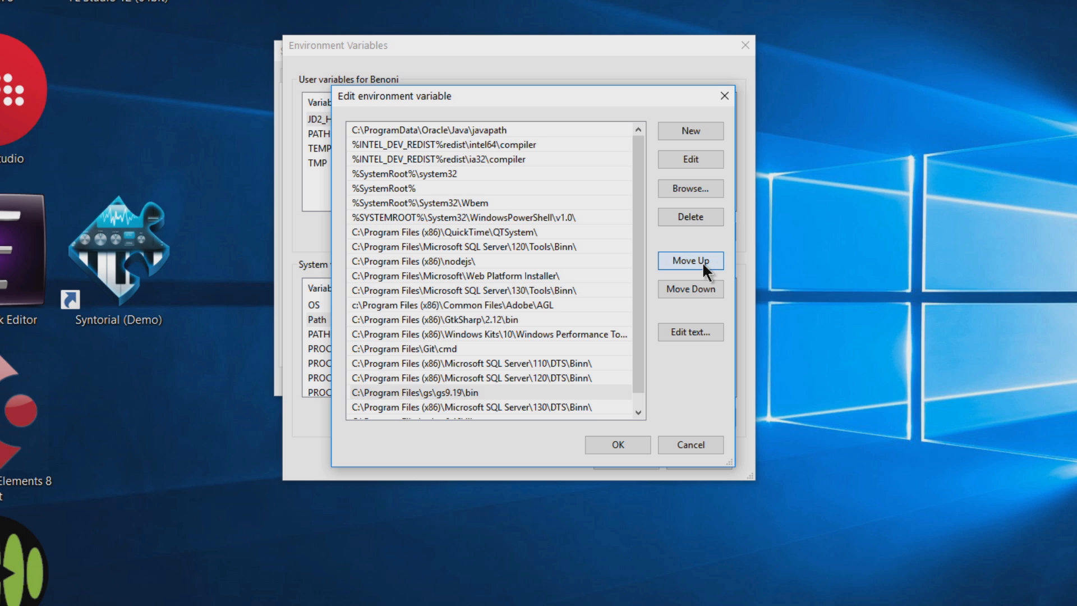
# - Move the Ghostscript bin and lib entries near the top of the Path list and confirm
pyautogui.click(690, 261)
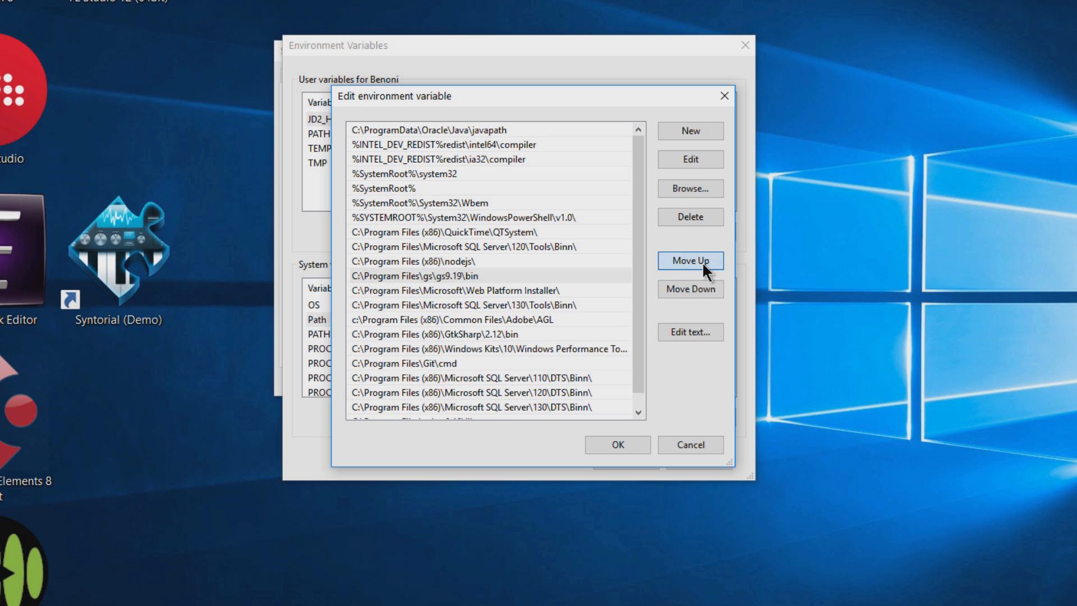
pyautogui.click(690, 260)
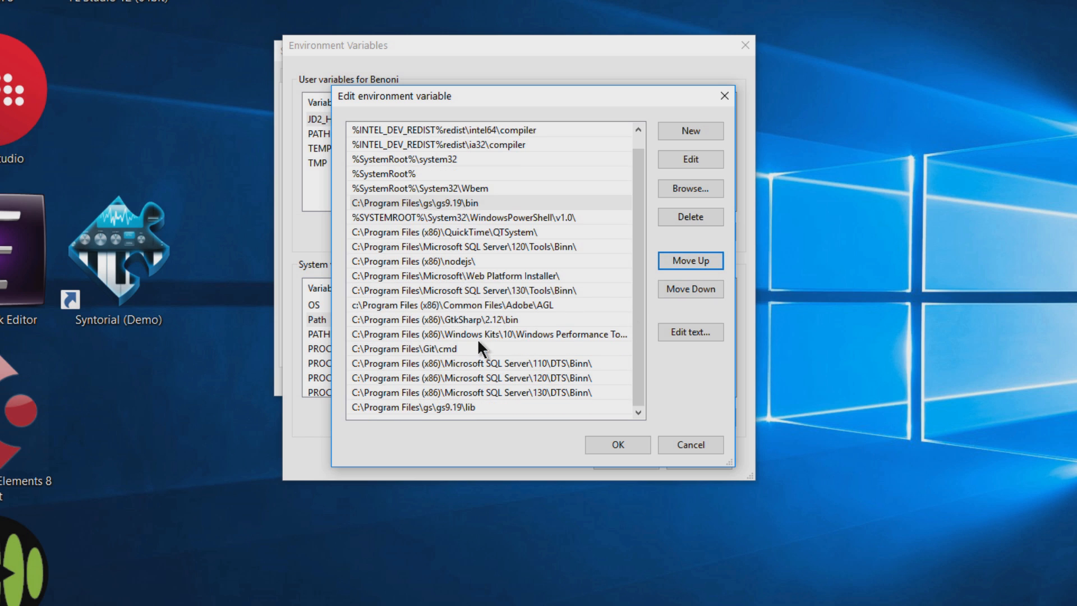
pyautogui.click(690, 260)
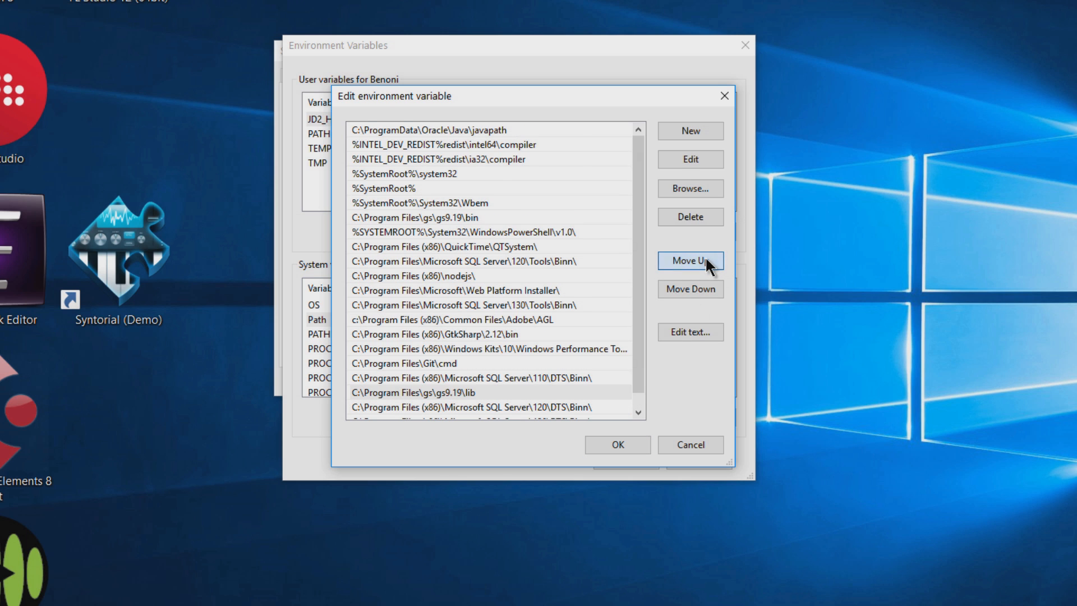
pyautogui.click(689, 260)
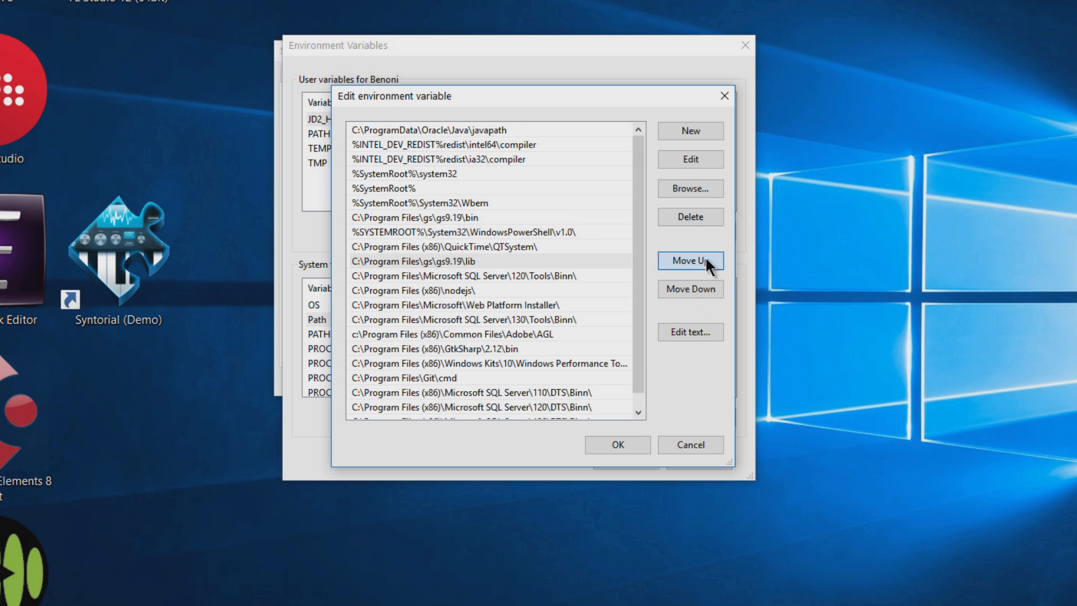
pyautogui.click(691, 260)
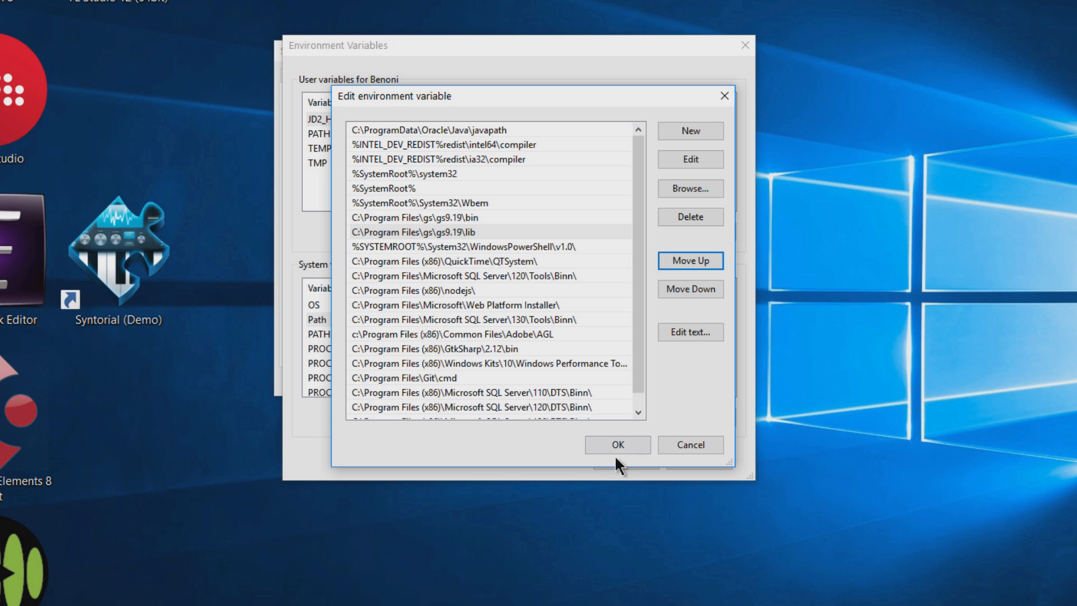
pyautogui.click(616, 444)
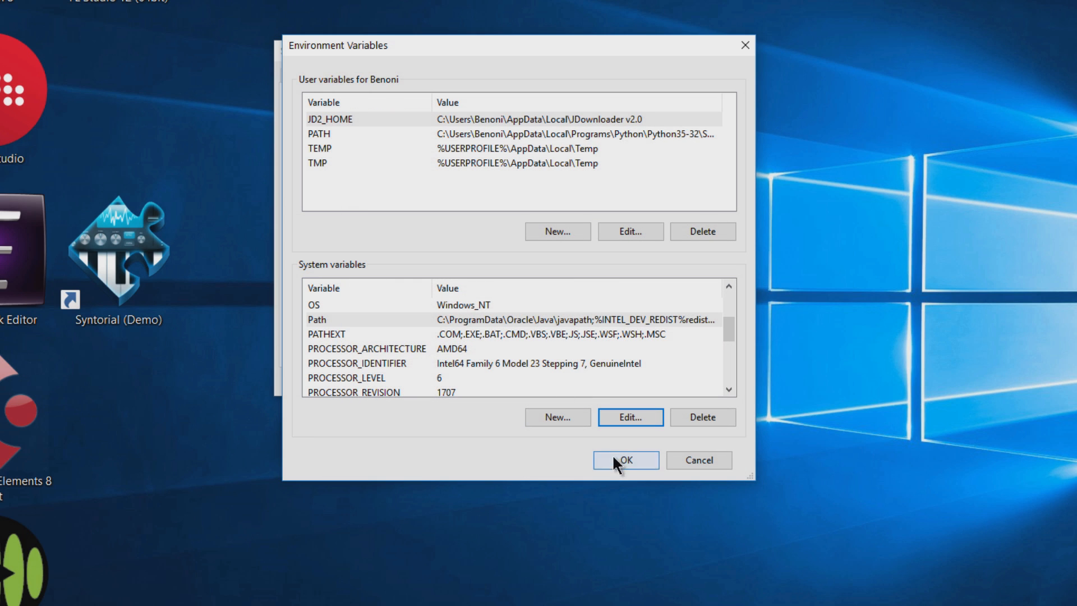
# - Apply the environment variable changes, close System Properties and launch Inkscape 0.91 from Start
pyautogui.click(624, 460)
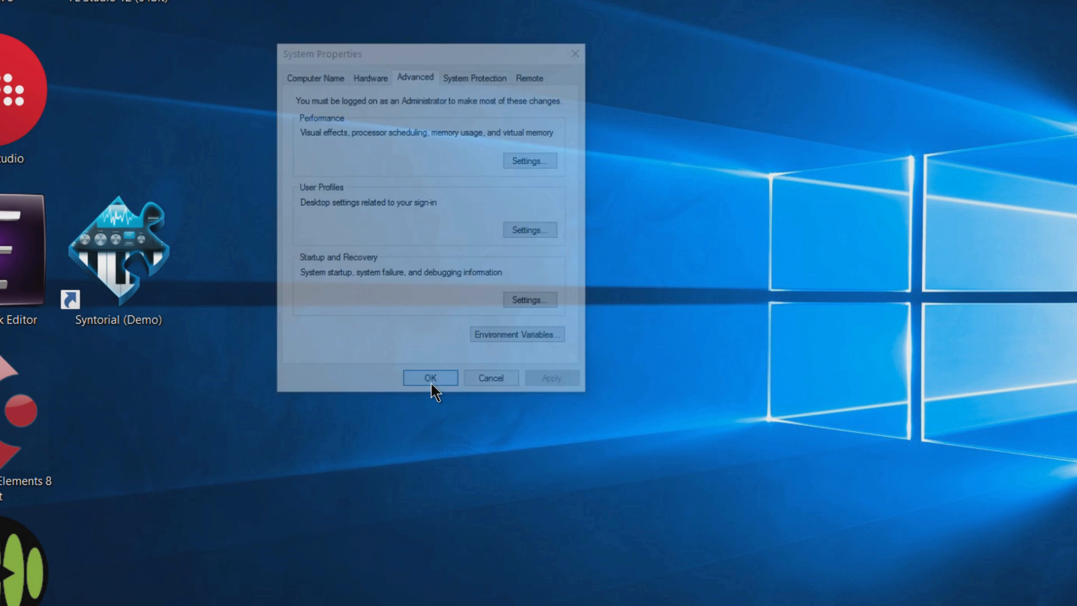
pyautogui.click(429, 378)
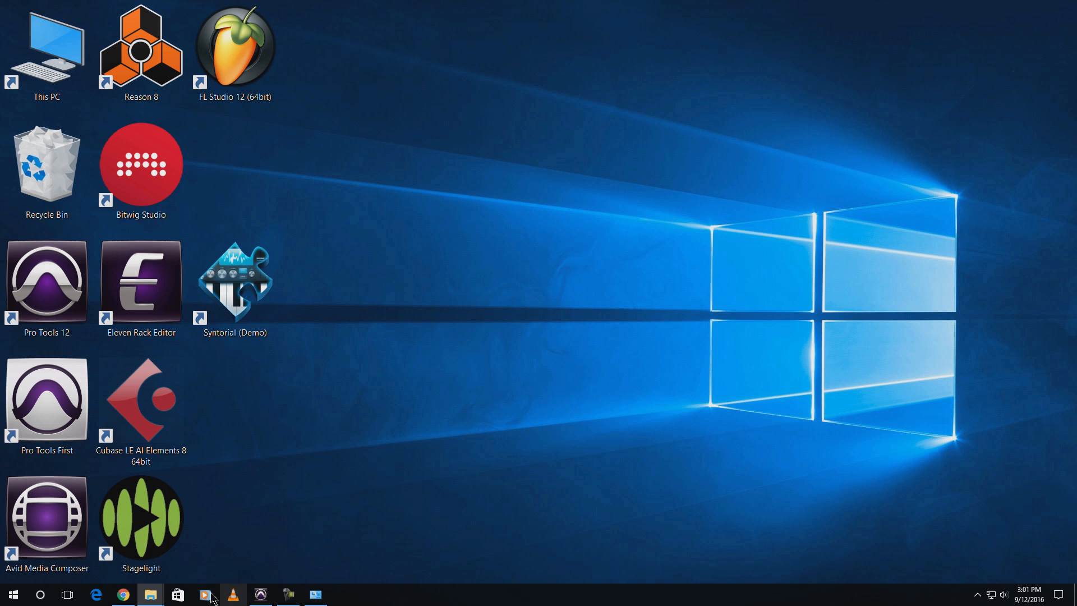
pyautogui.click(13, 595)
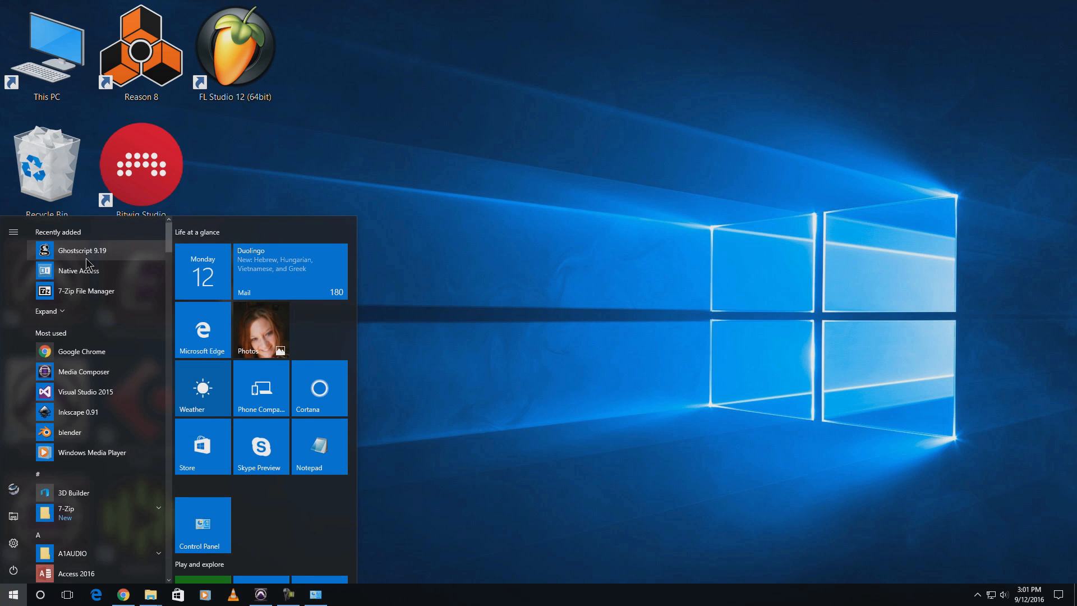
pyautogui.click(423, 286)
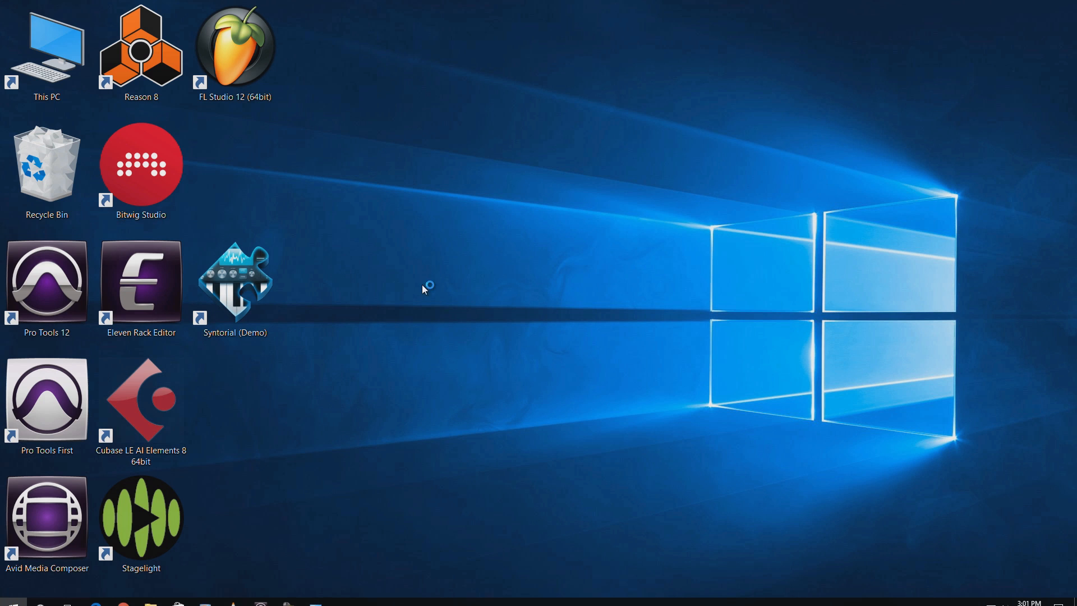
pyautogui.moveTo(460, 295)
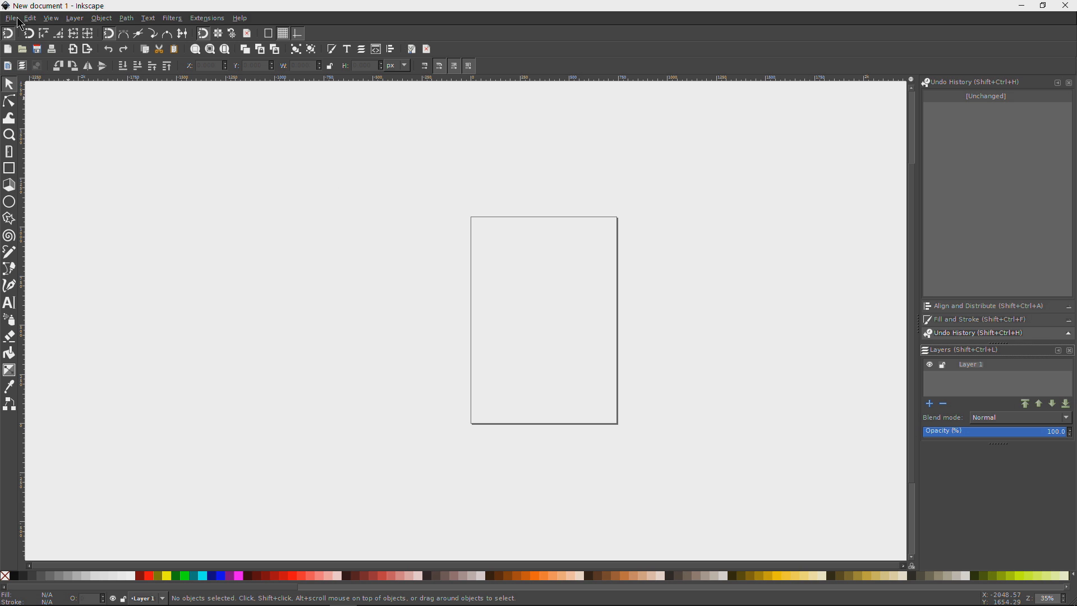
# - Import the skulls file from Downloads\12-skull-set into the new Inkscape document
pyautogui.click(10, 17)
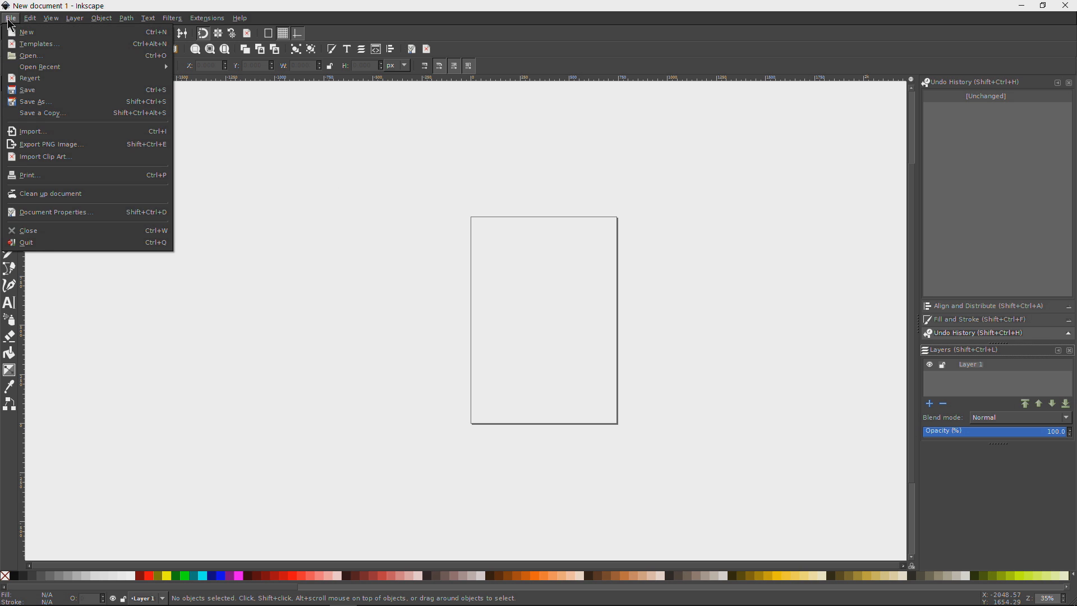
pyautogui.moveTo(33, 131)
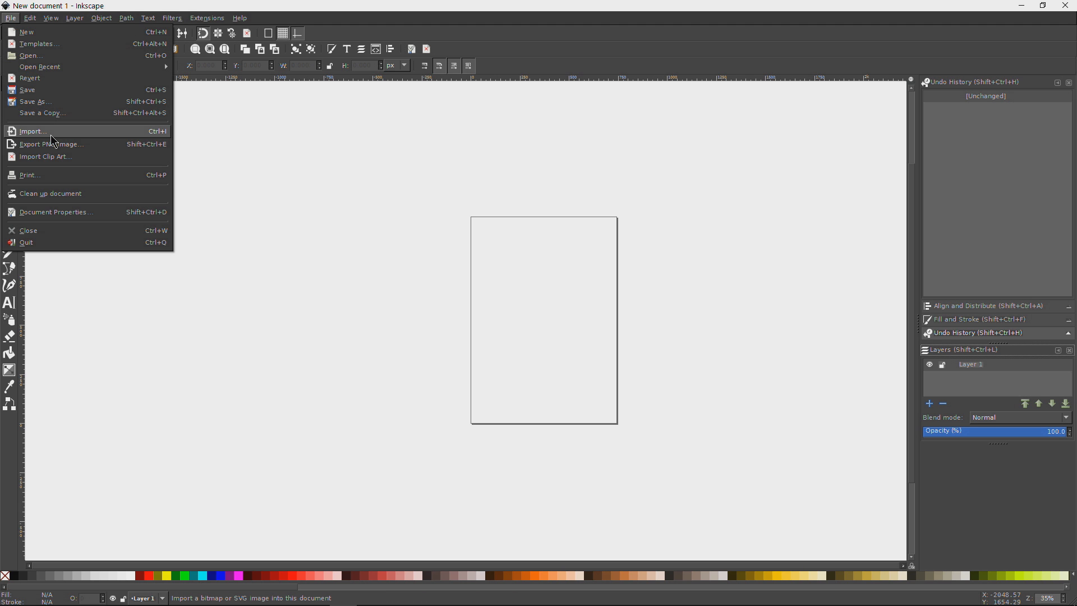
pyautogui.click(32, 130)
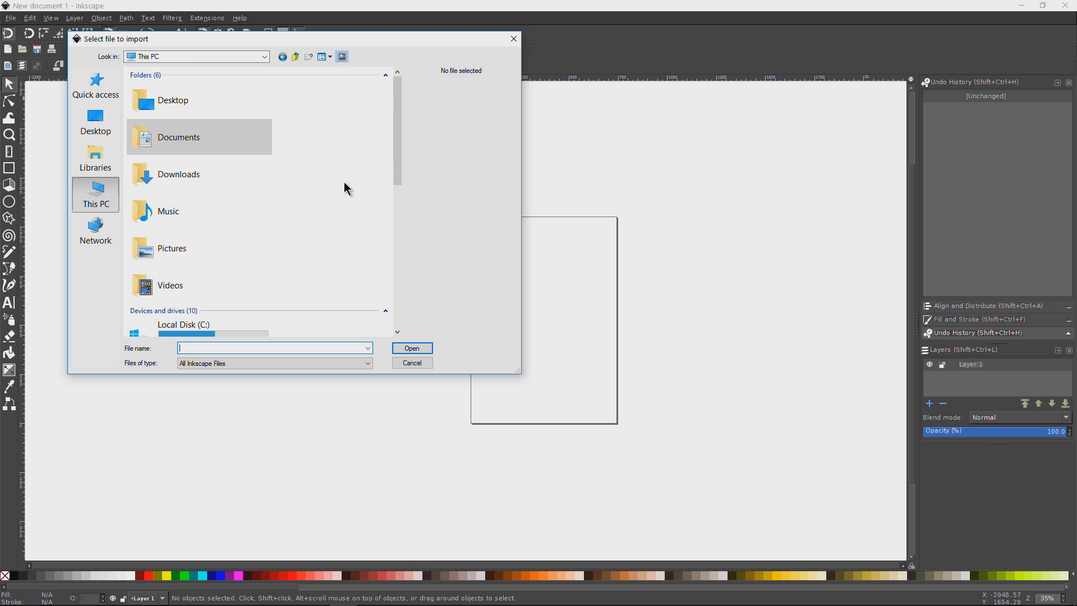
pyautogui.doubleClick(178, 173)
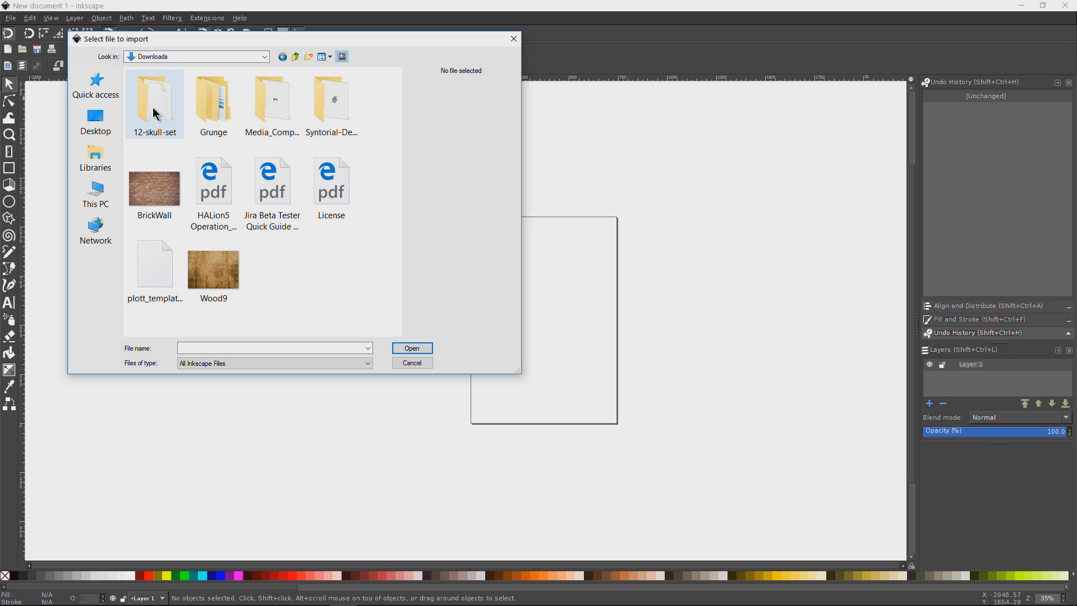
pyautogui.doubleClick(154, 104)
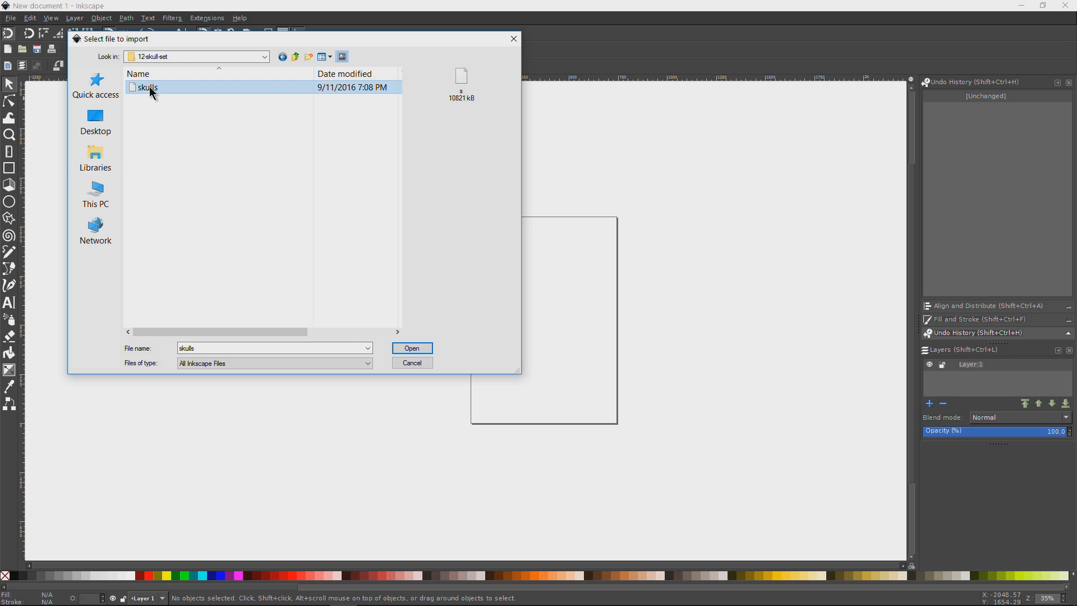
pyautogui.moveTo(408, 363)
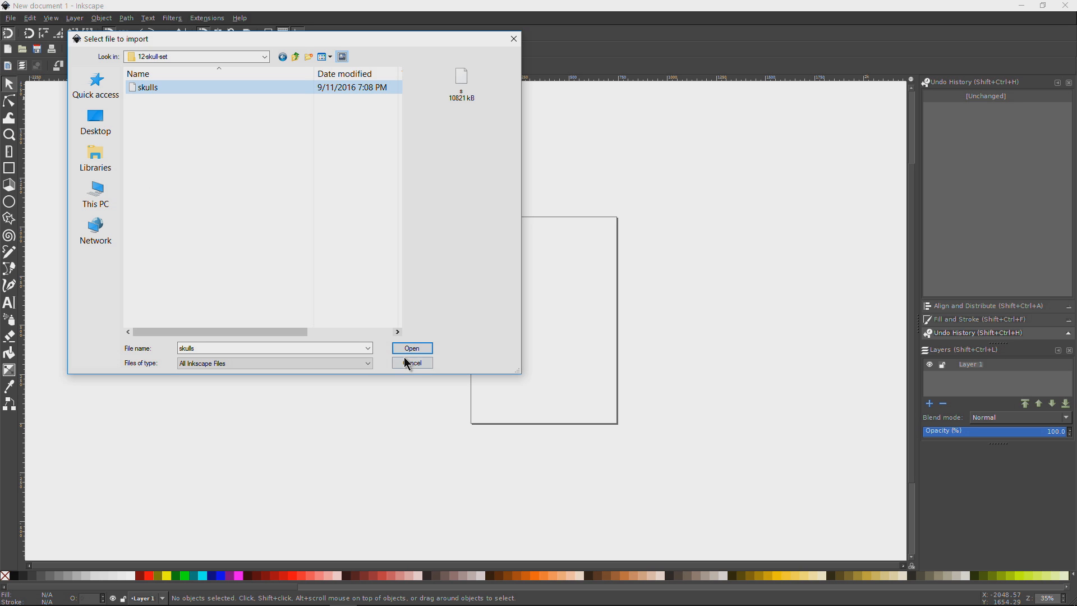
pyautogui.click(411, 363)
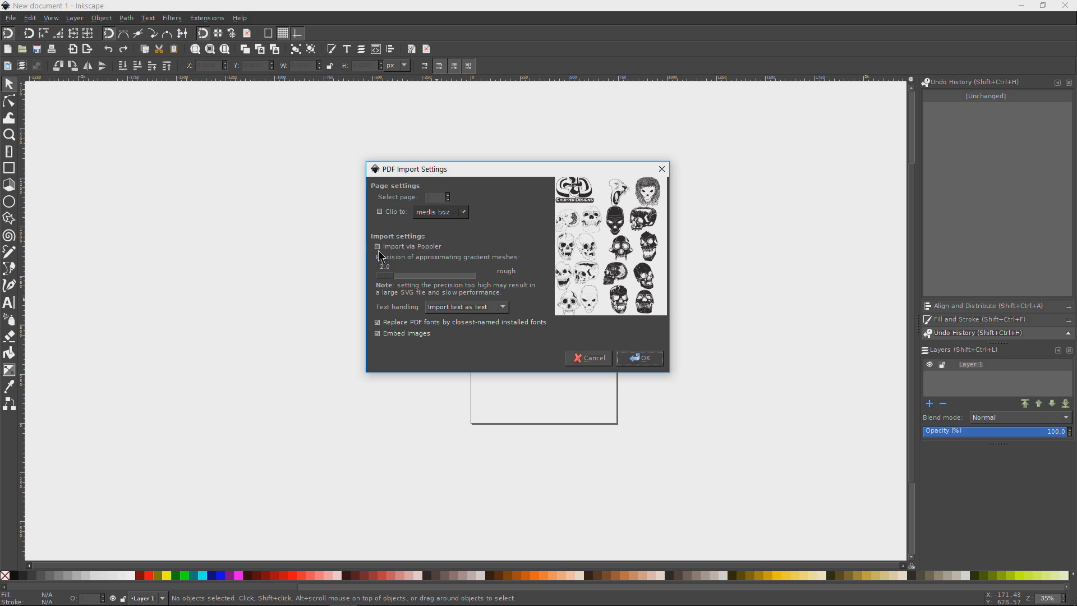
pyautogui.moveTo(417, 195)
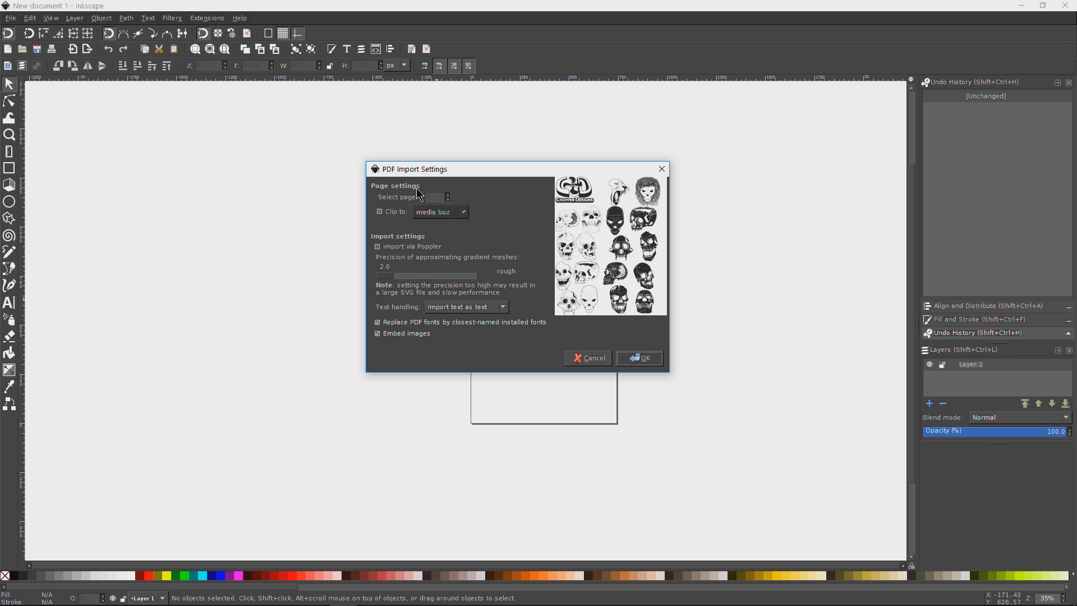
pyautogui.moveTo(385, 279)
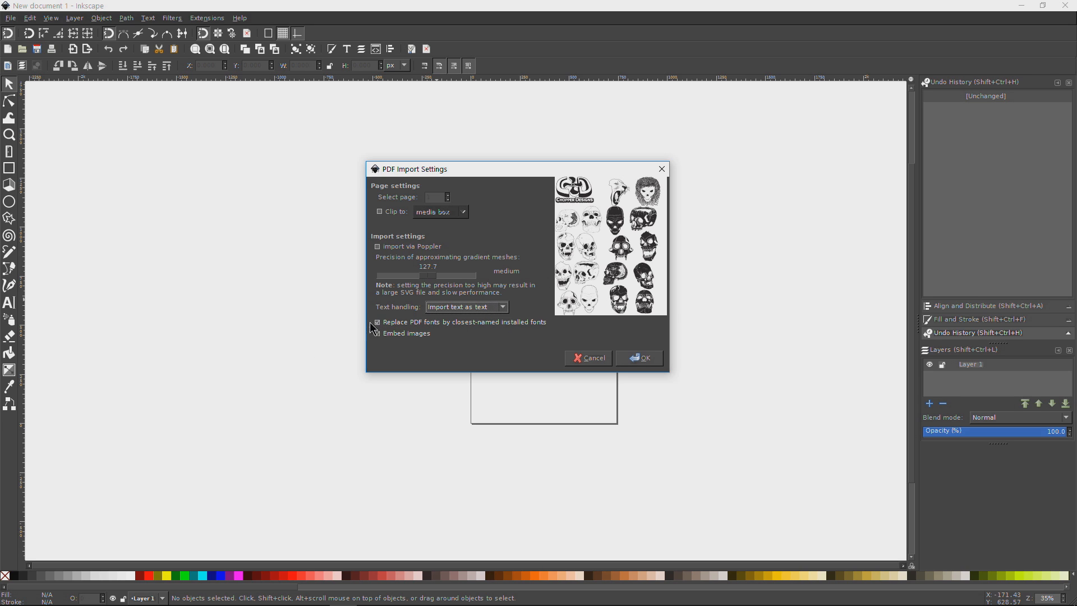
pyautogui.moveTo(491, 244)
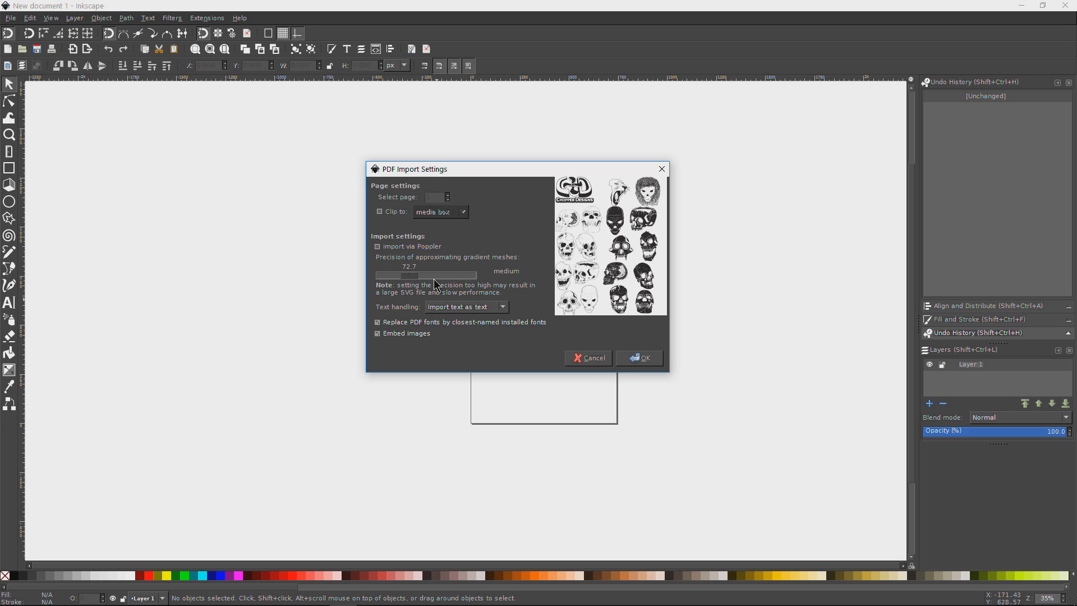
# - Confirm the PDF import settings with medium gradient-mesh precision to place the skull sheet
pyautogui.click(588, 357)
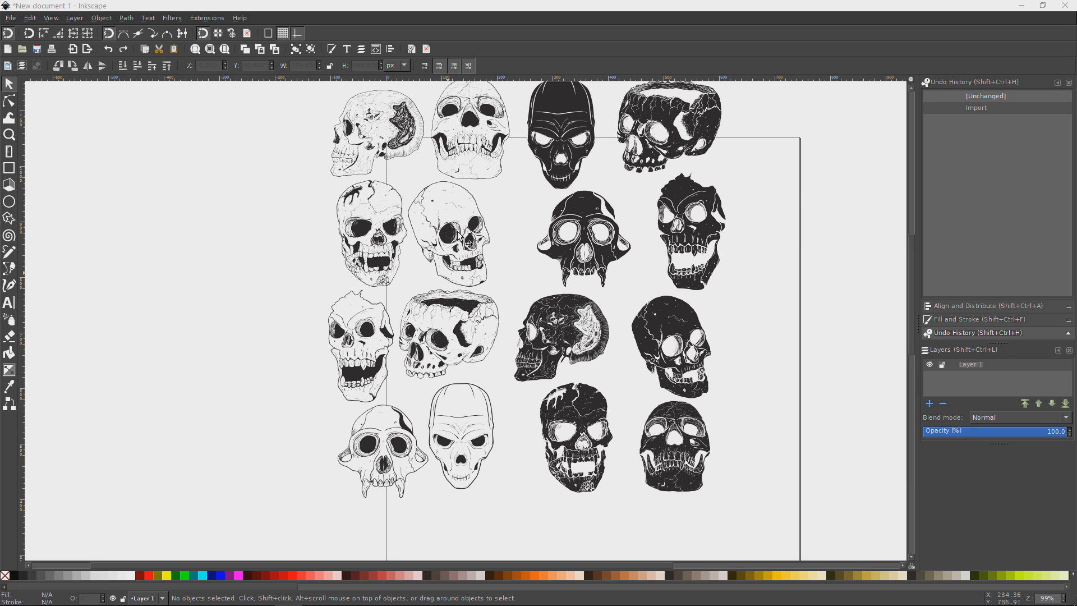
pyautogui.moveTo(528, 289)
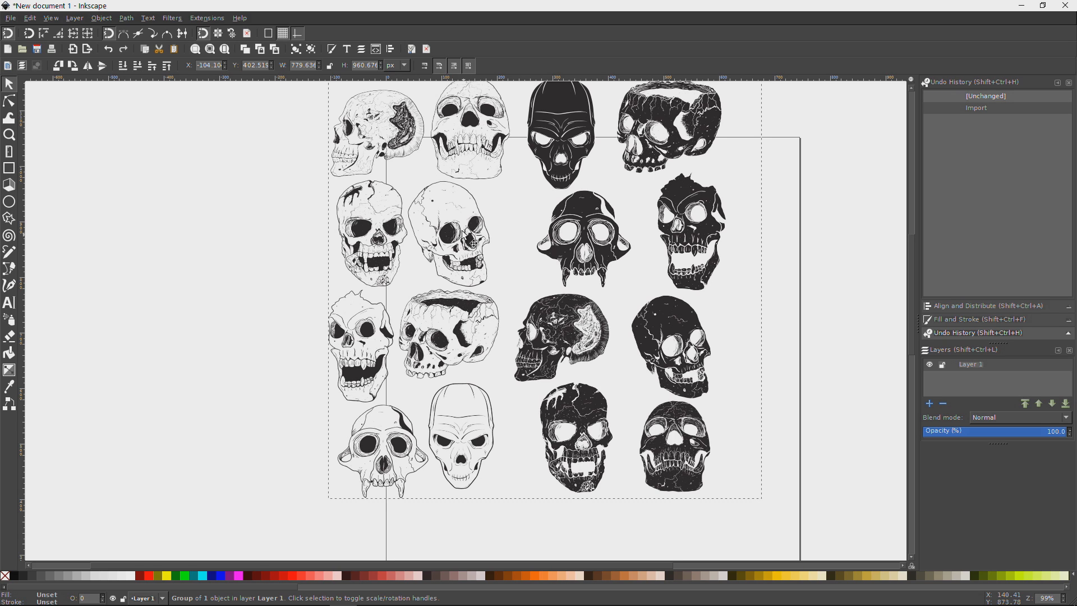
pyautogui.moveTo(534, 279)
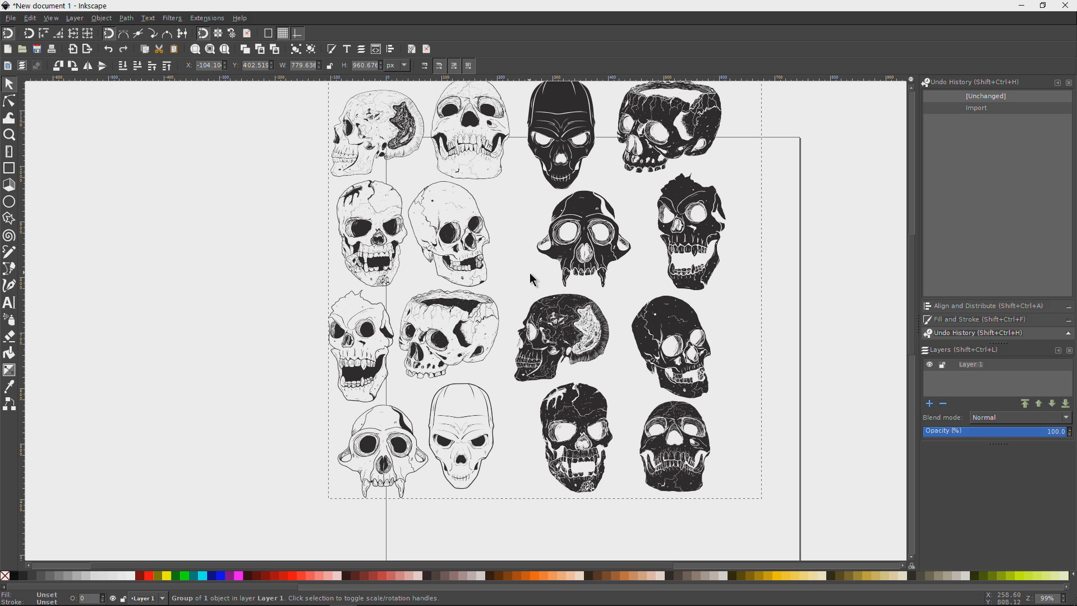
pyautogui.moveTo(641, 214)
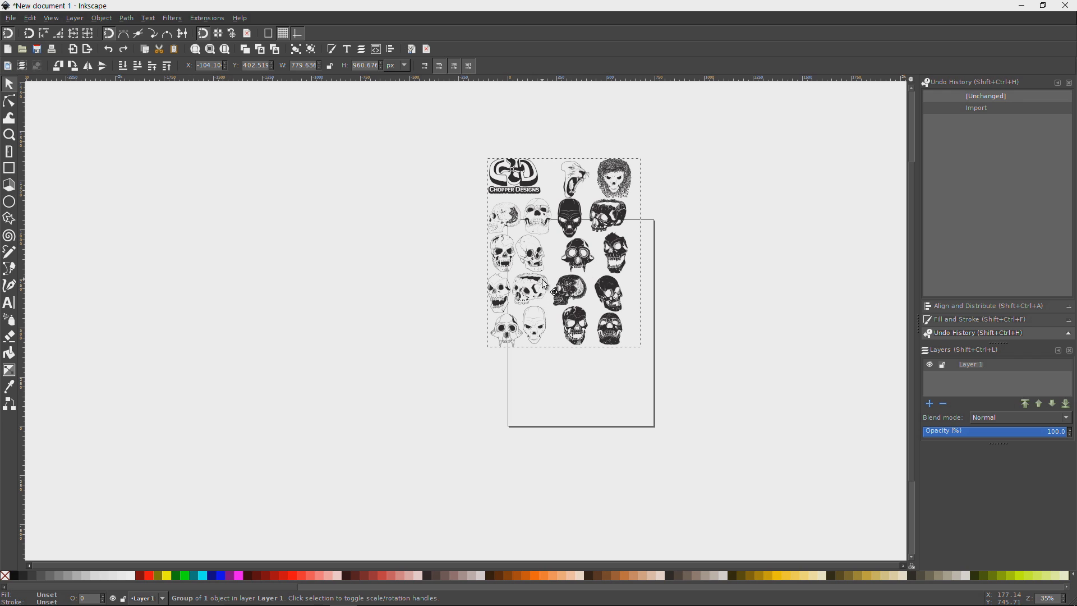
pyautogui.moveTo(599, 385)
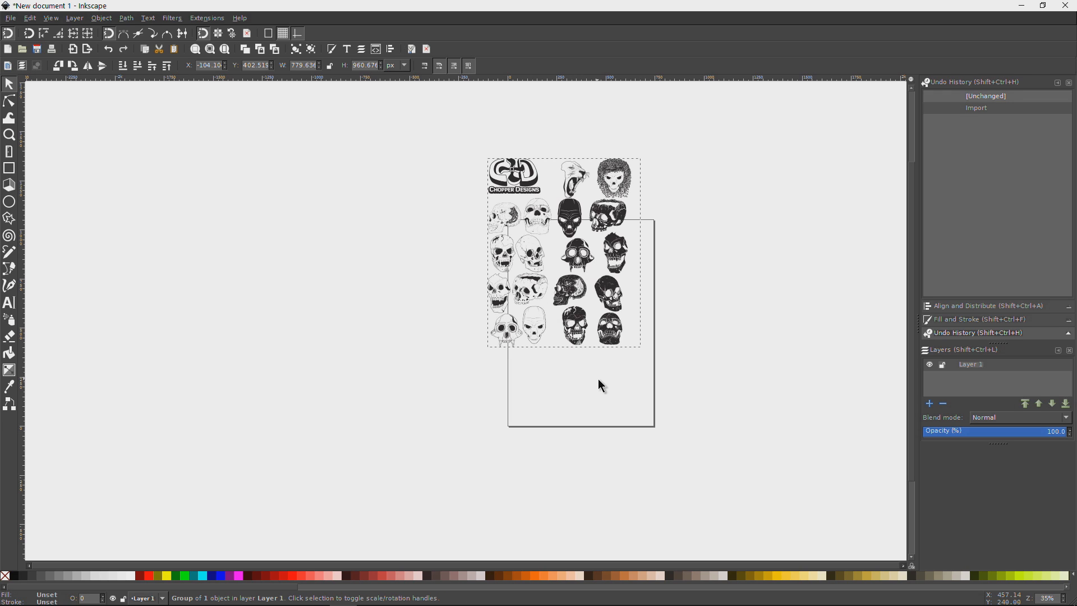
pyautogui.moveTo(583, 275)
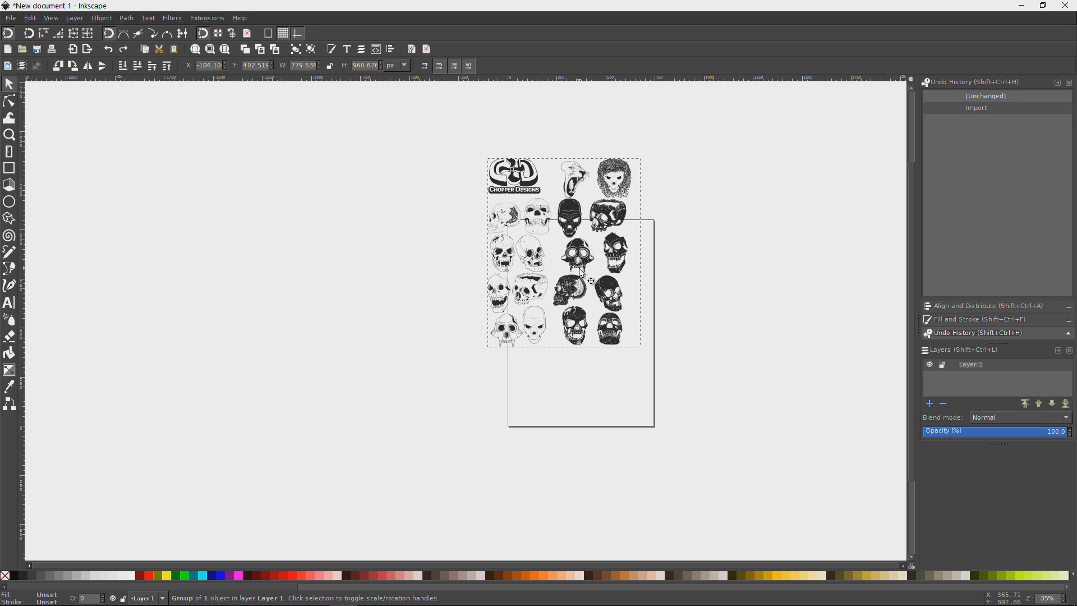
# - Select the whole imported skull sheet group, logo included, showing its scale handles
pyautogui.click(564, 250)
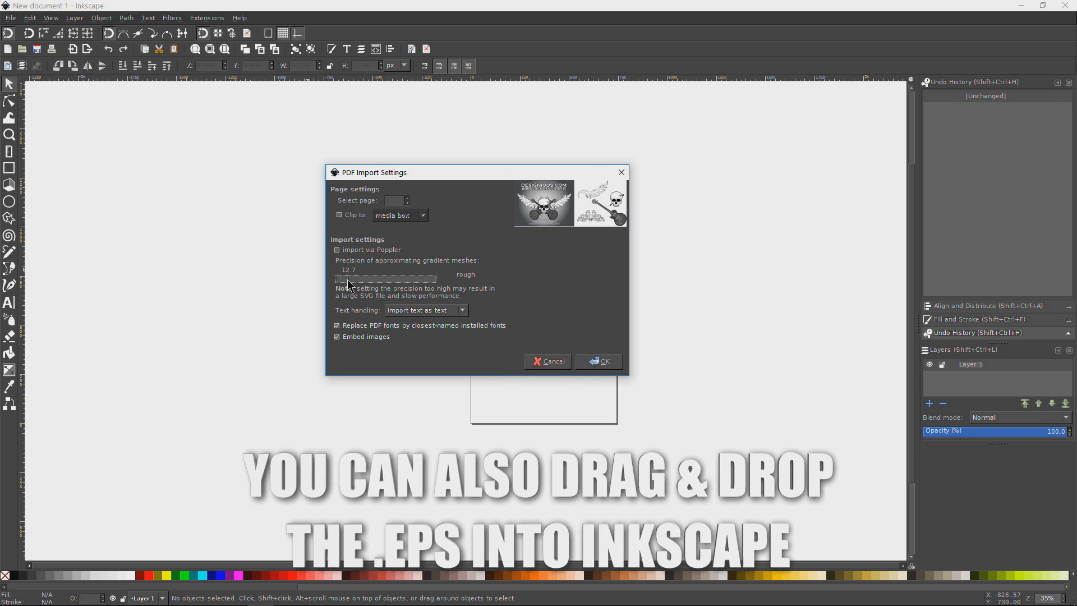
pyautogui.click(599, 360)
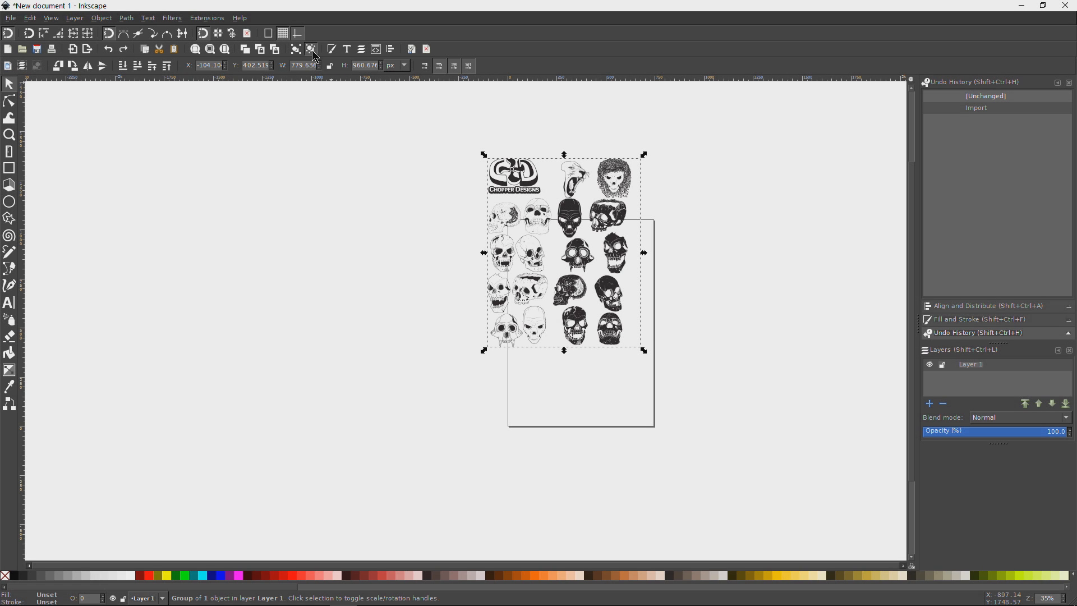
pyautogui.moveTo(329, 132)
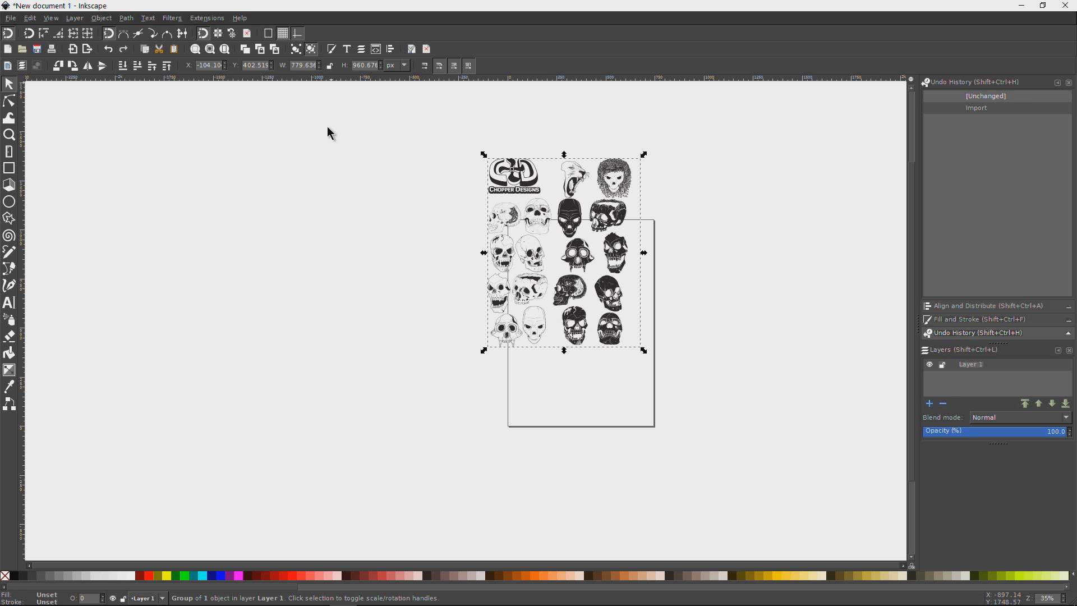
pyautogui.moveTo(562, 317)
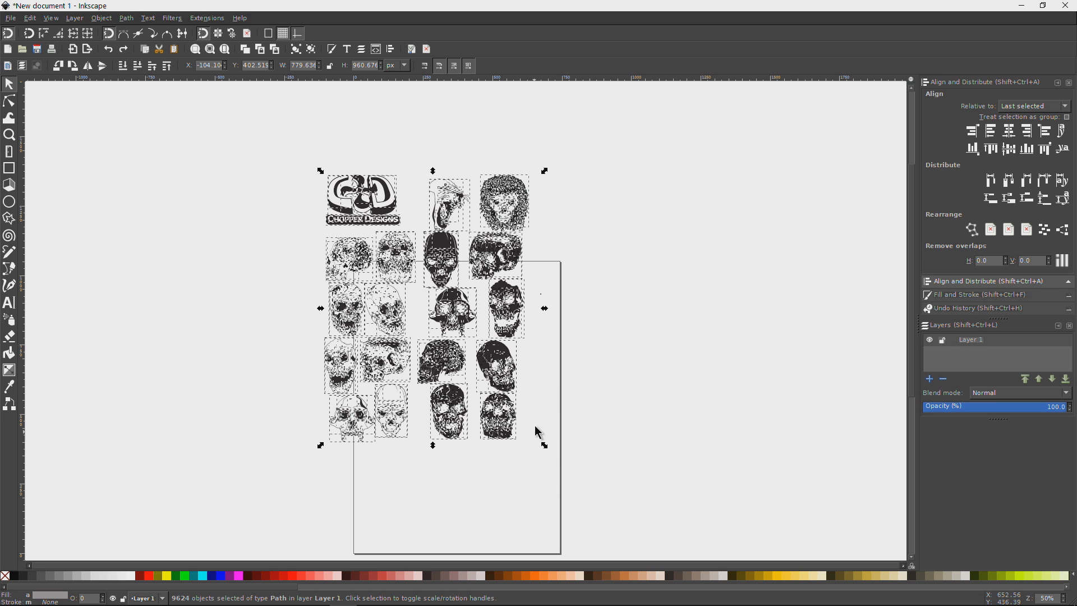
# - Single out the bottom-right dark skull, centre it on the page and group its pieces into one object
pyautogui.click(446, 491)
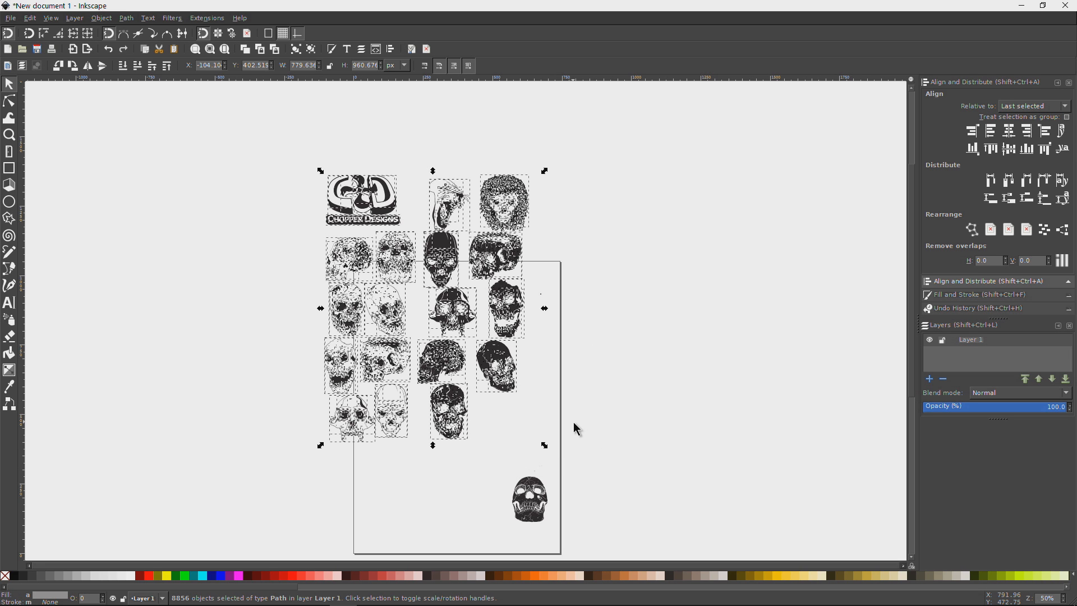
pyautogui.moveTo(574, 420)
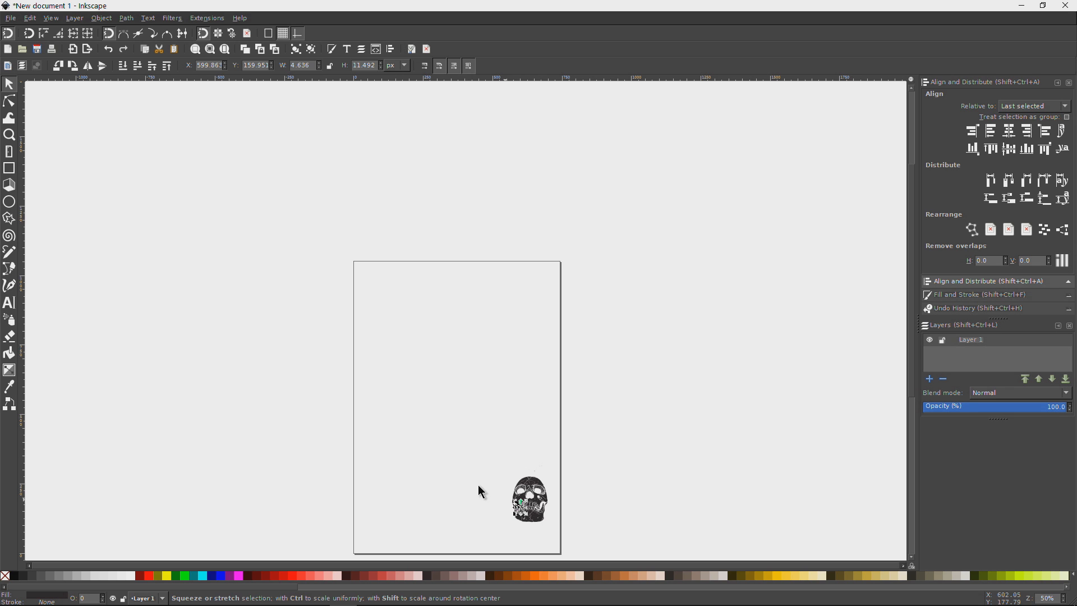
pyautogui.click(528, 498)
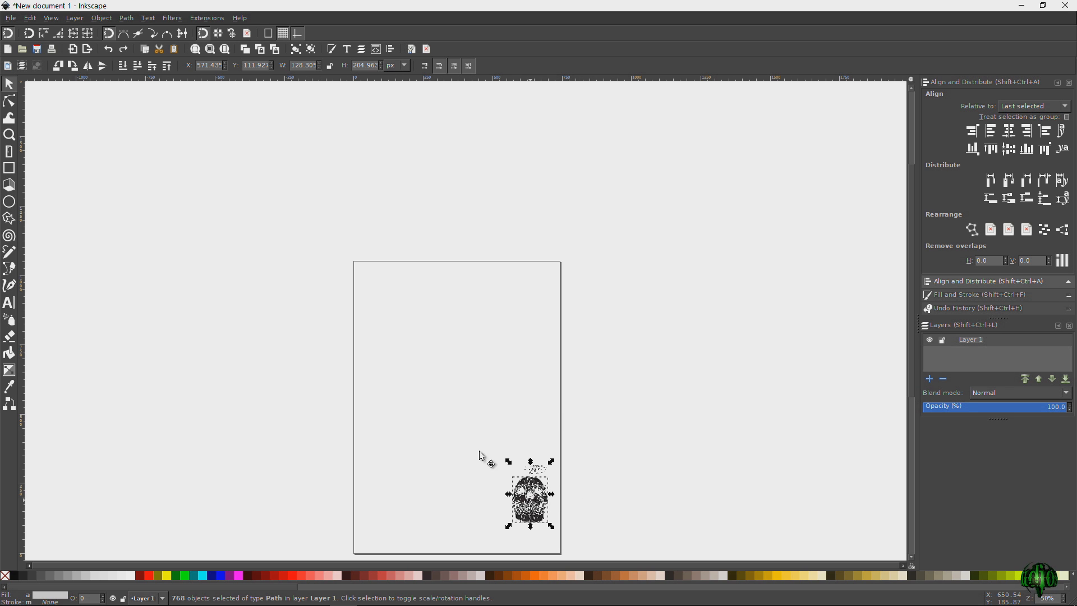
pyautogui.click(295, 54)
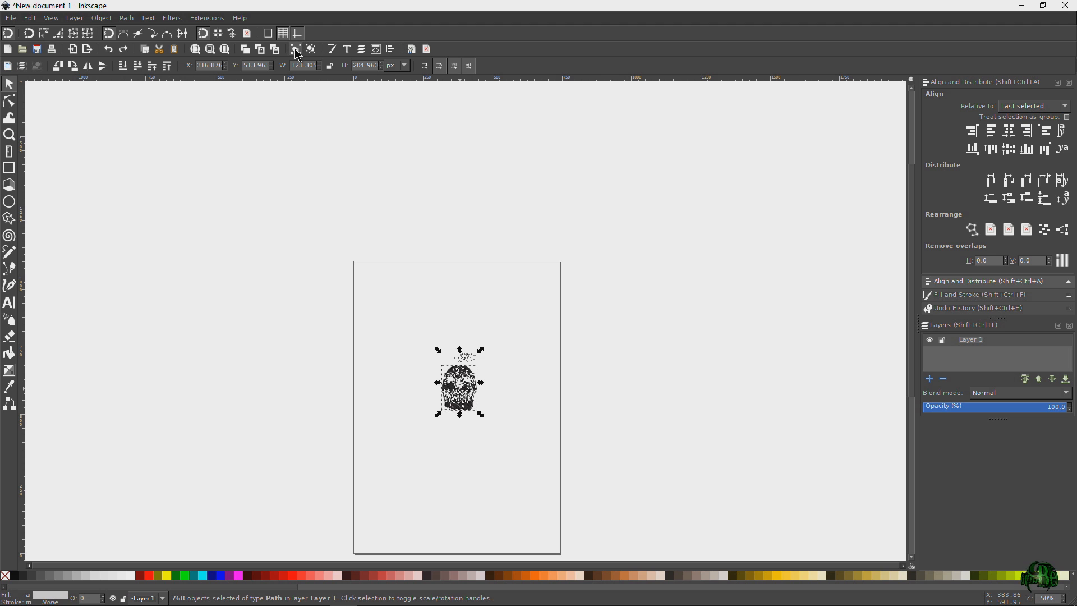
pyautogui.click(294, 49)
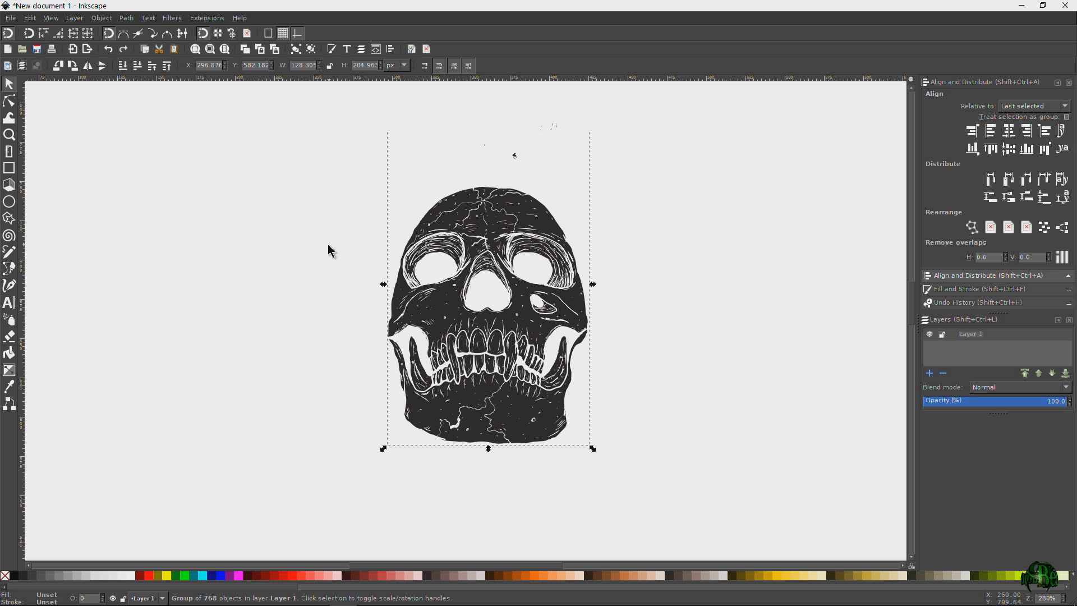
pyautogui.click(330, 250)
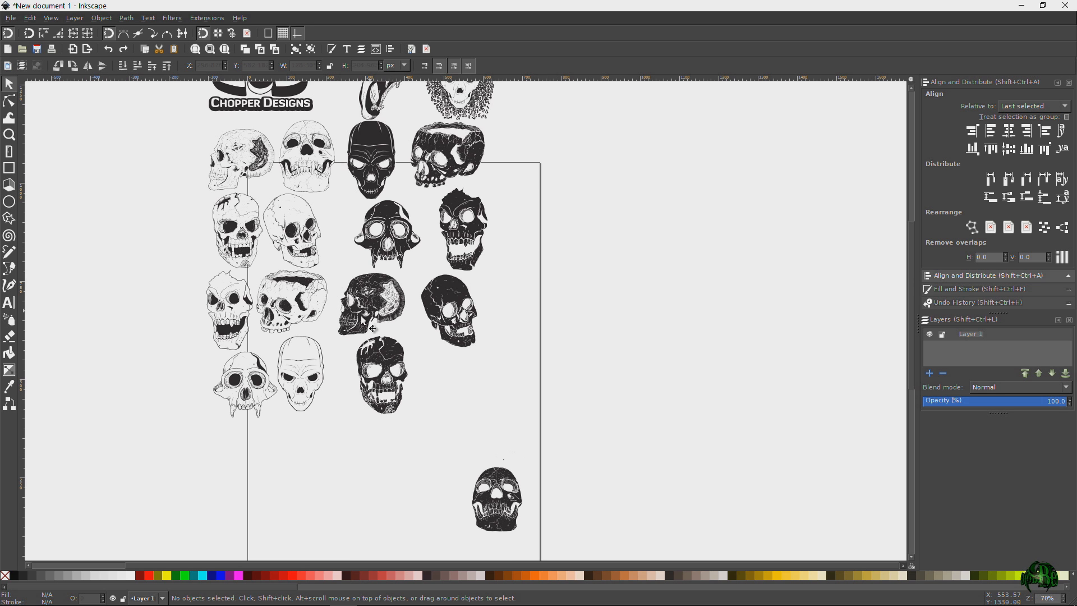
# - Start Save As to store the restored skull sheet under a new name
pyautogui.click(10, 18)
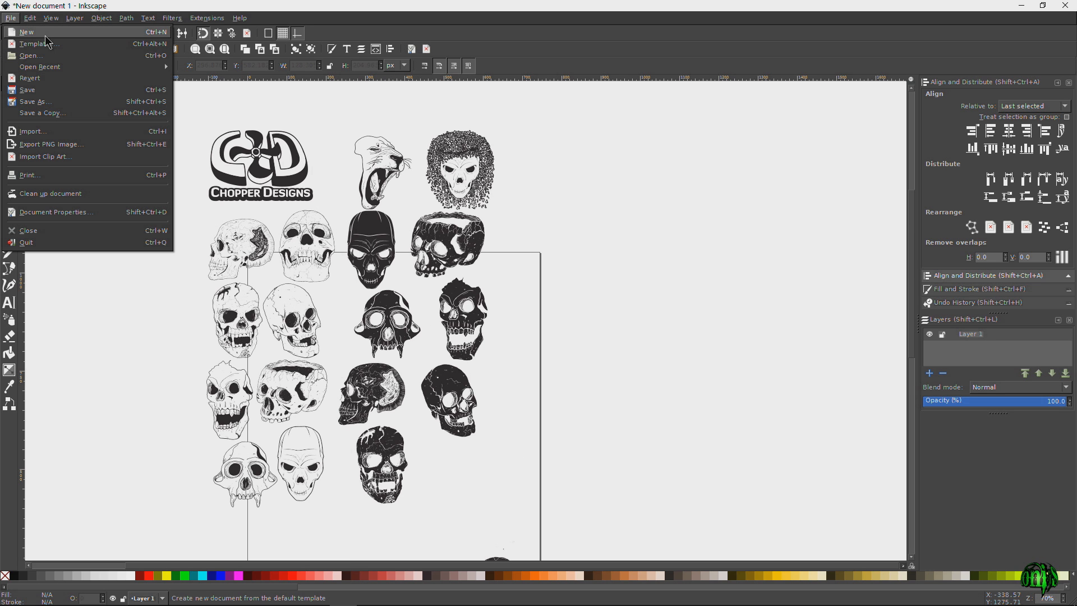
pyautogui.moveTo(81, 77)
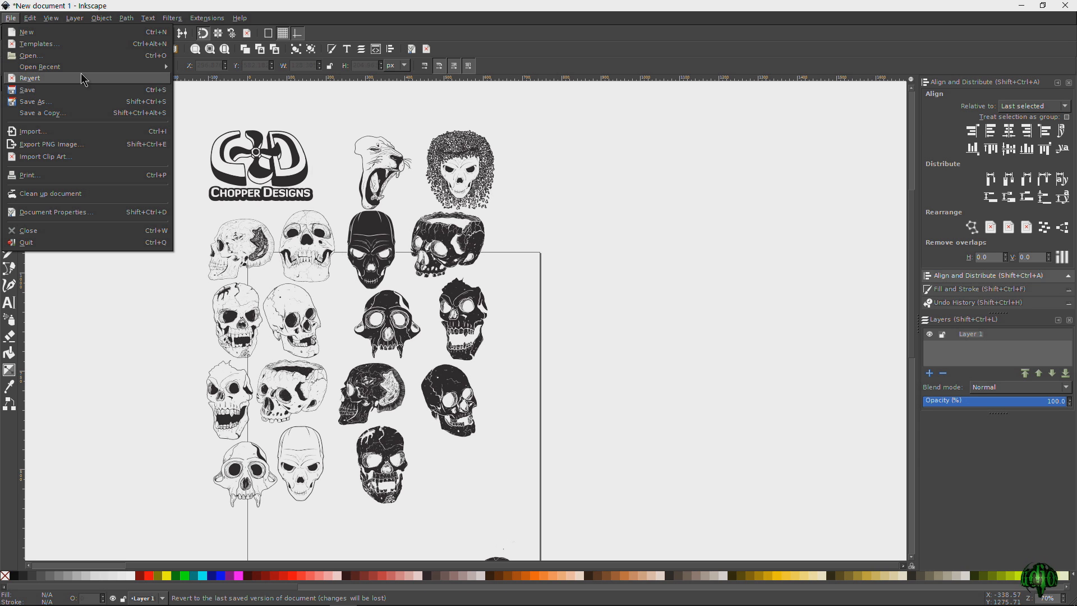
pyautogui.click(34, 103)
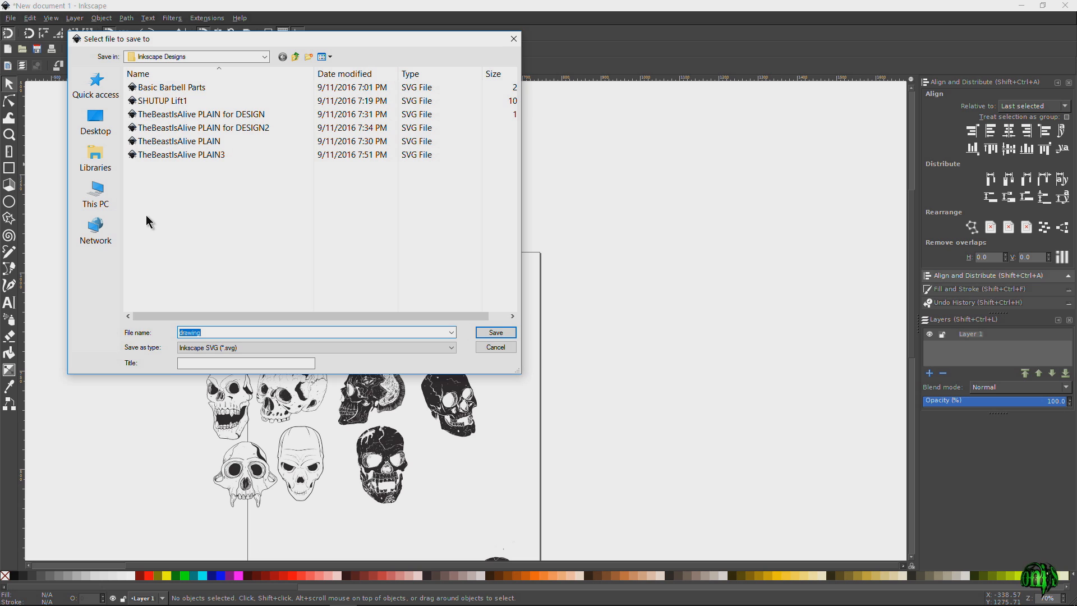
# - Save the document as Skulls.svg in the Inkscape Designs folder
pyautogui.write('Skulls')
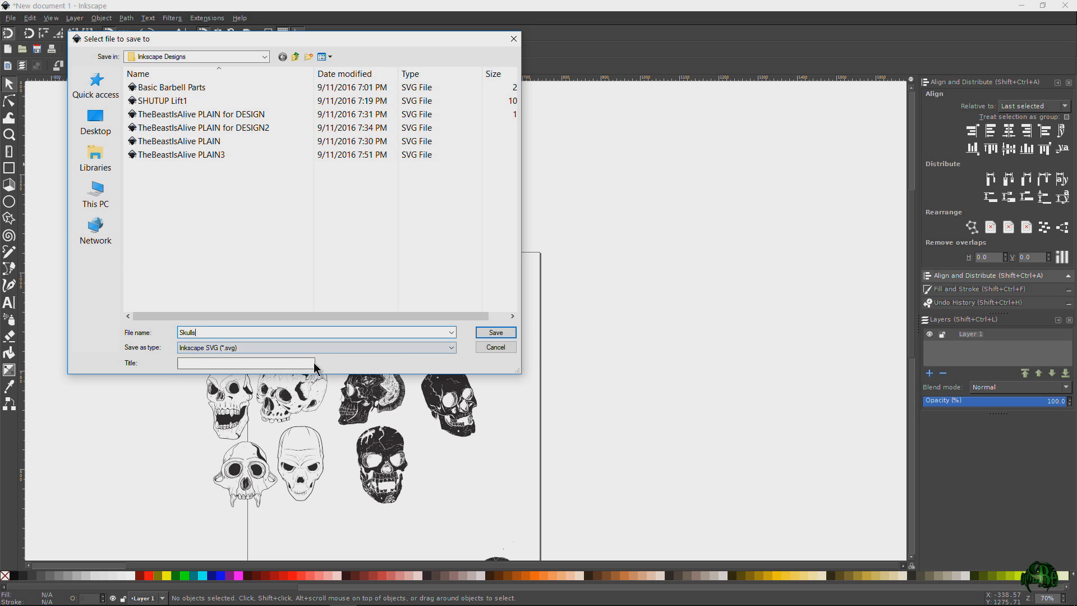
pyautogui.click(495, 332)
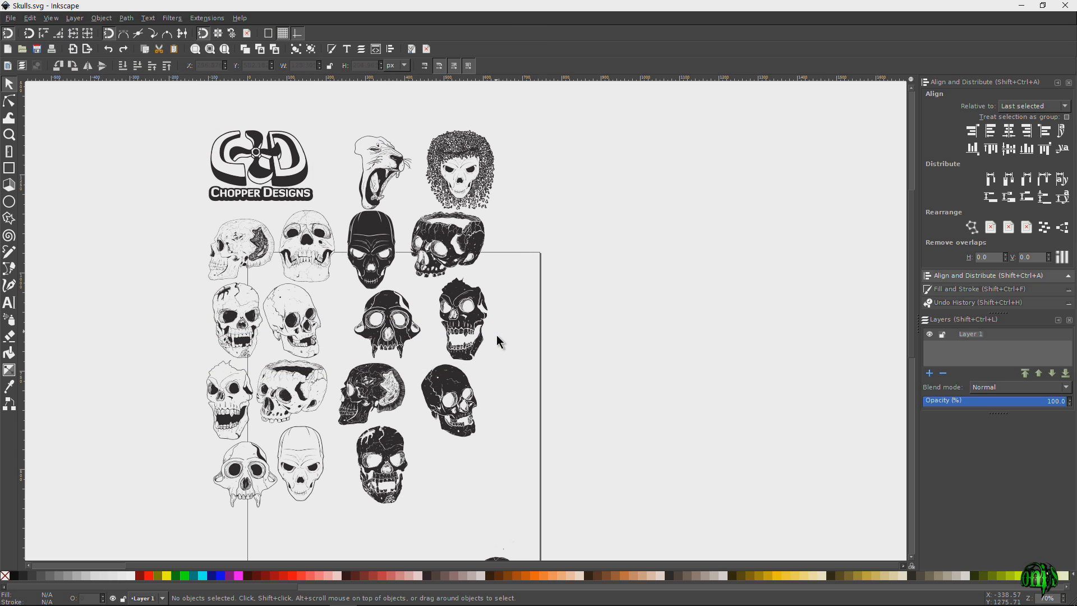
pyautogui.moveTo(611, 366)
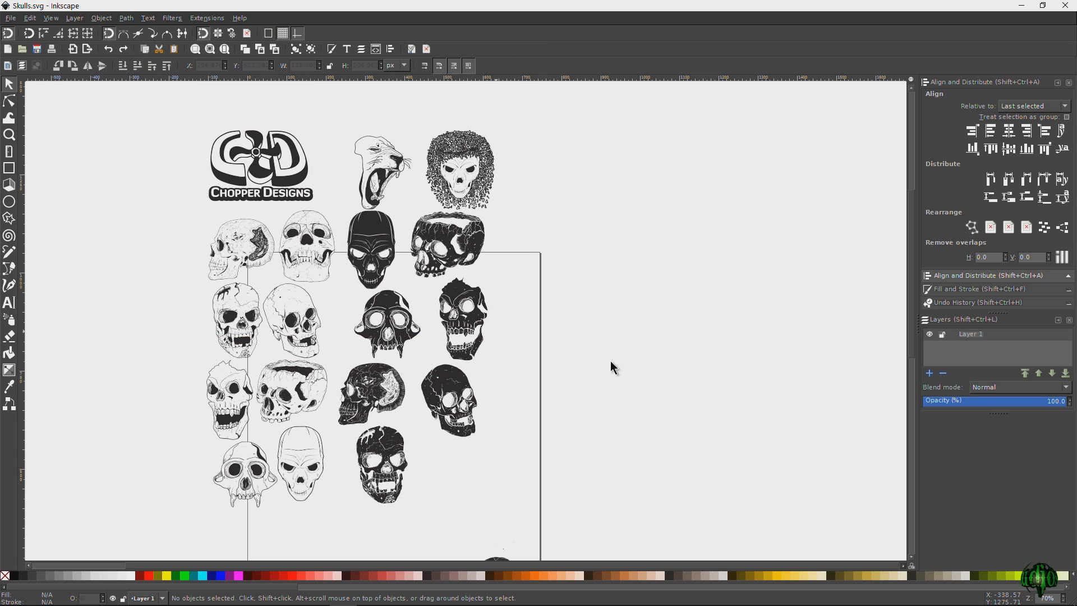
pyautogui.press('ctrl+s')
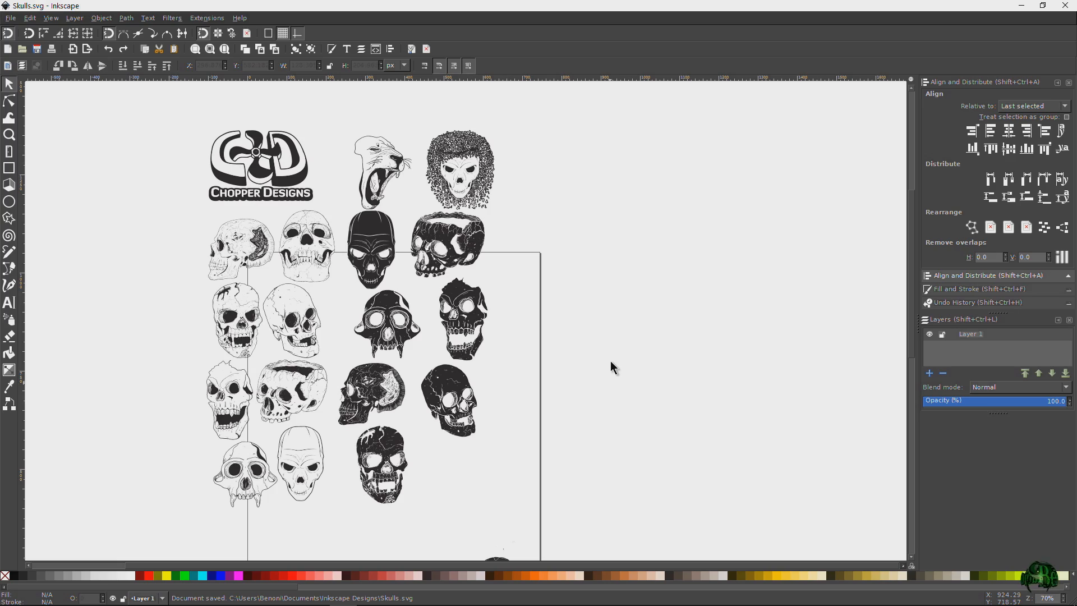